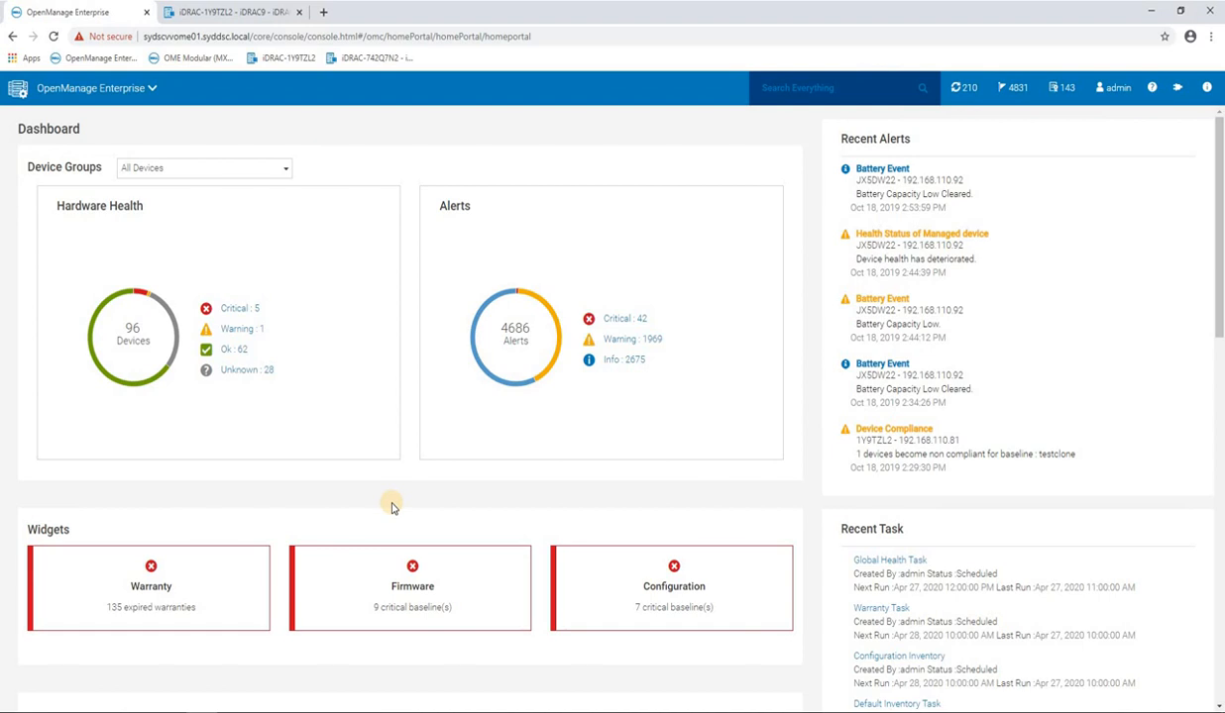
pyautogui.moveTo(504, 412)
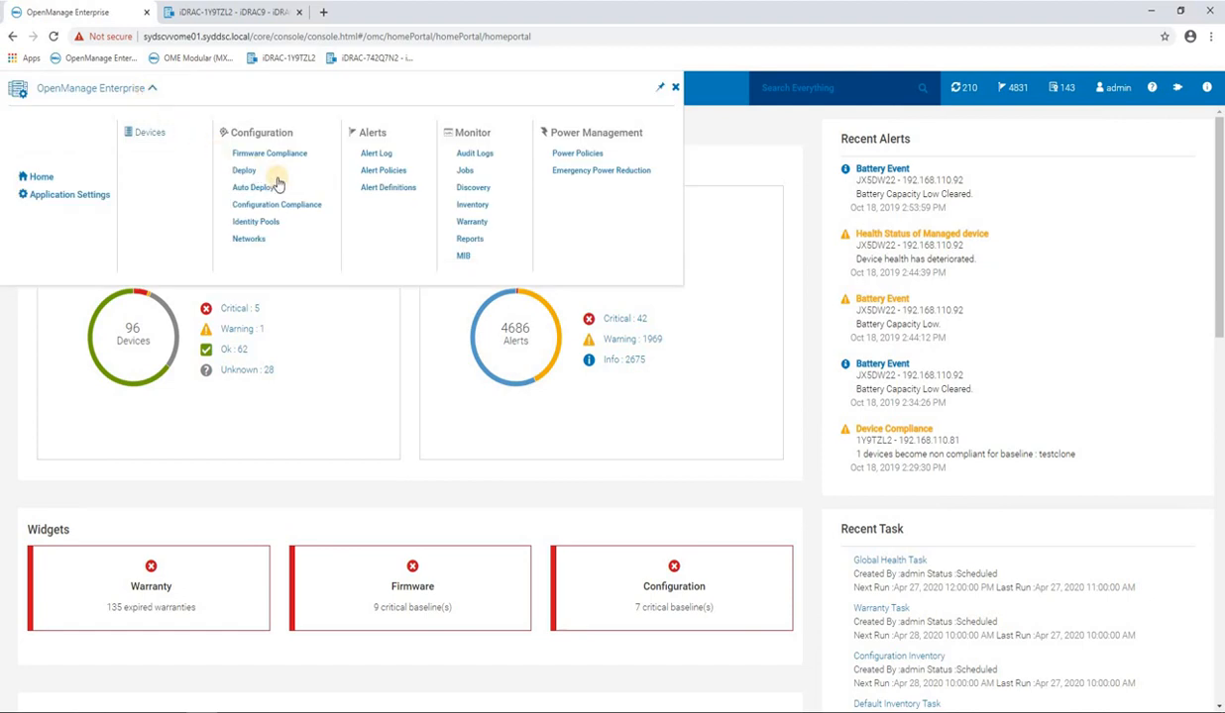
pyautogui.moveTo(276, 204)
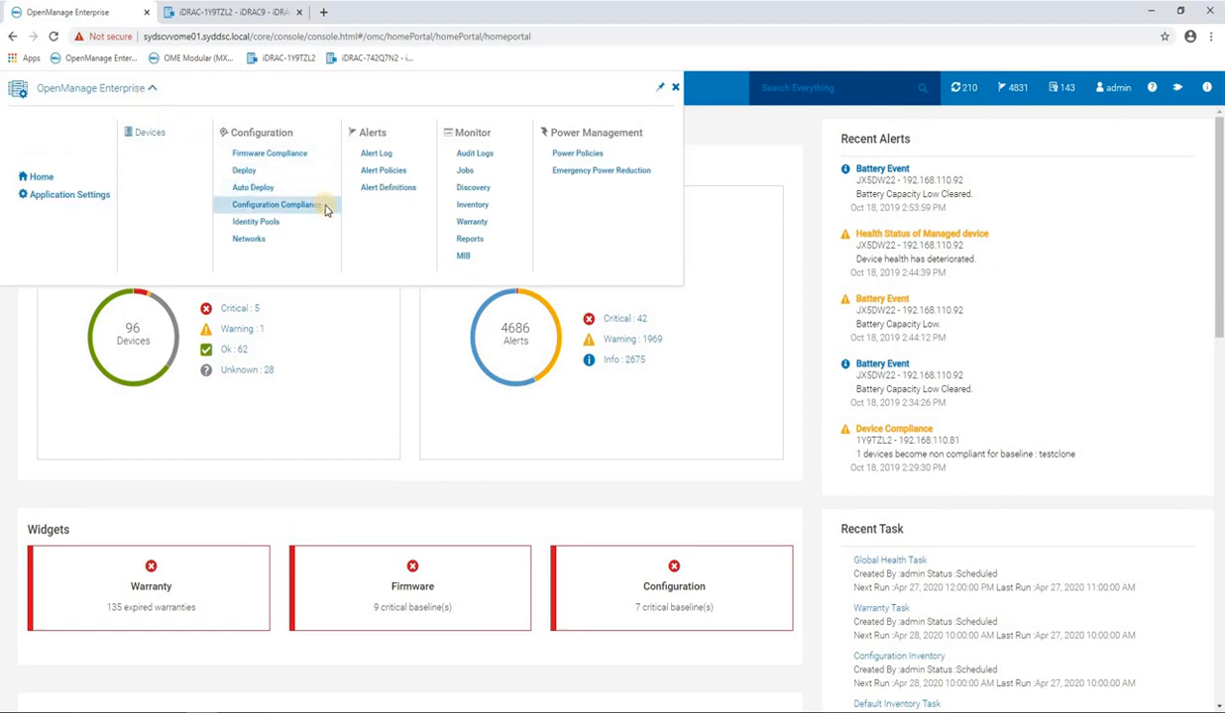
pyautogui.moveTo(319, 211)
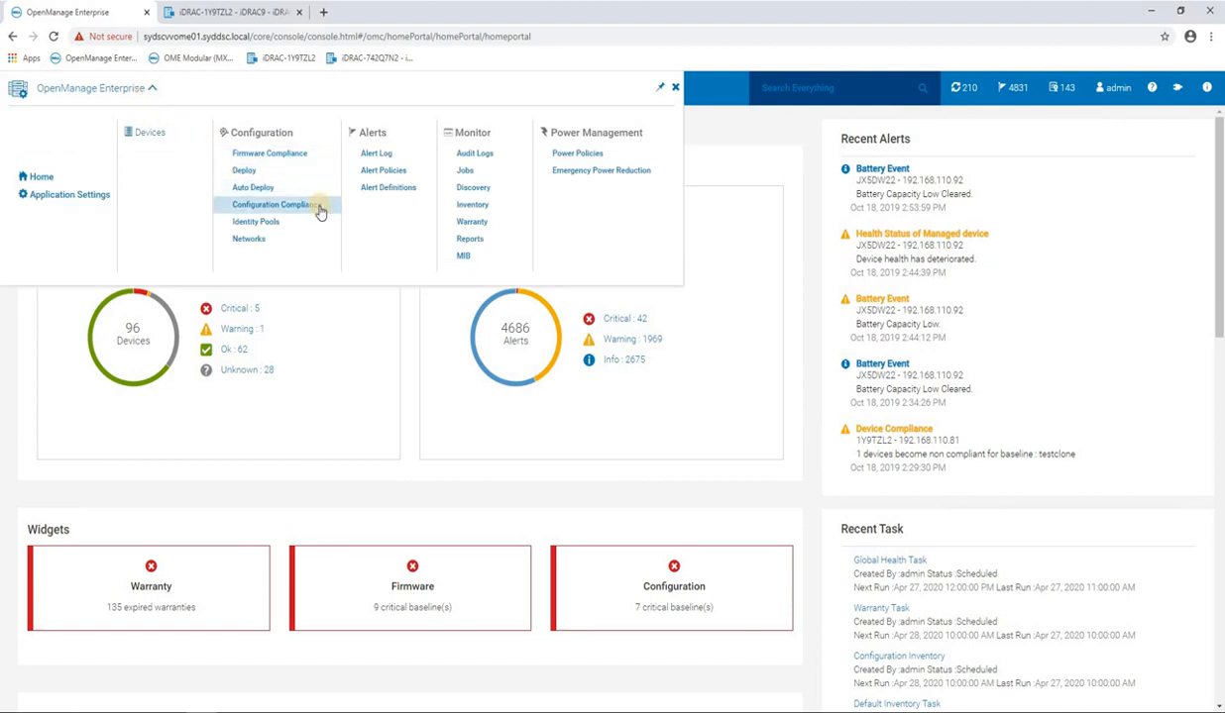
# Open the Configuration Compliance page listing all eight baselines and their compliance status
pyautogui.click(274, 205)
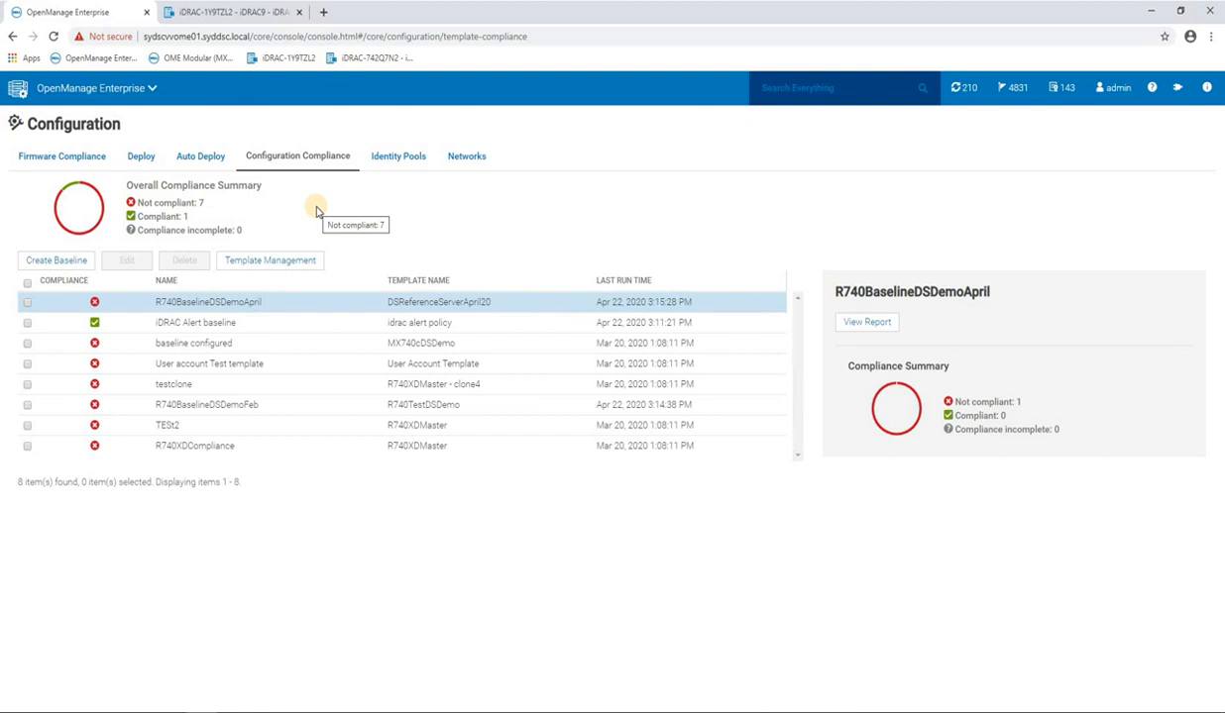
pyautogui.moveTo(288, 224)
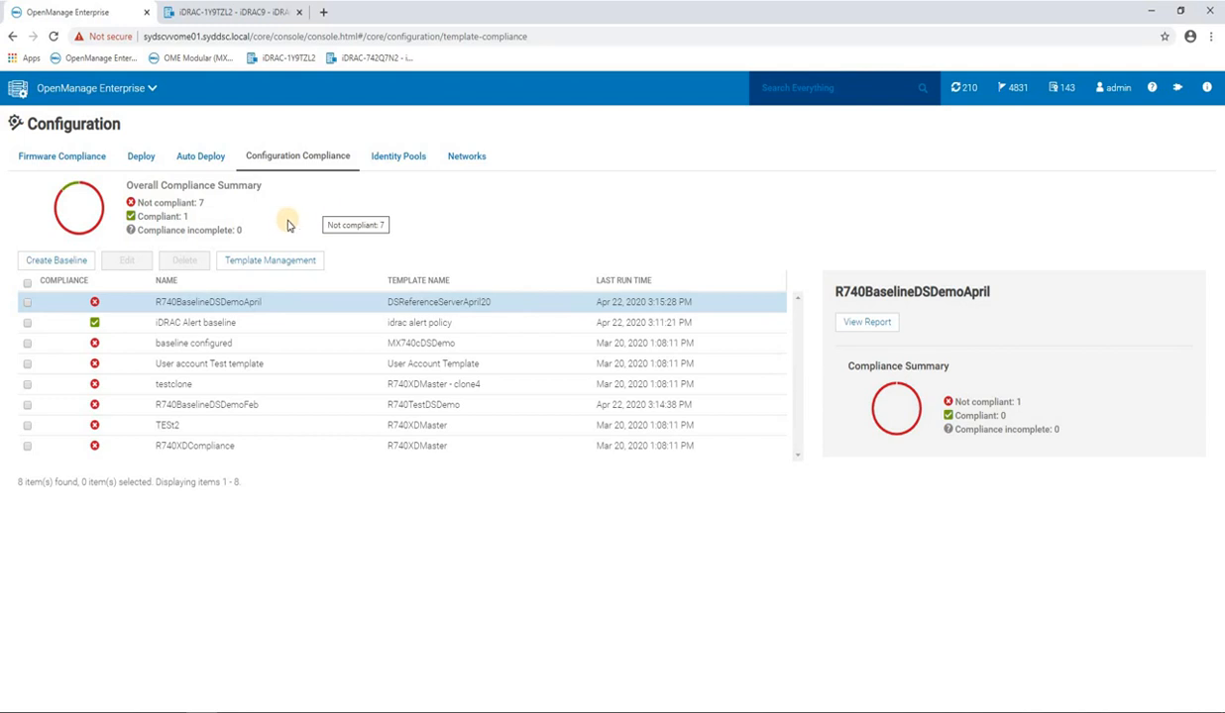
pyautogui.moveTo(270, 260)
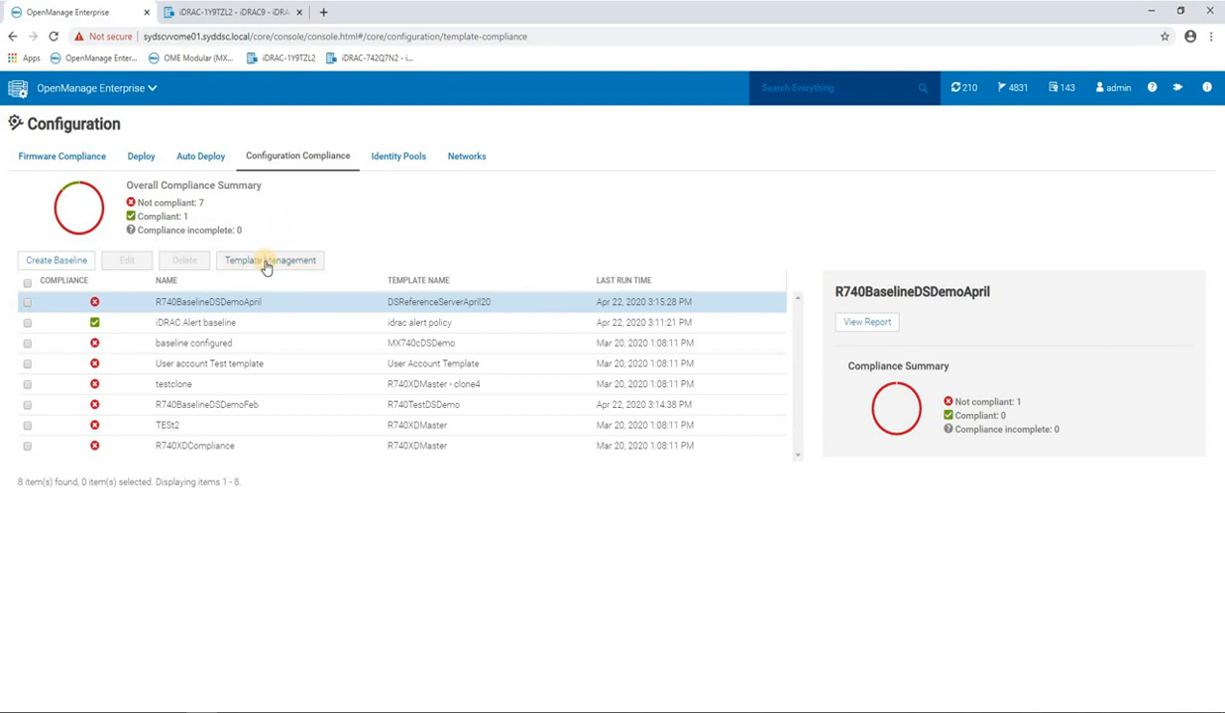
# Open Template Management to view the fourteen completed compliance templates
pyautogui.click(270, 259)
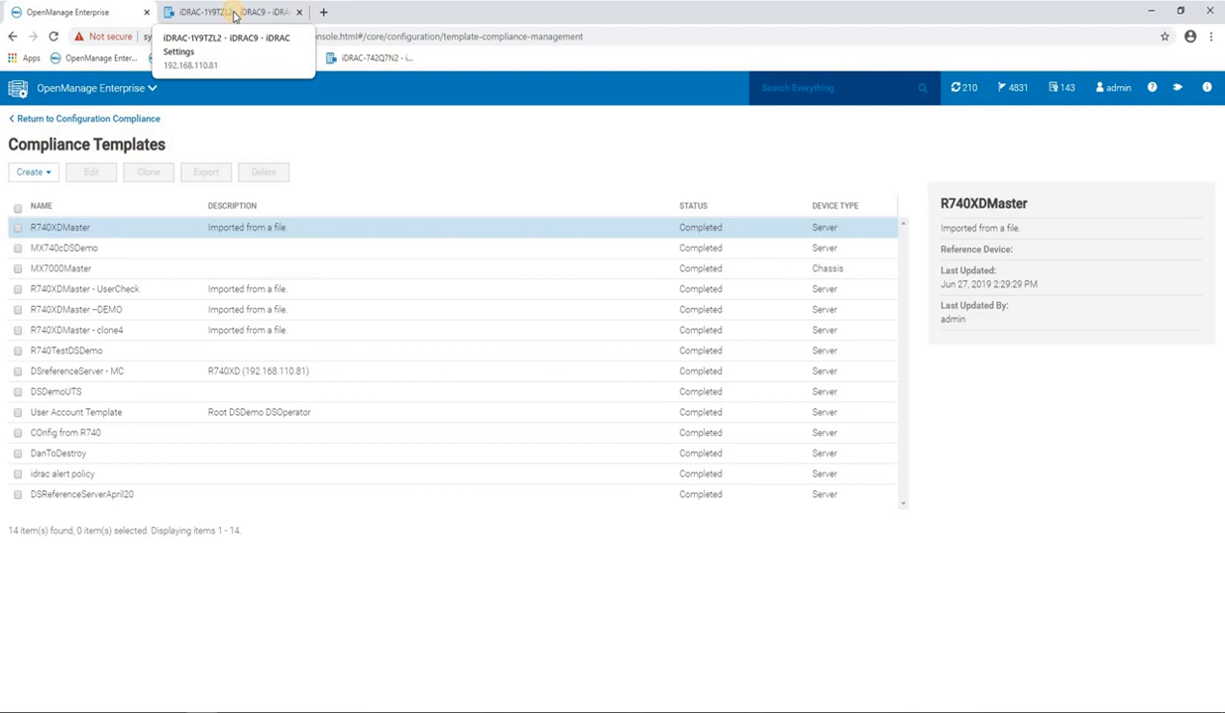
# Set the iDRAC time zone to Australia/Sydney
pyautogui.click(233, 10)
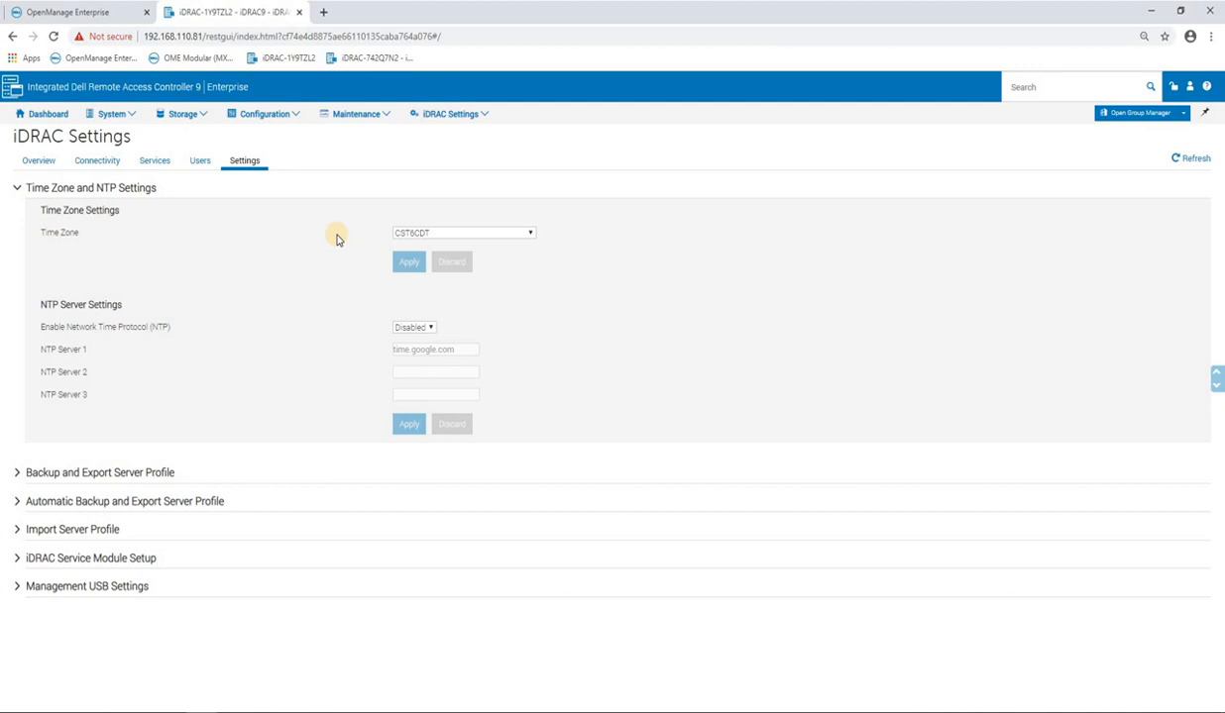
pyautogui.moveTo(512, 240)
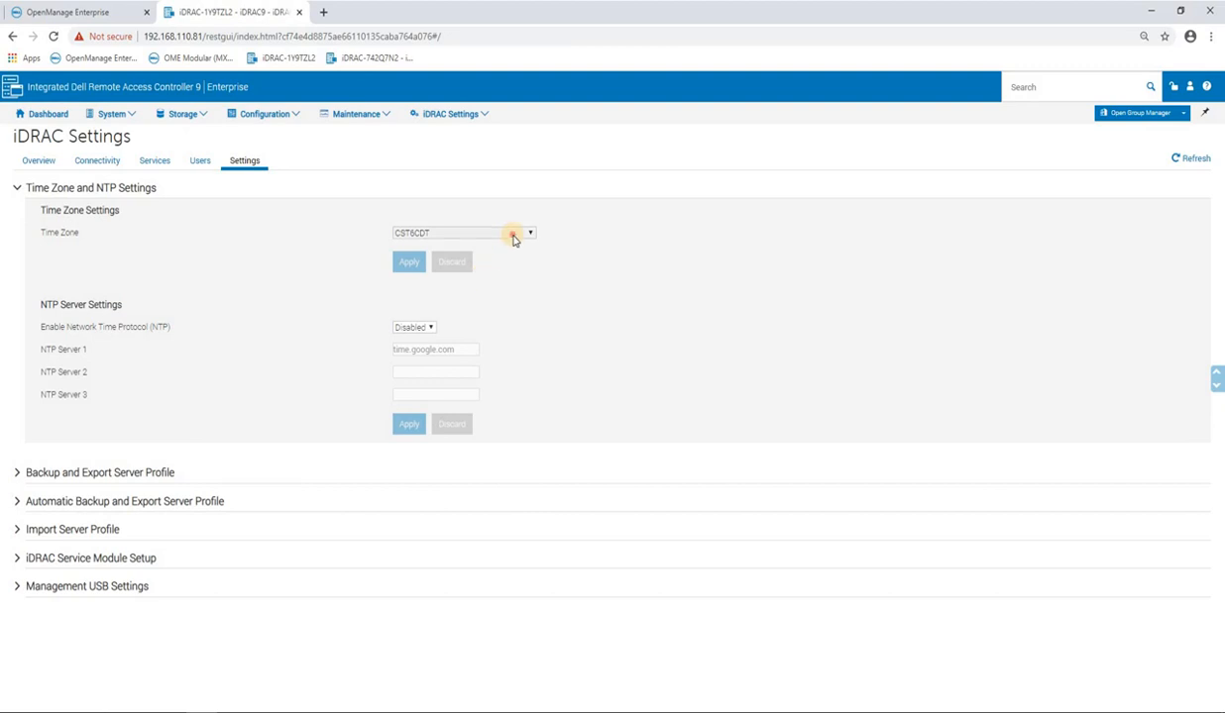
pyautogui.click(530, 232)
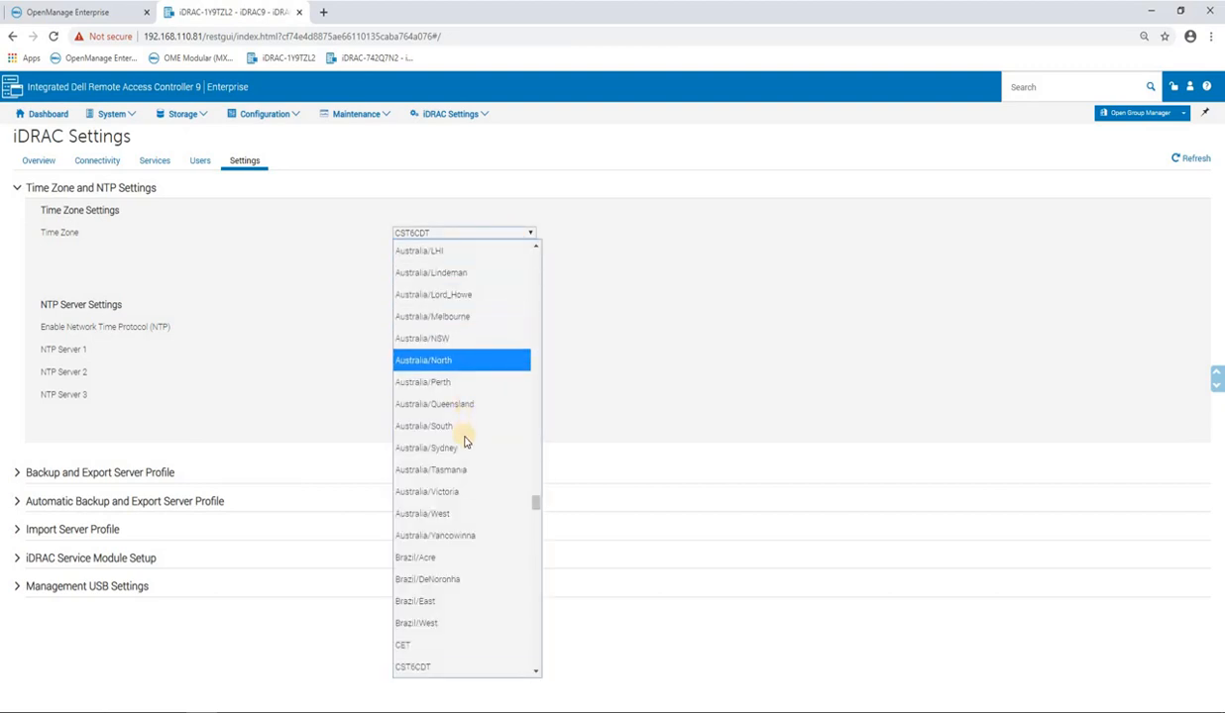
pyautogui.click(427, 447)
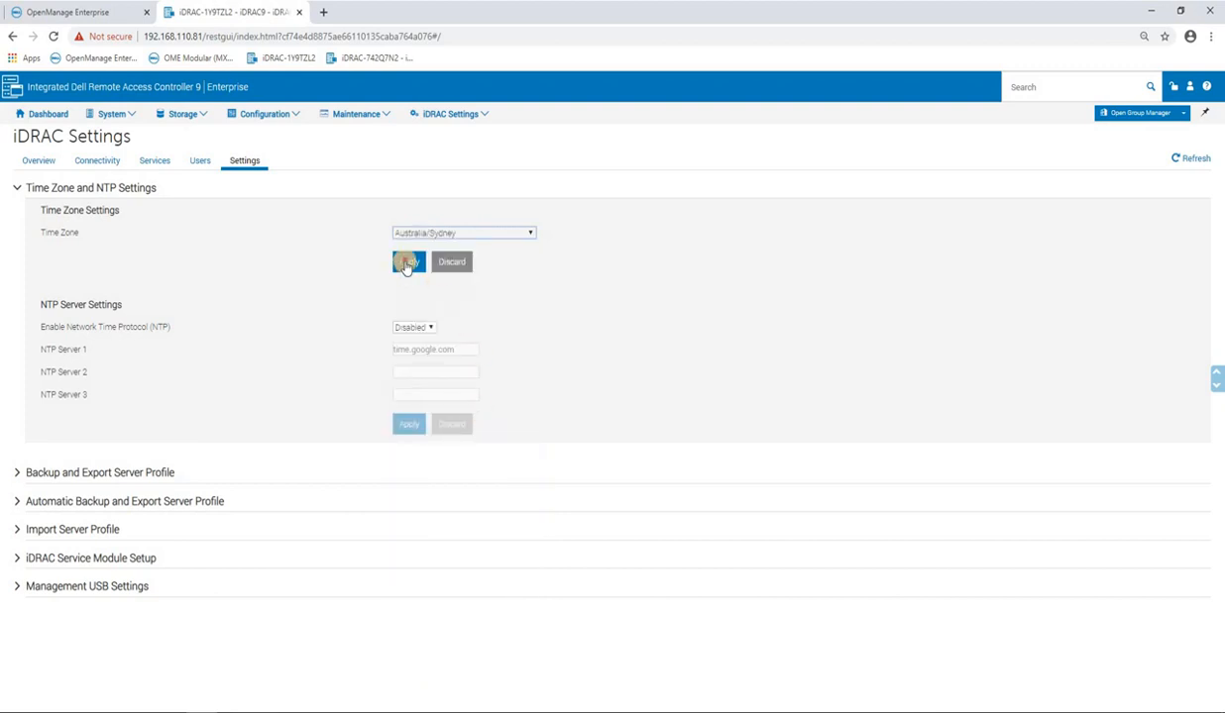
pyautogui.click(409, 261)
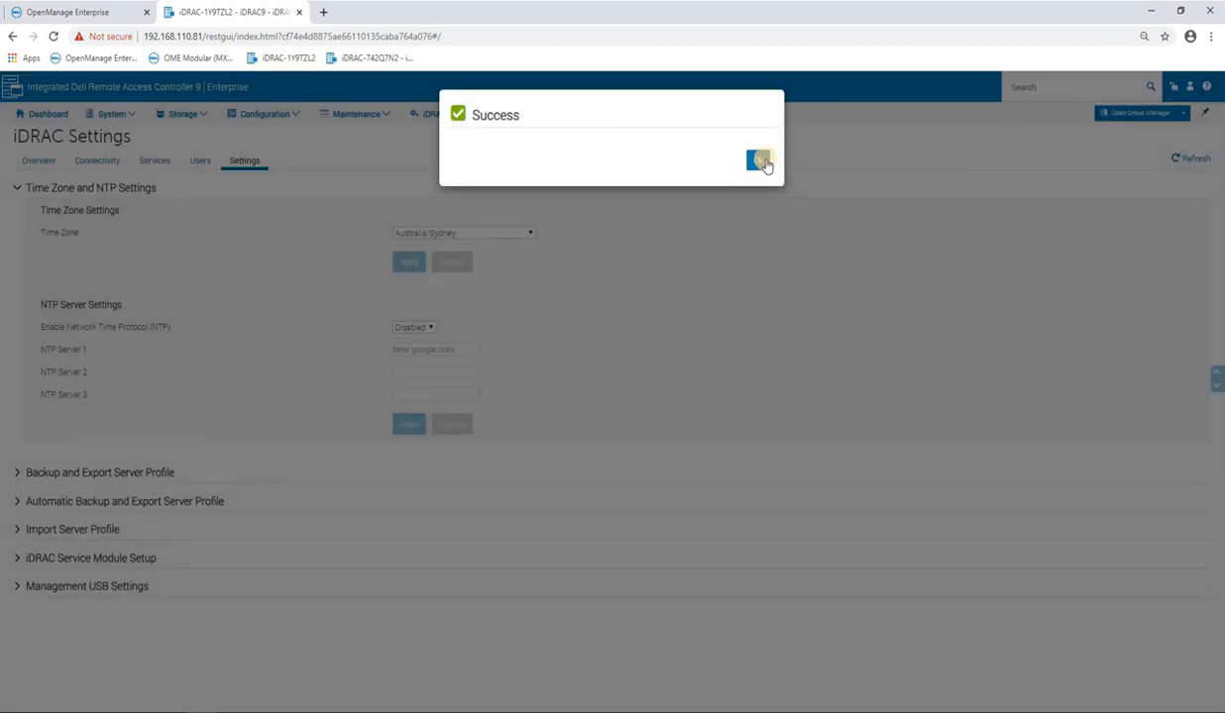
# Enable NTP with time.google.com as the first server
pyautogui.click(759, 159)
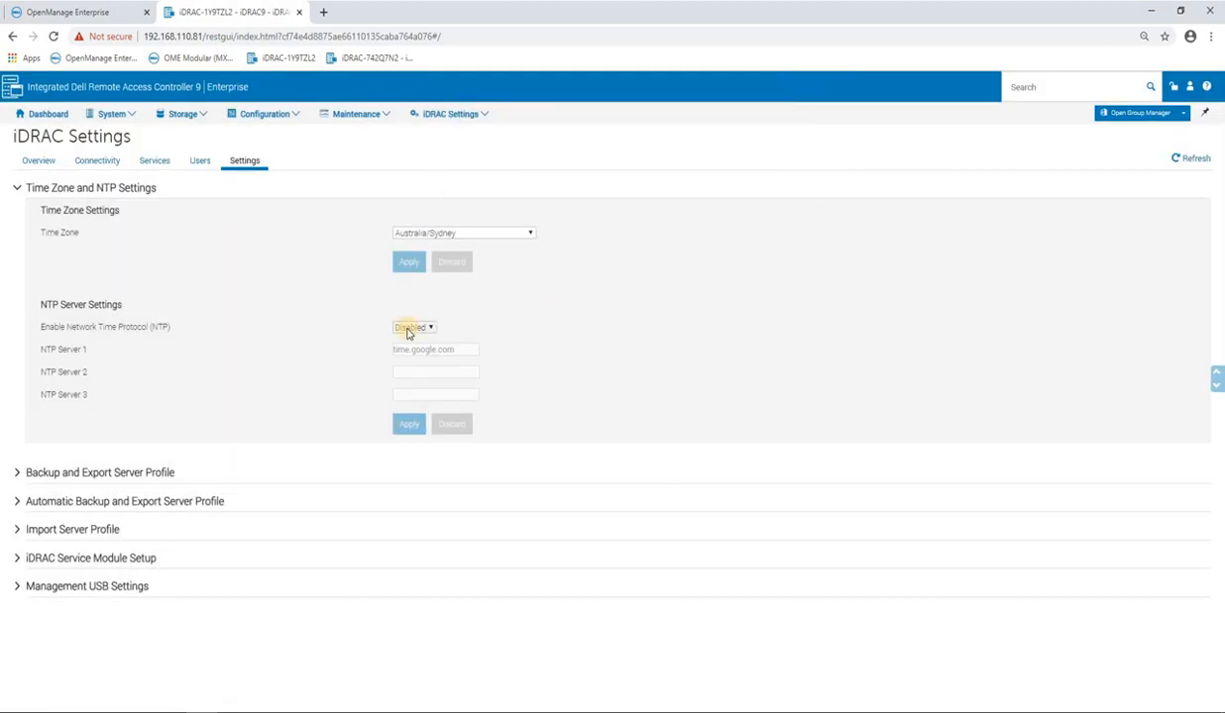
pyautogui.click(413, 327)
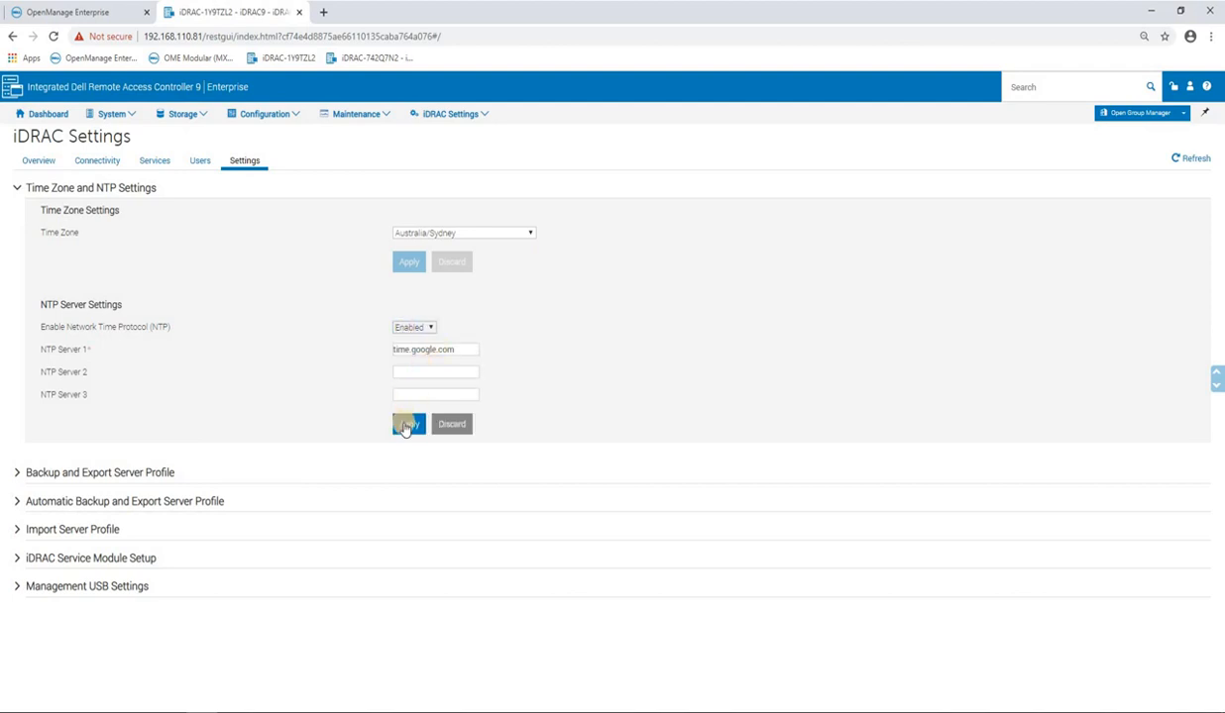
pyautogui.click(408, 424)
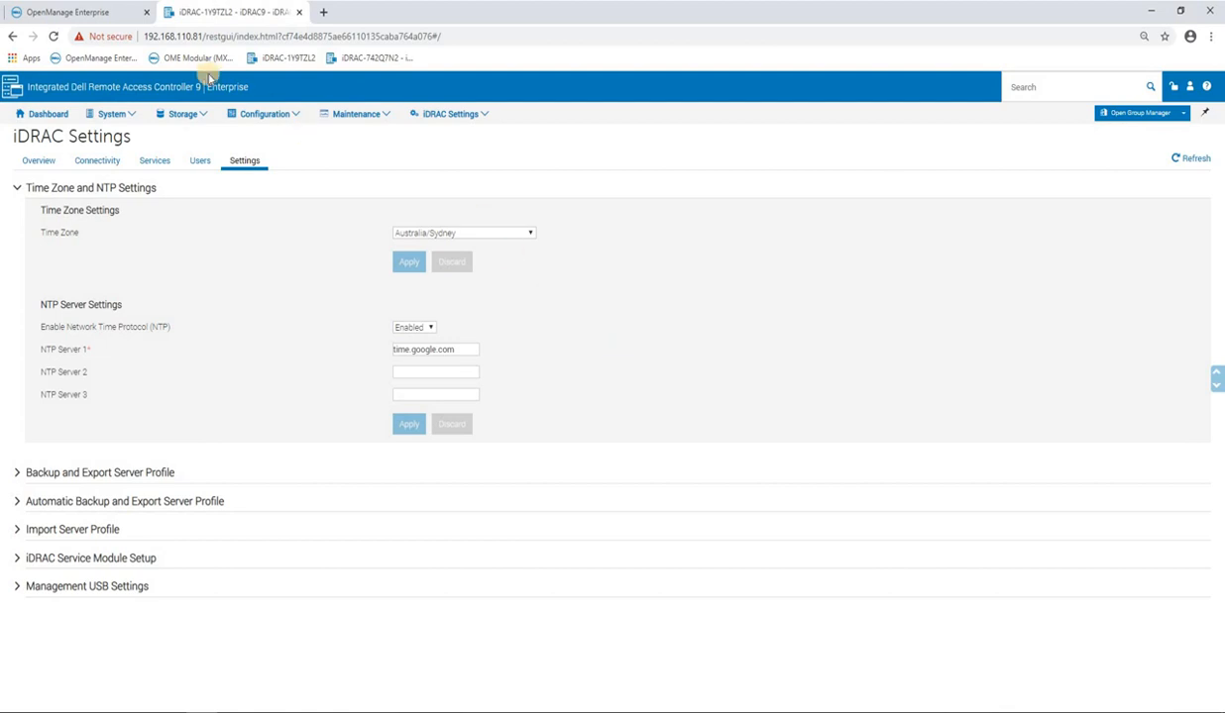
# Start a reference-device template named 'RJH Demo template', cloning the reference server
pyautogui.click(75, 12)
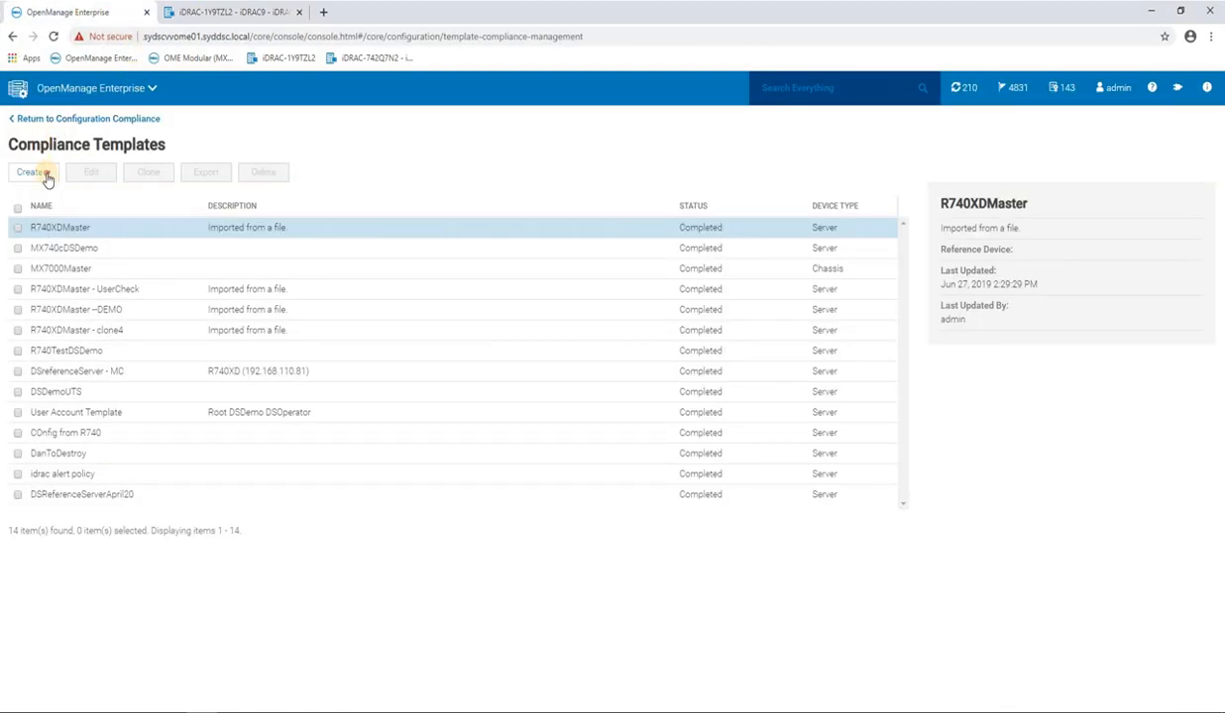
pyautogui.click(33, 172)
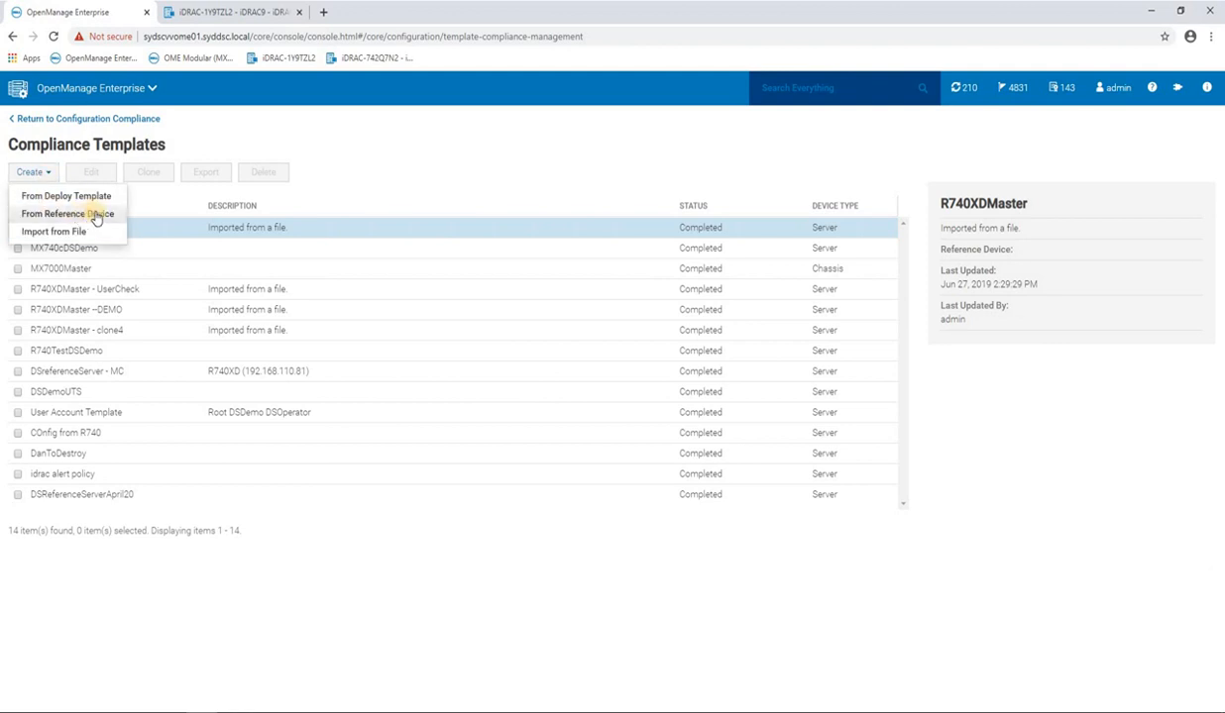
pyautogui.click(66, 214)
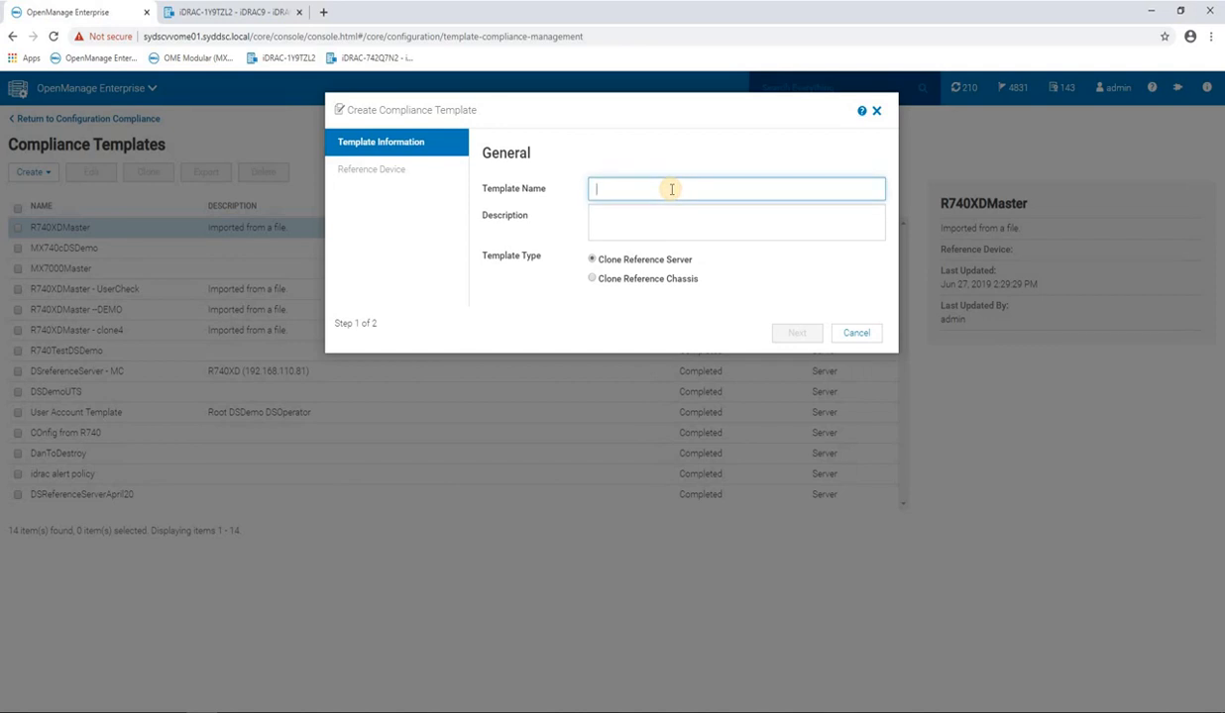
pyautogui.write('RJH Demo template')
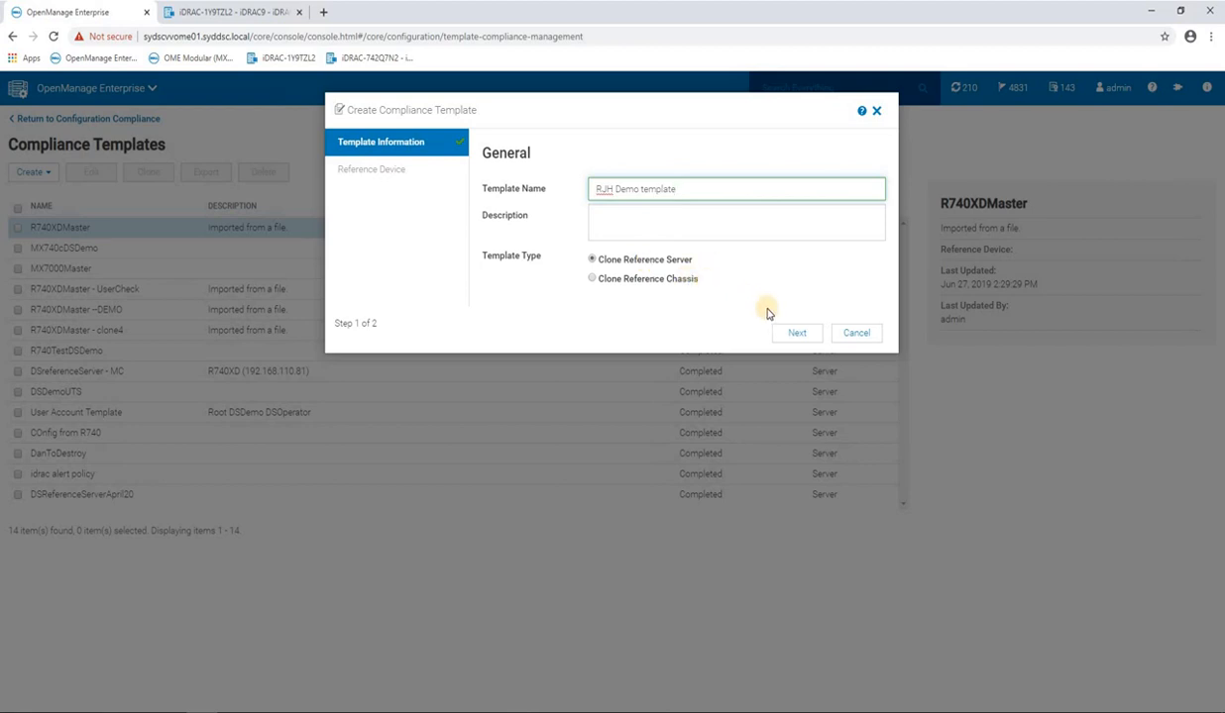
pyautogui.moveTo(778, 320)
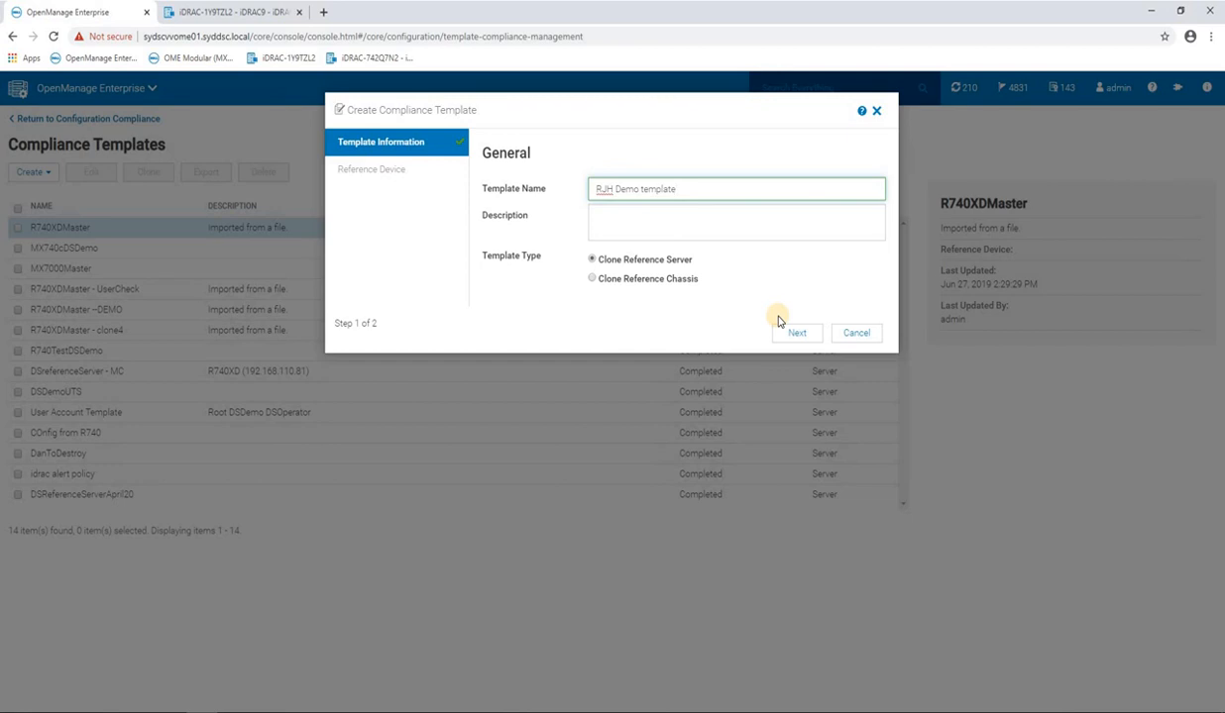
pyautogui.moveTo(684, 284)
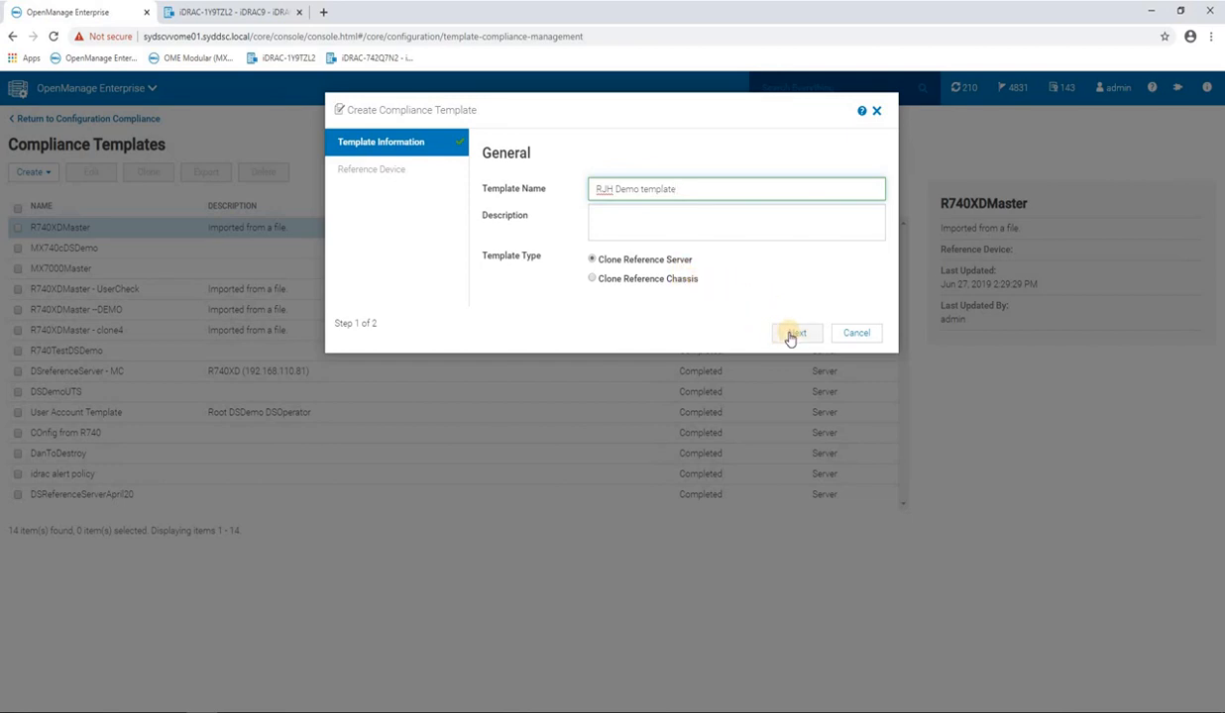
# Choose CHUBBPOC01.SYDDSC.LOCAL from the Prod group as the reference device
pyautogui.click(796, 332)
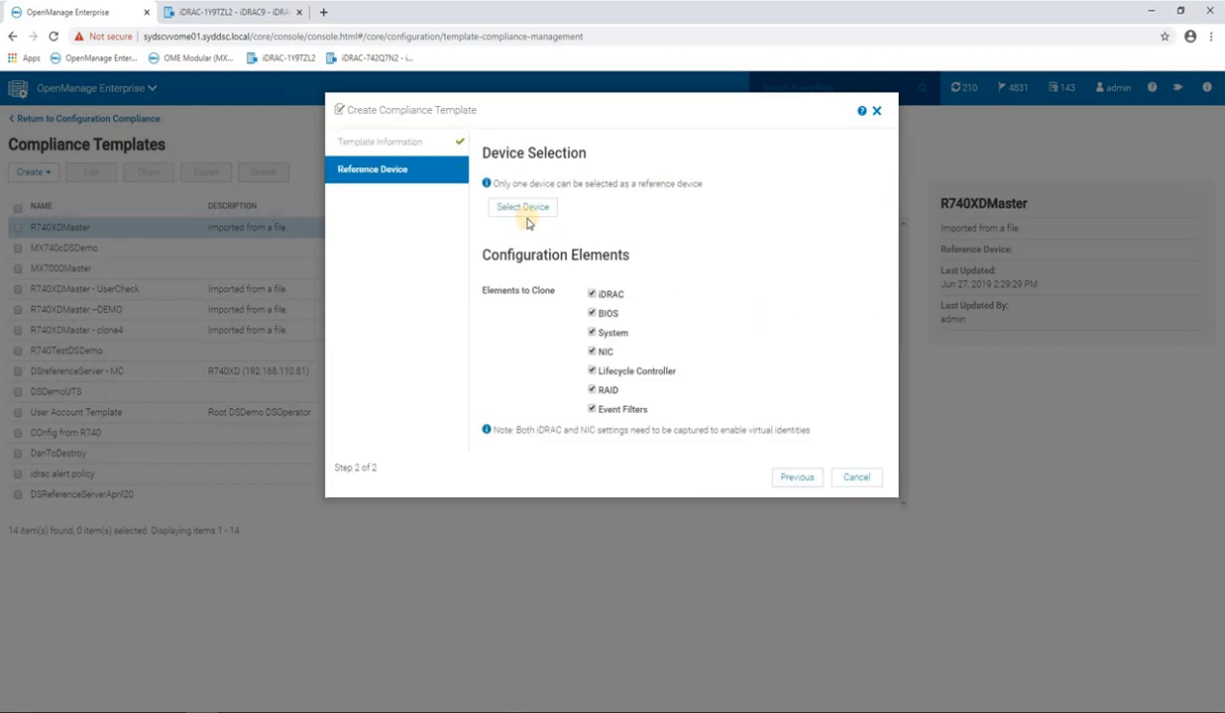
pyautogui.click(522, 207)
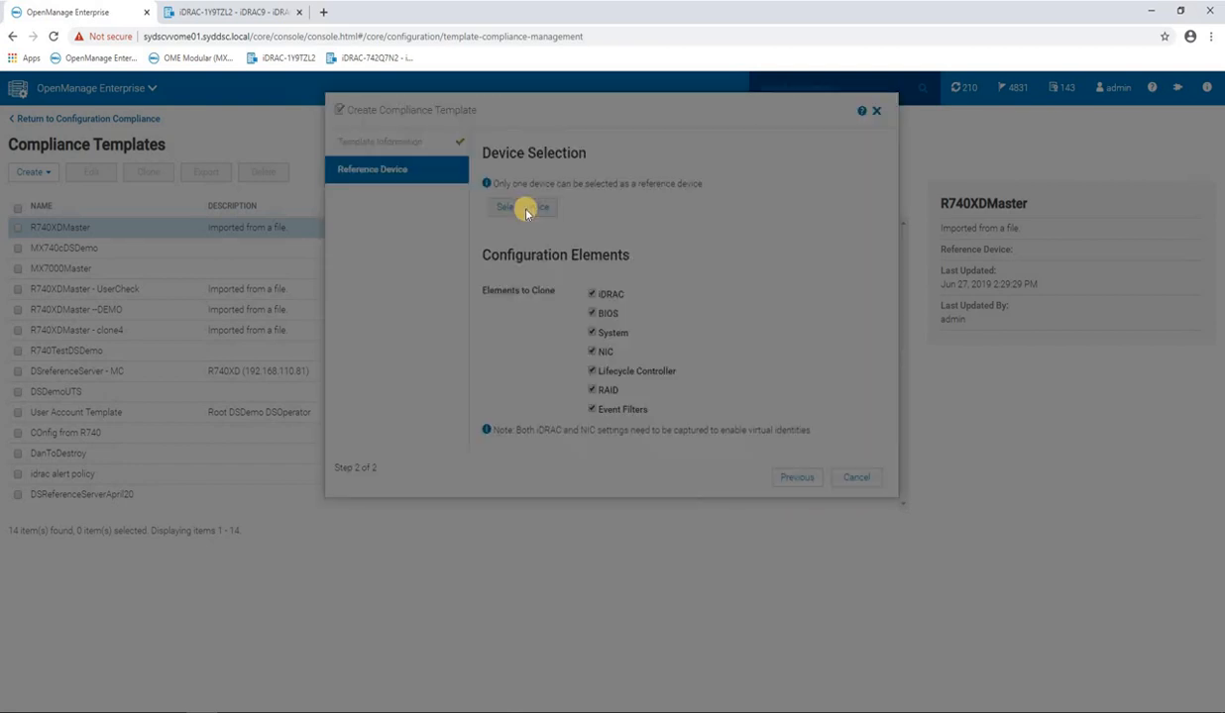
pyautogui.click(522, 207)
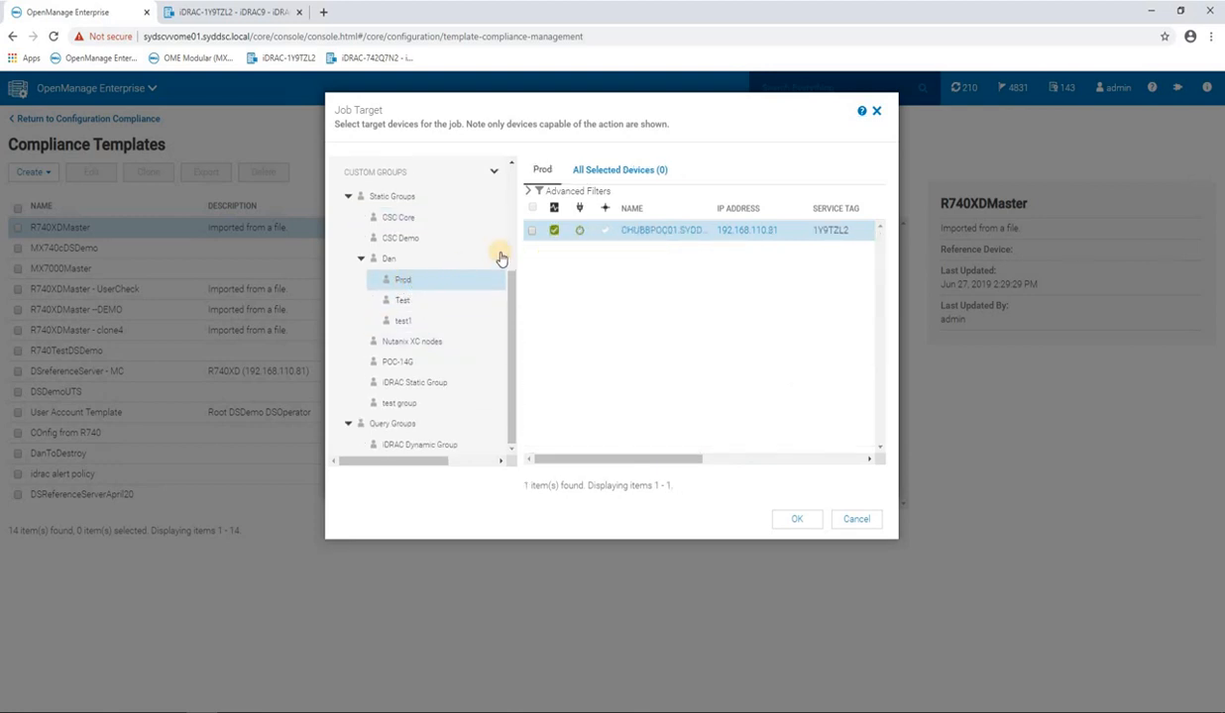
pyautogui.click(532, 207)
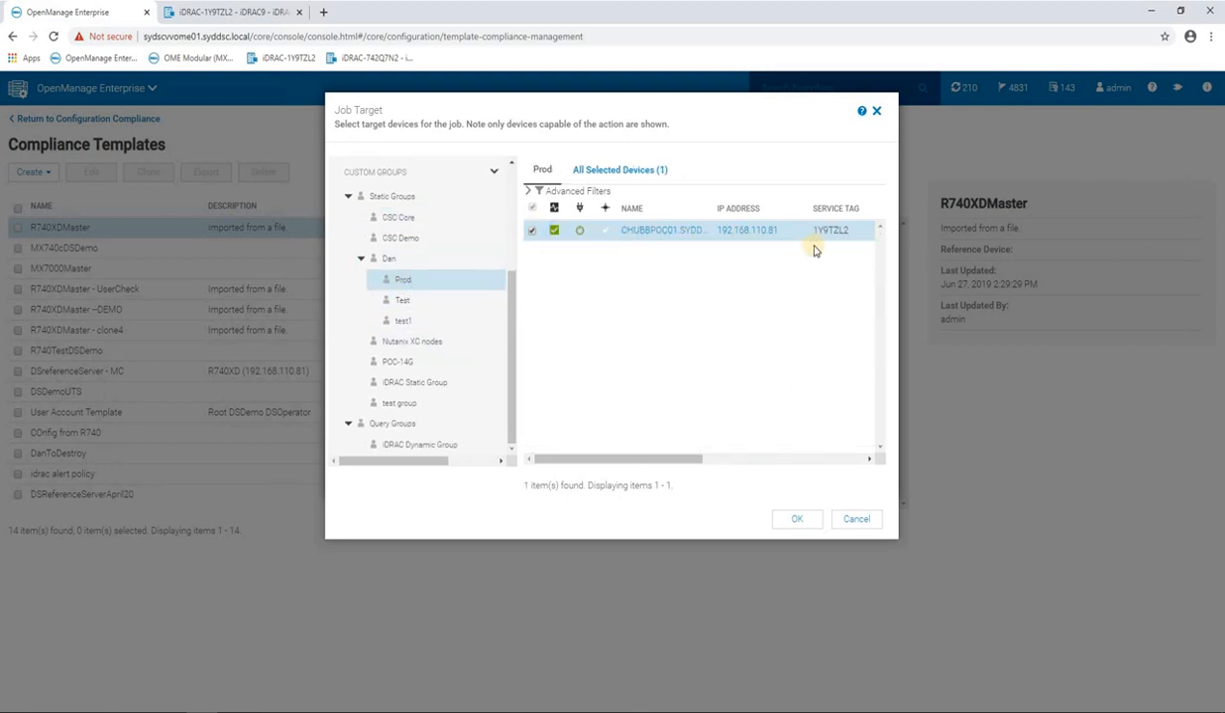
pyautogui.moveTo(843, 230)
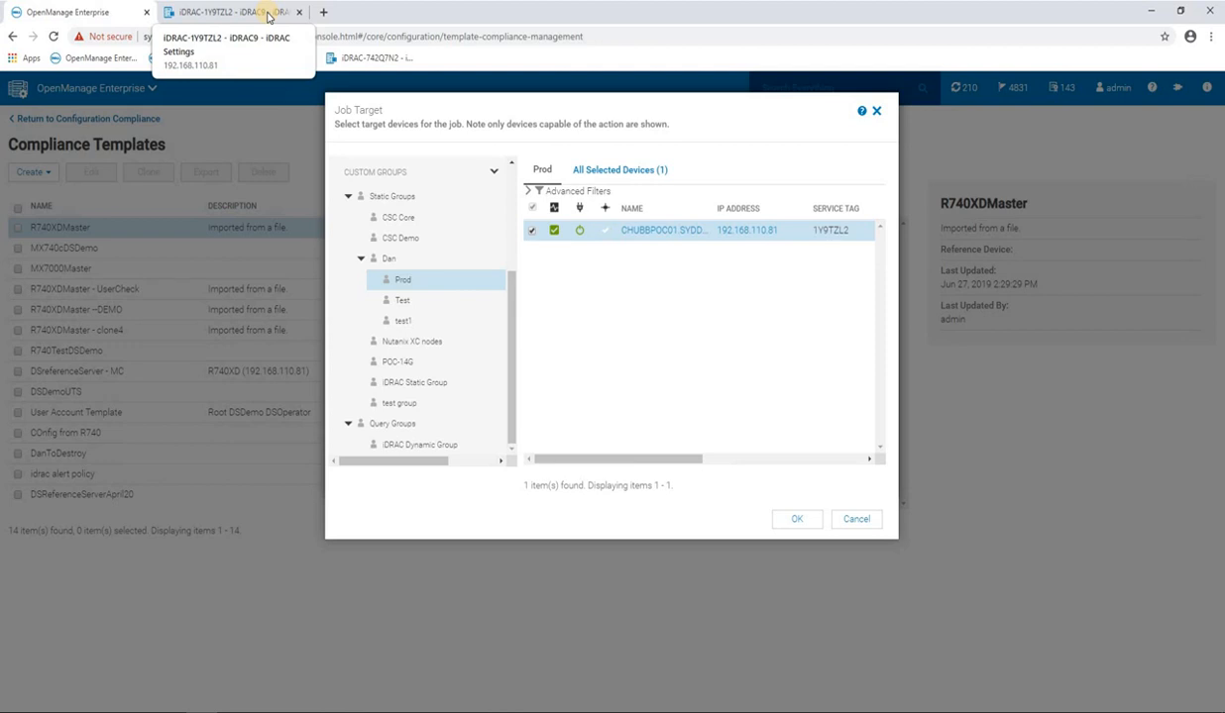
pyautogui.click(796, 519)
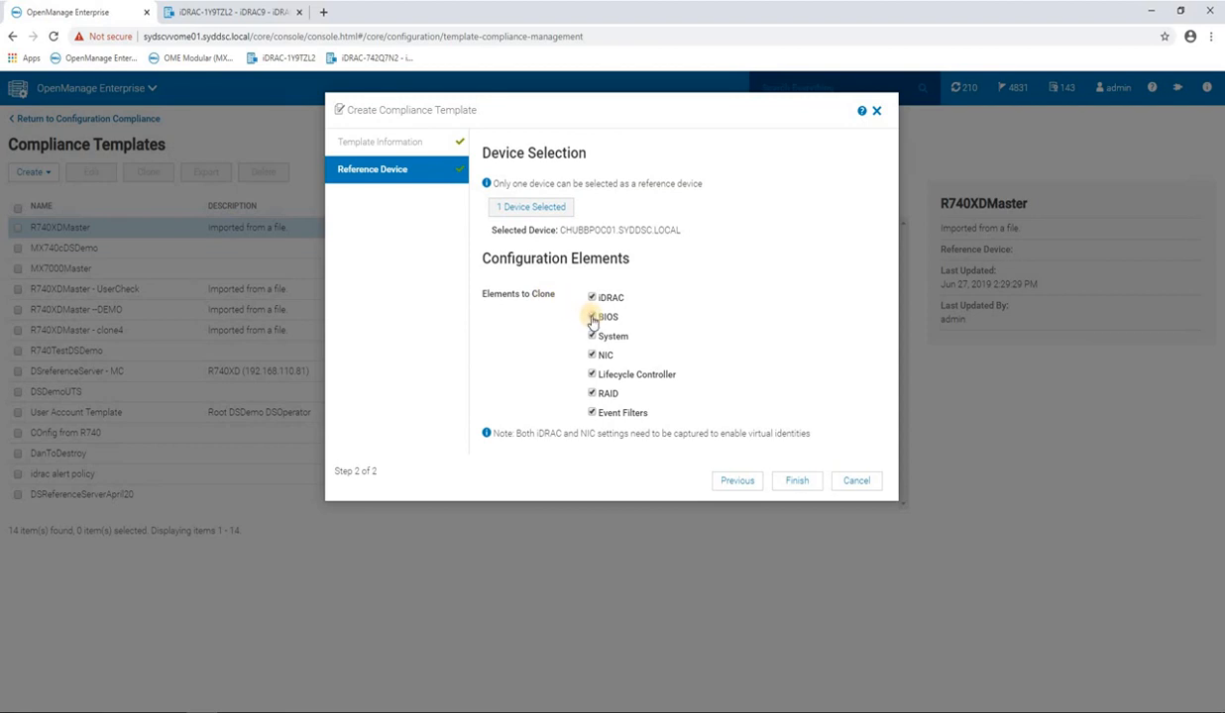
# Uncheck BIOS and the other non-iDRAC elements, leaving only iDRAC to clone
pyautogui.click(592, 316)
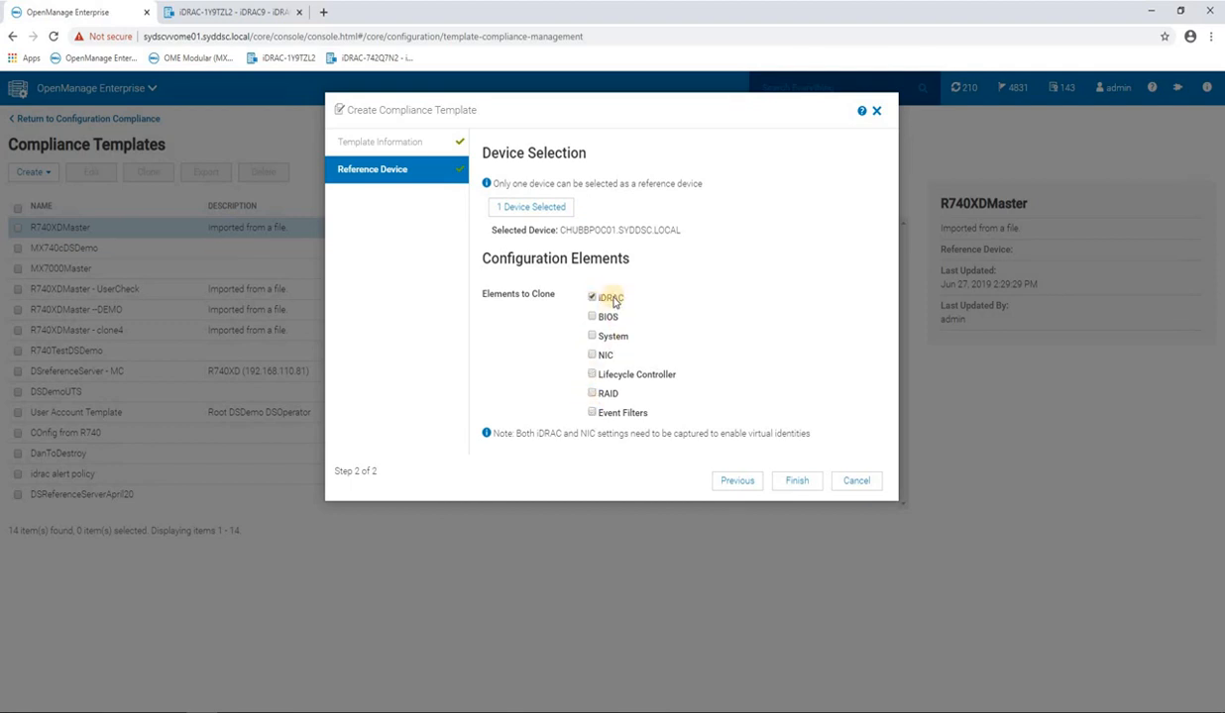
pyautogui.moveTo(629, 301)
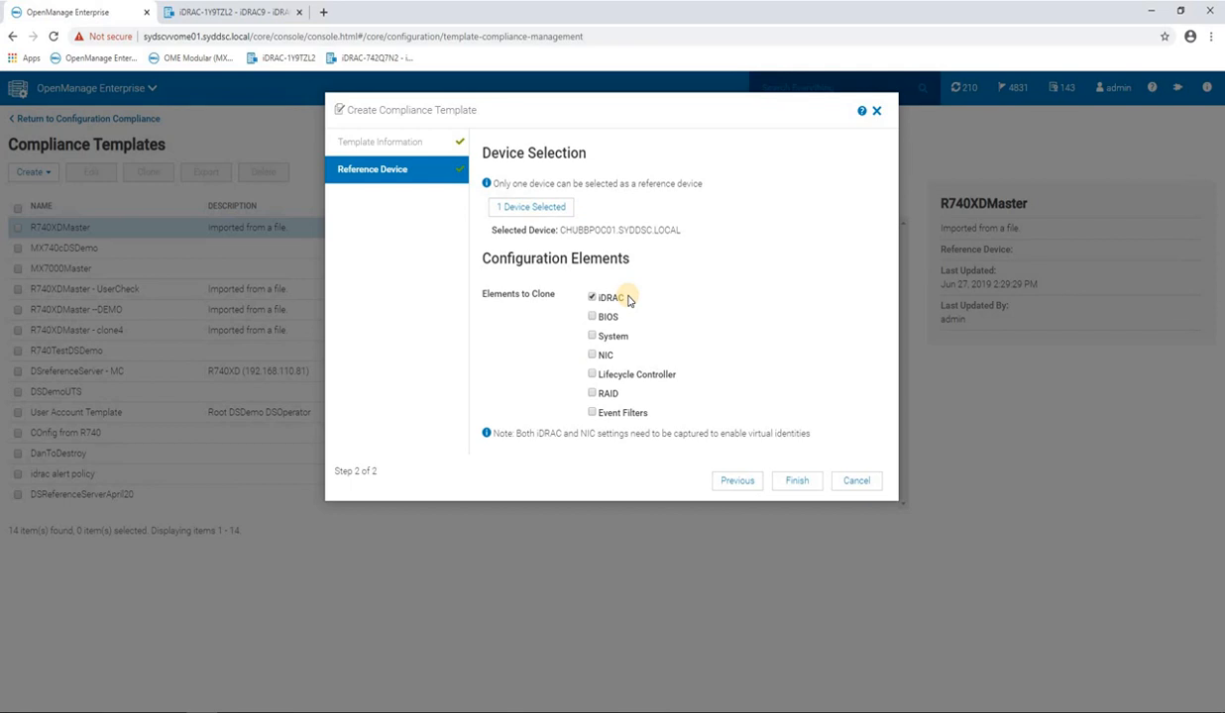
pyautogui.moveTo(684, 348)
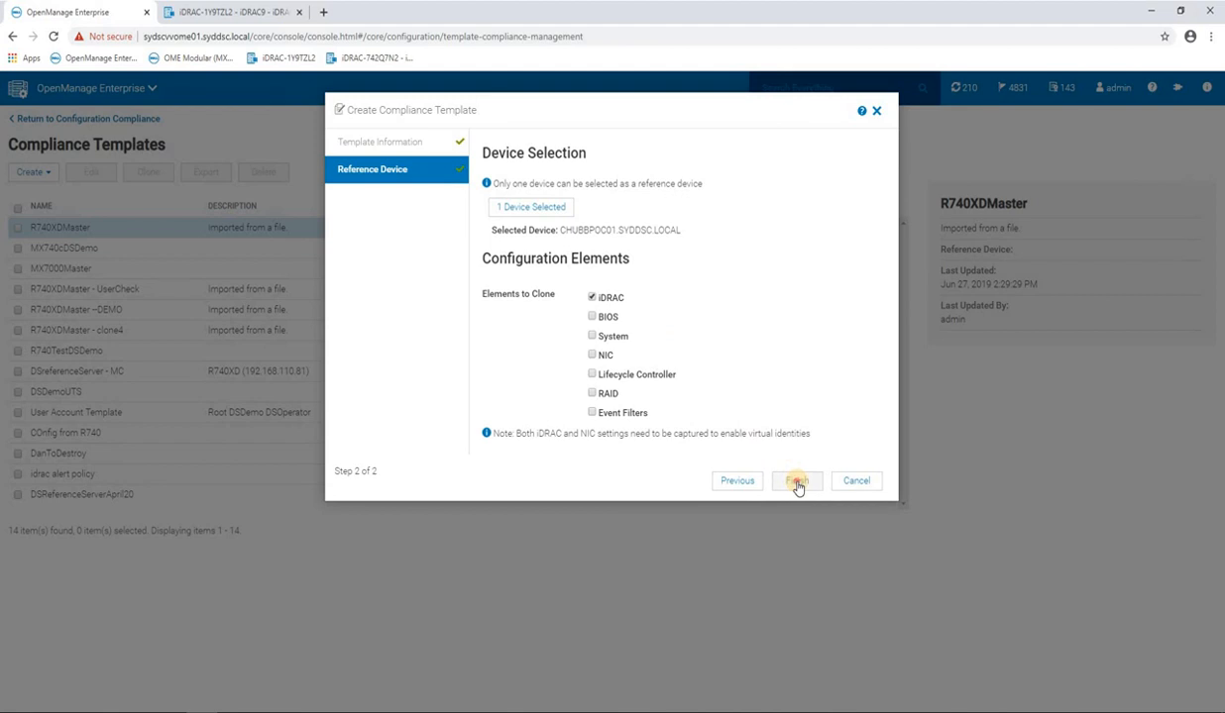
# Finish the RJH Demo template, then return to Configuration Compliance once it completes
pyautogui.click(796, 480)
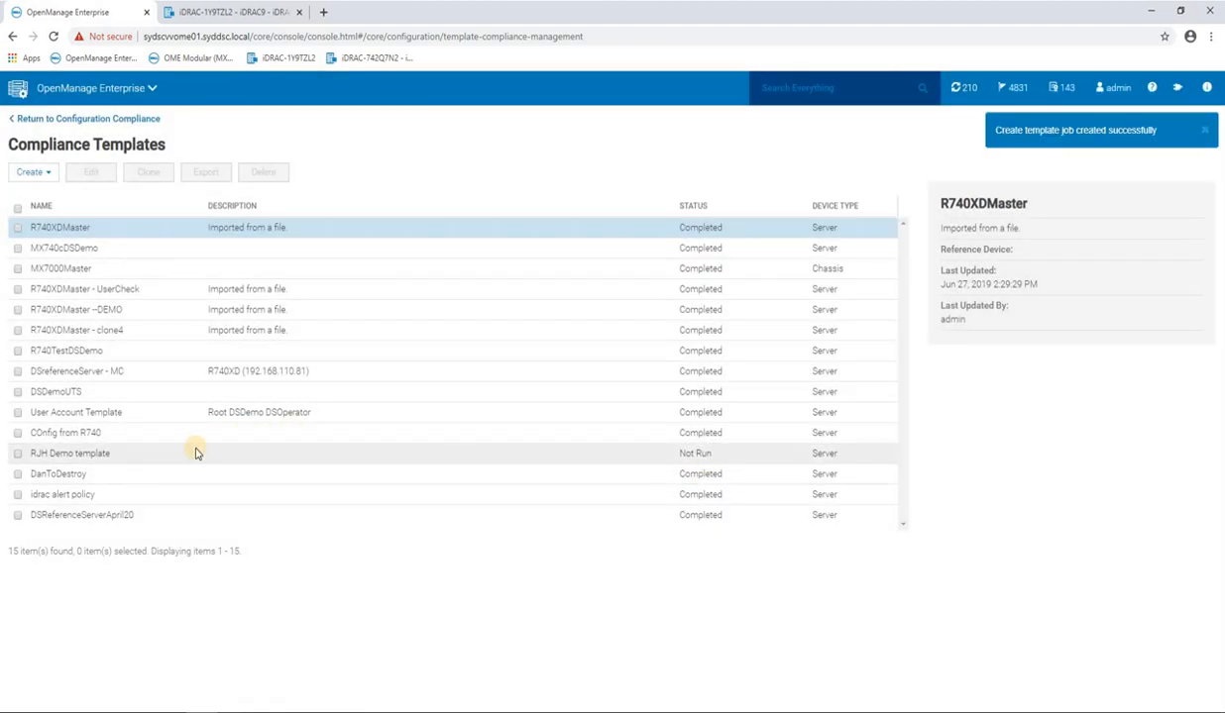
pyautogui.moveTo(198, 453)
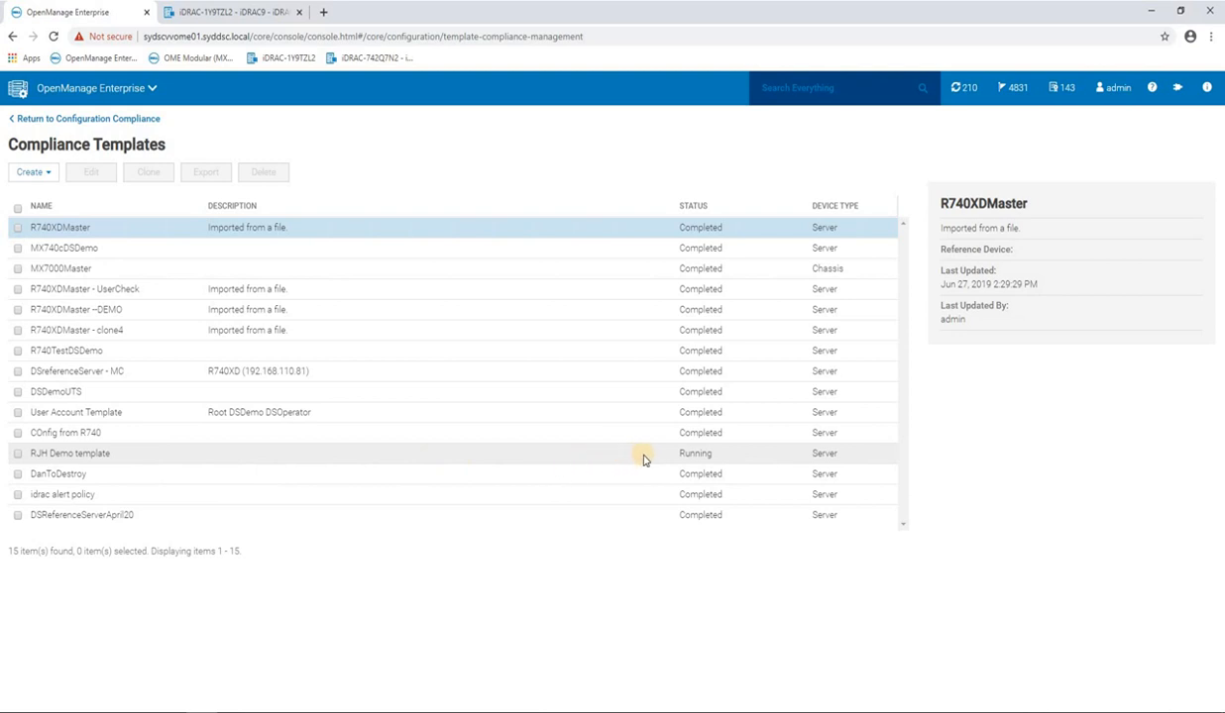
pyautogui.moveTo(651, 459)
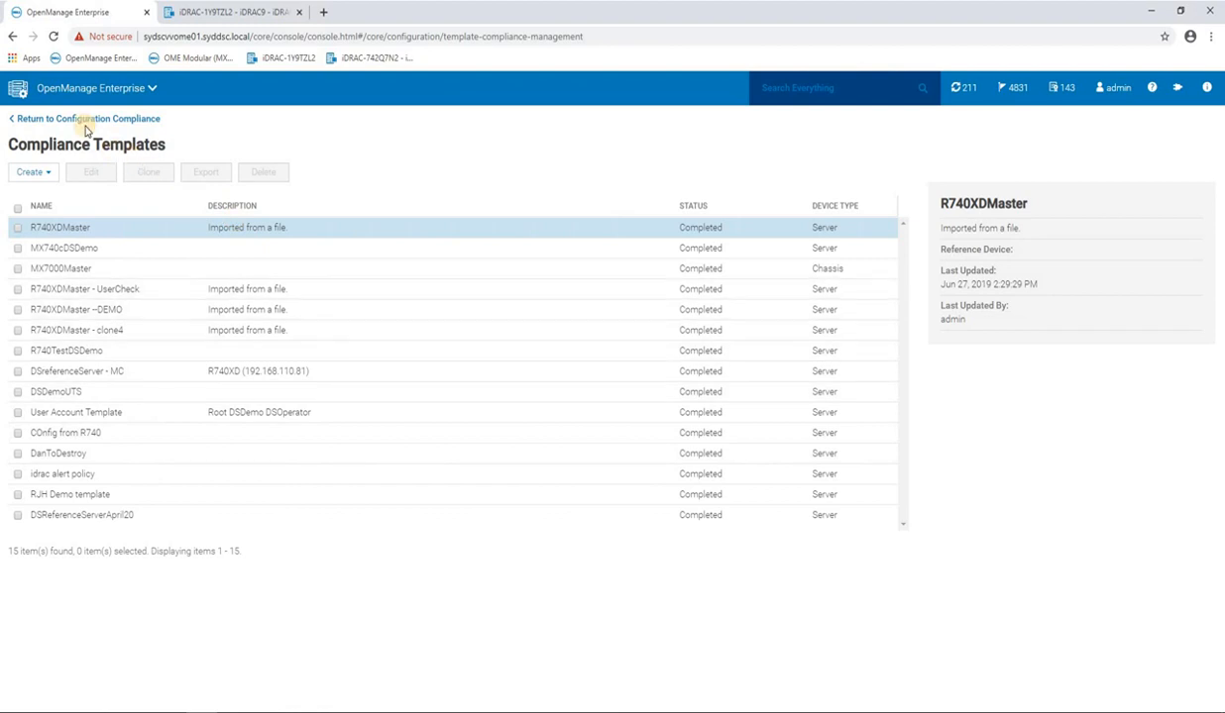
pyautogui.moveTo(74, 119)
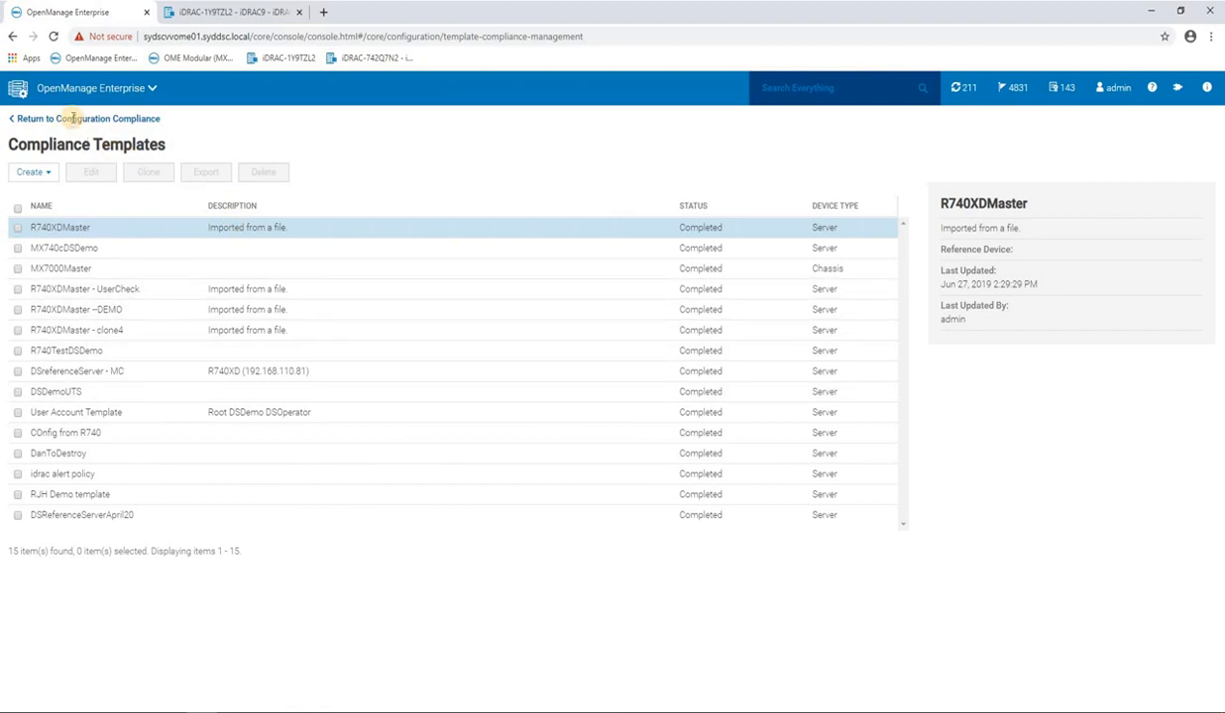
pyautogui.click(89, 118)
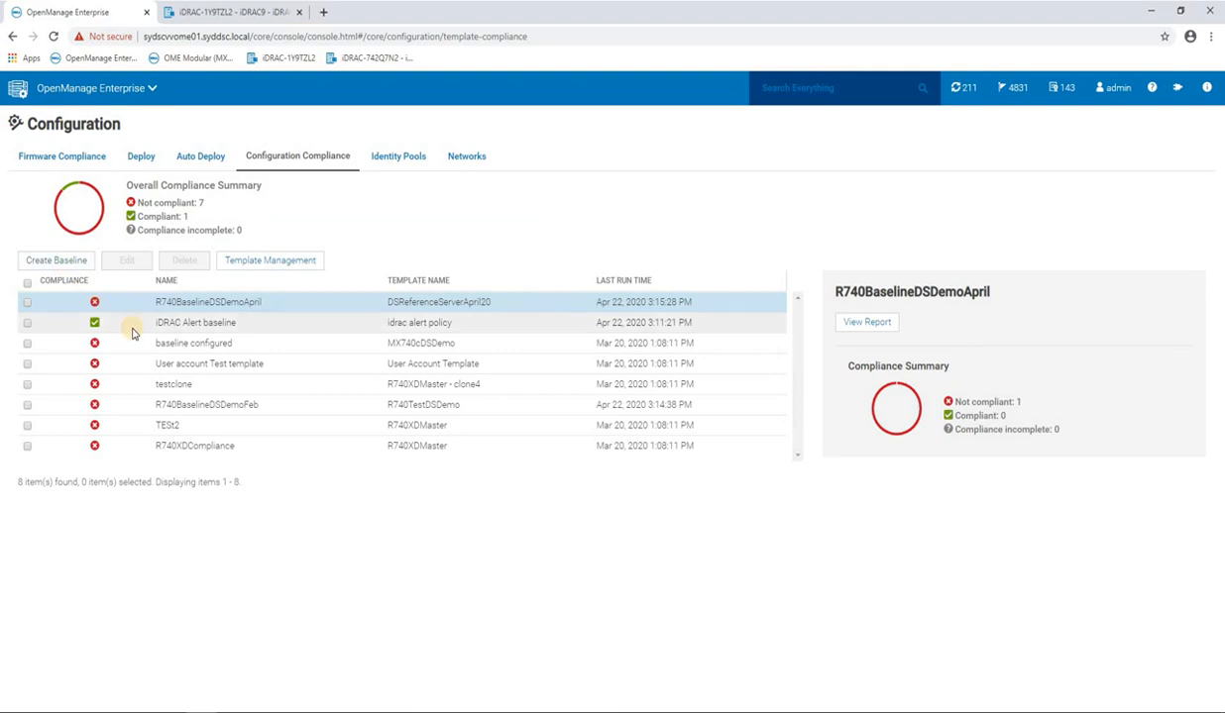
pyautogui.moveTo(344, 364)
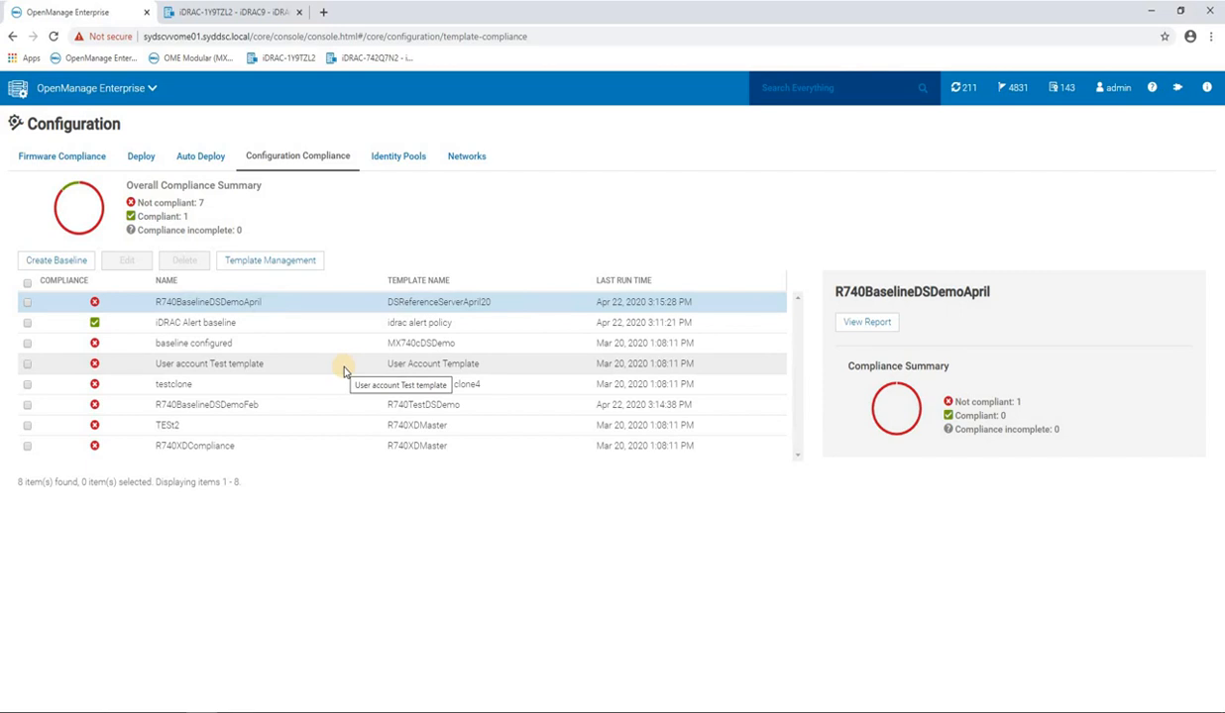
pyautogui.moveTo(233, 243)
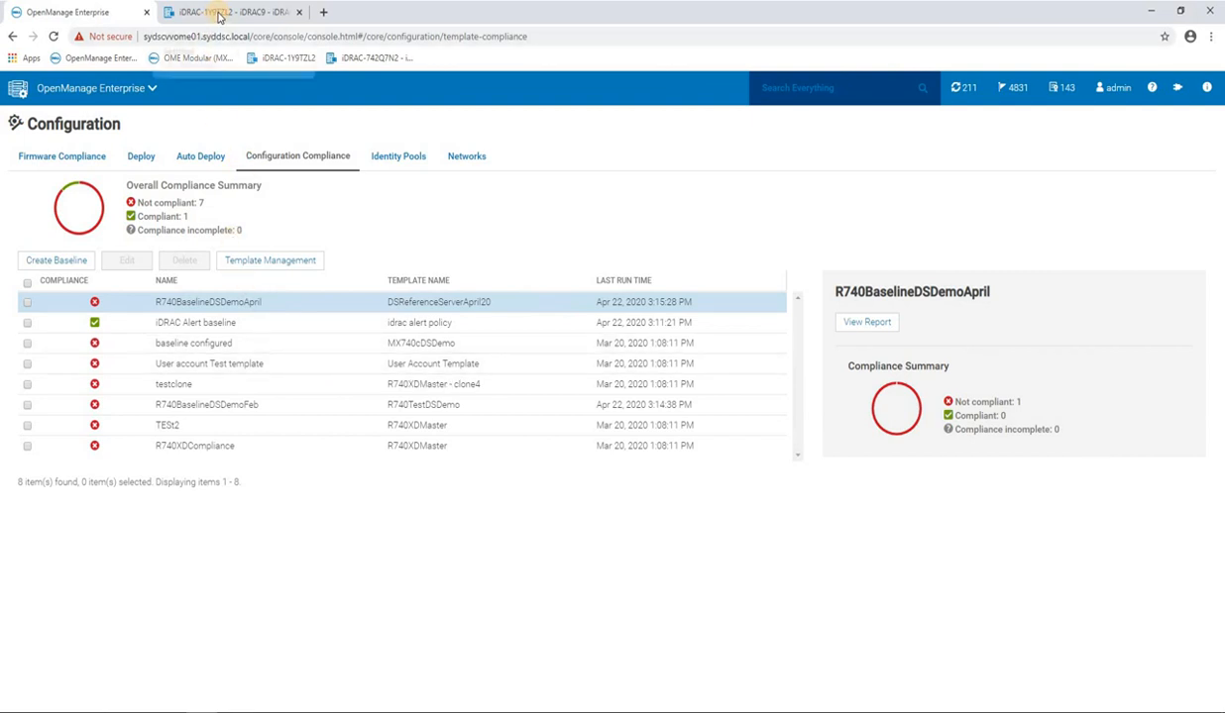
# Change the iDRAC time zone to CST6CDT and disable NTP
pyautogui.click(232, 10)
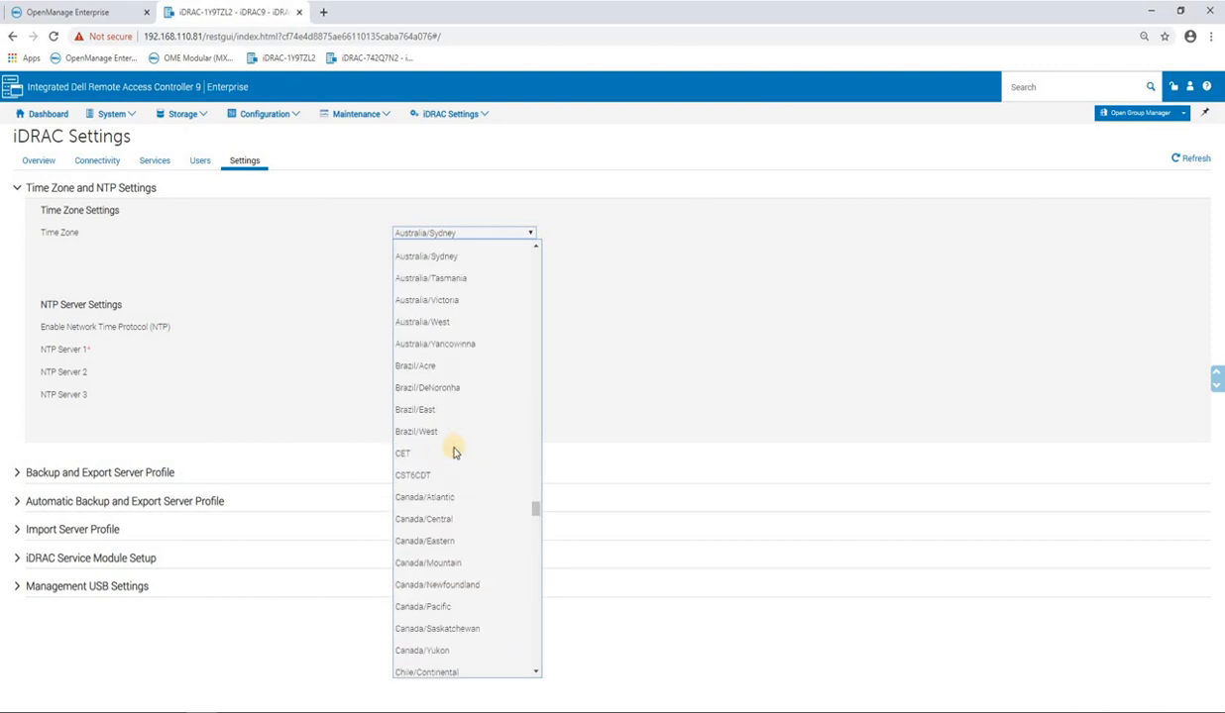
pyautogui.click(412, 475)
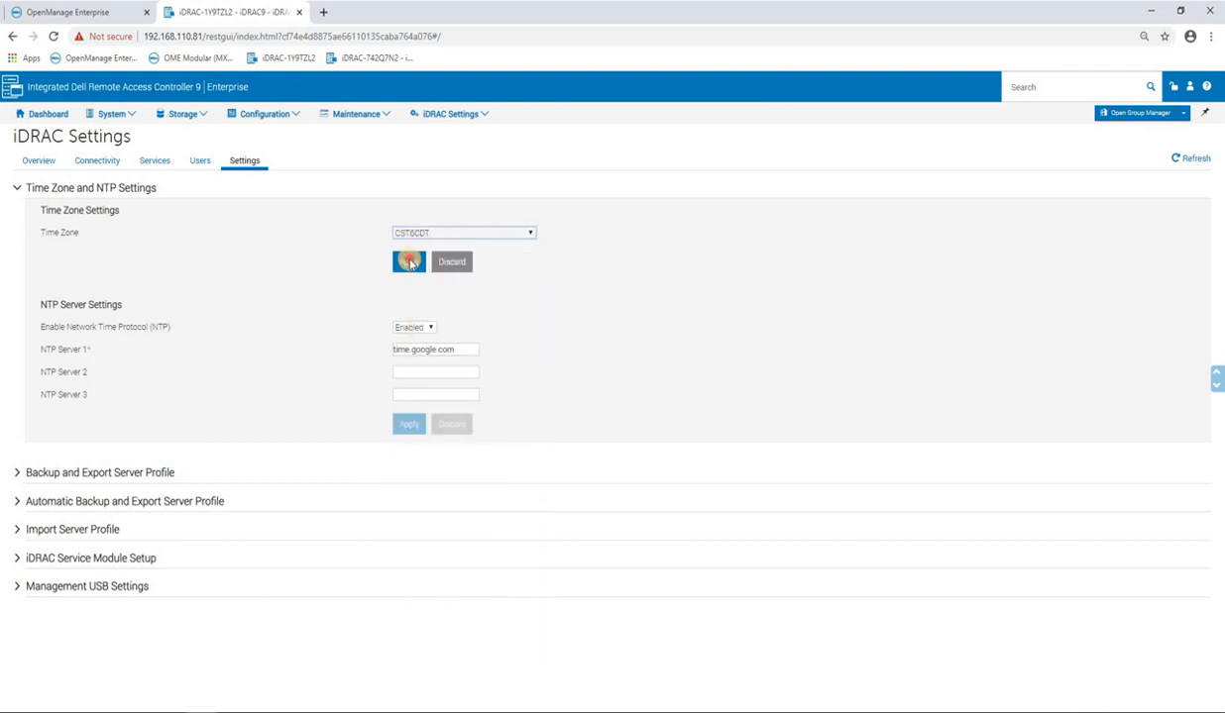
pyautogui.click(408, 262)
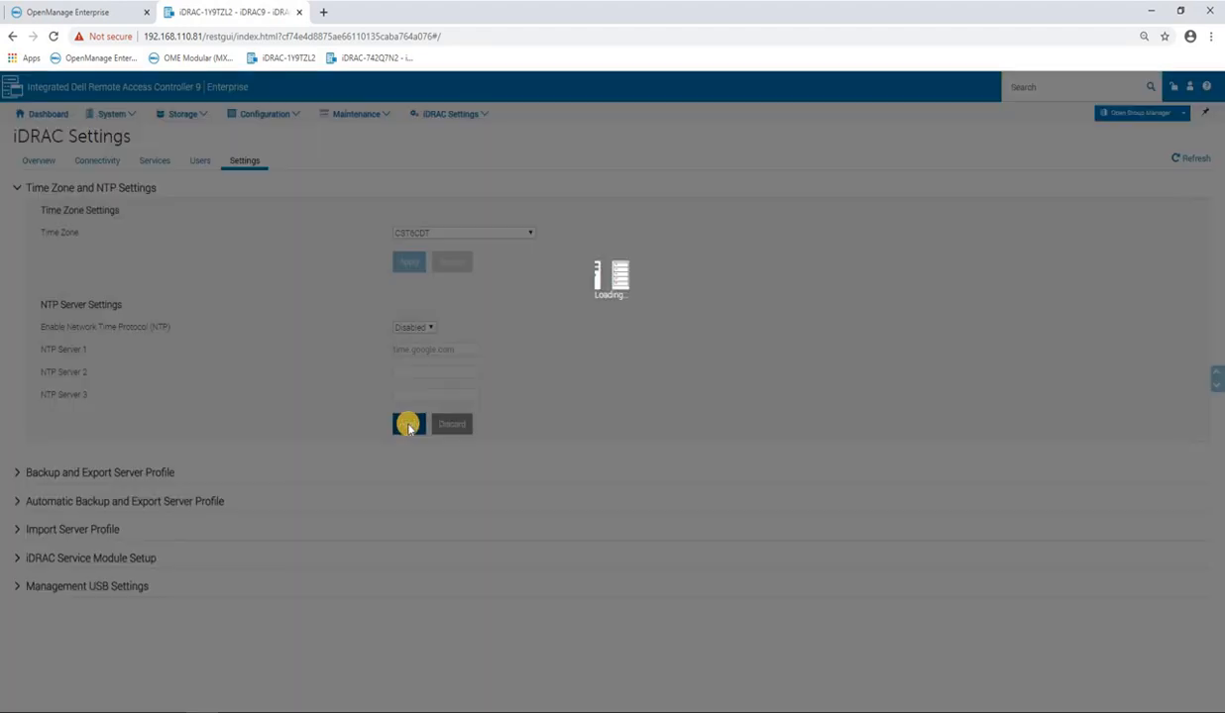
pyautogui.click(408, 424)
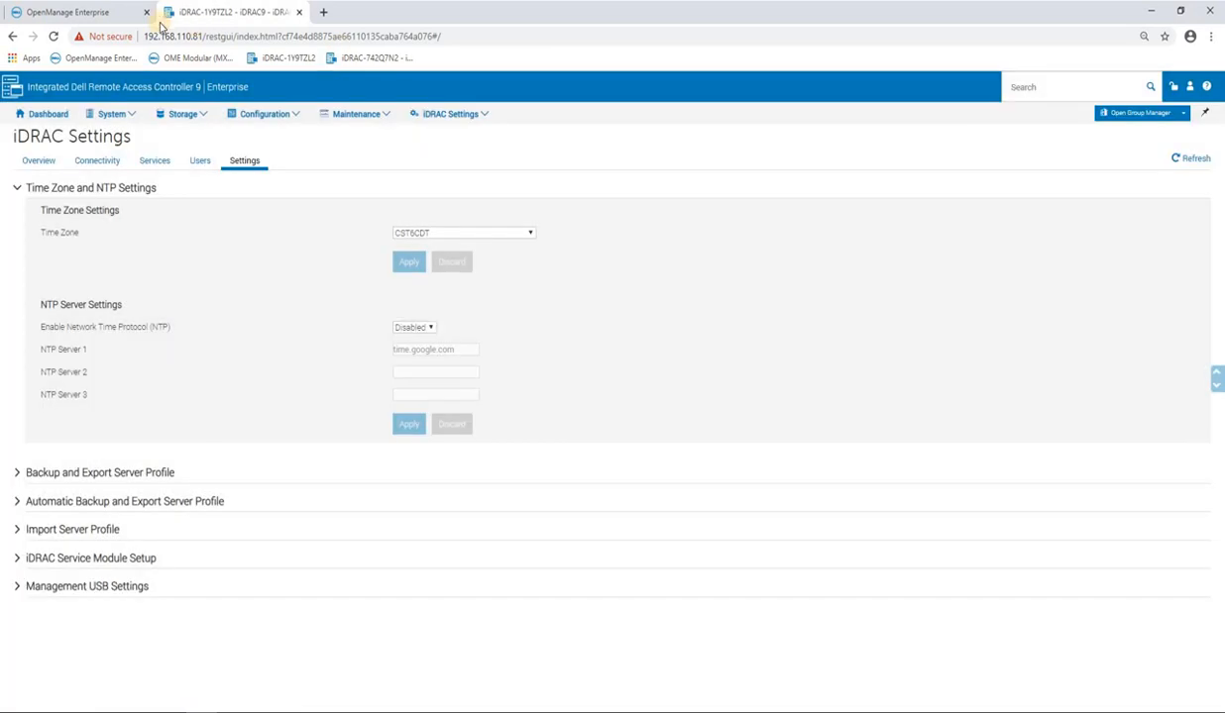
# Name a new baseline 'RJH Demo' using the RJH Demo template and advance to targets
pyautogui.click(74, 12)
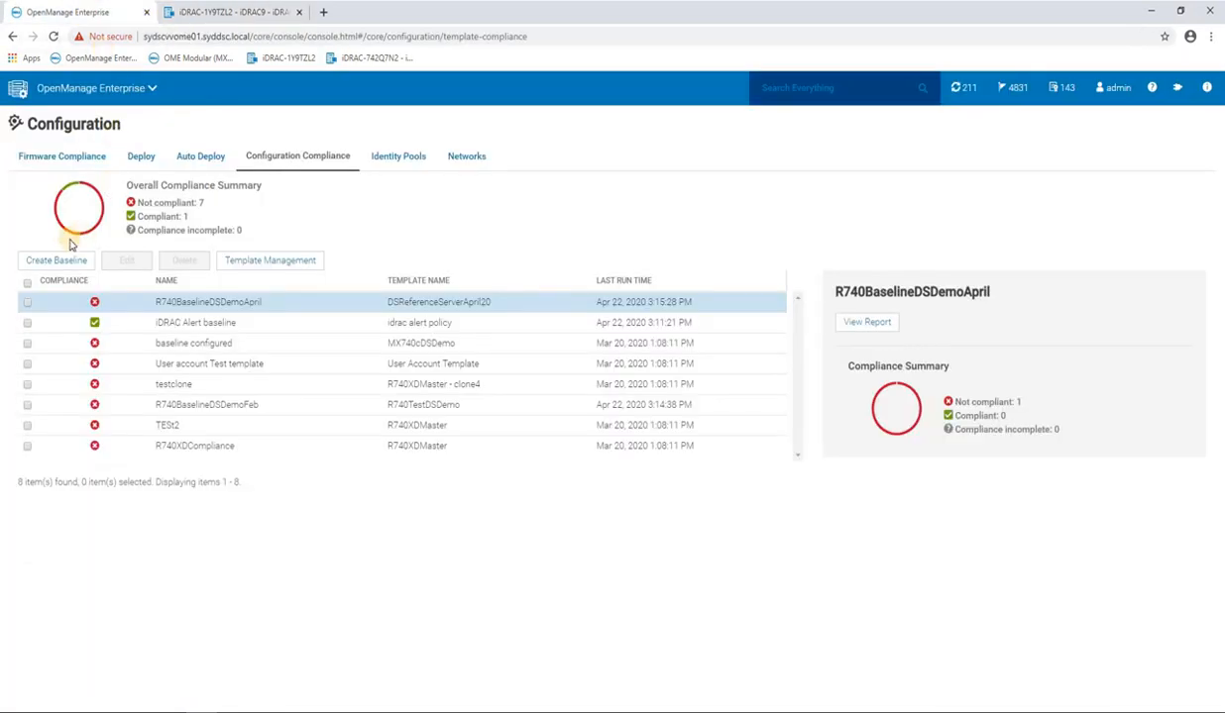
pyautogui.click(55, 260)
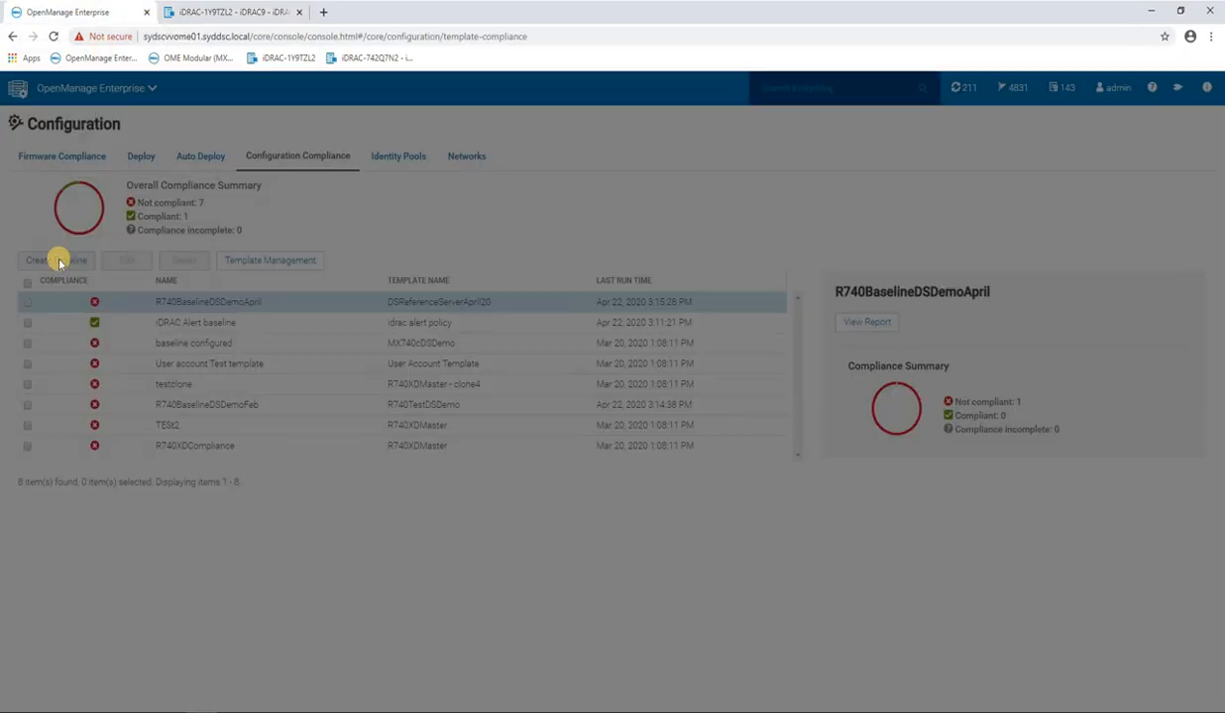
pyautogui.click(56, 260)
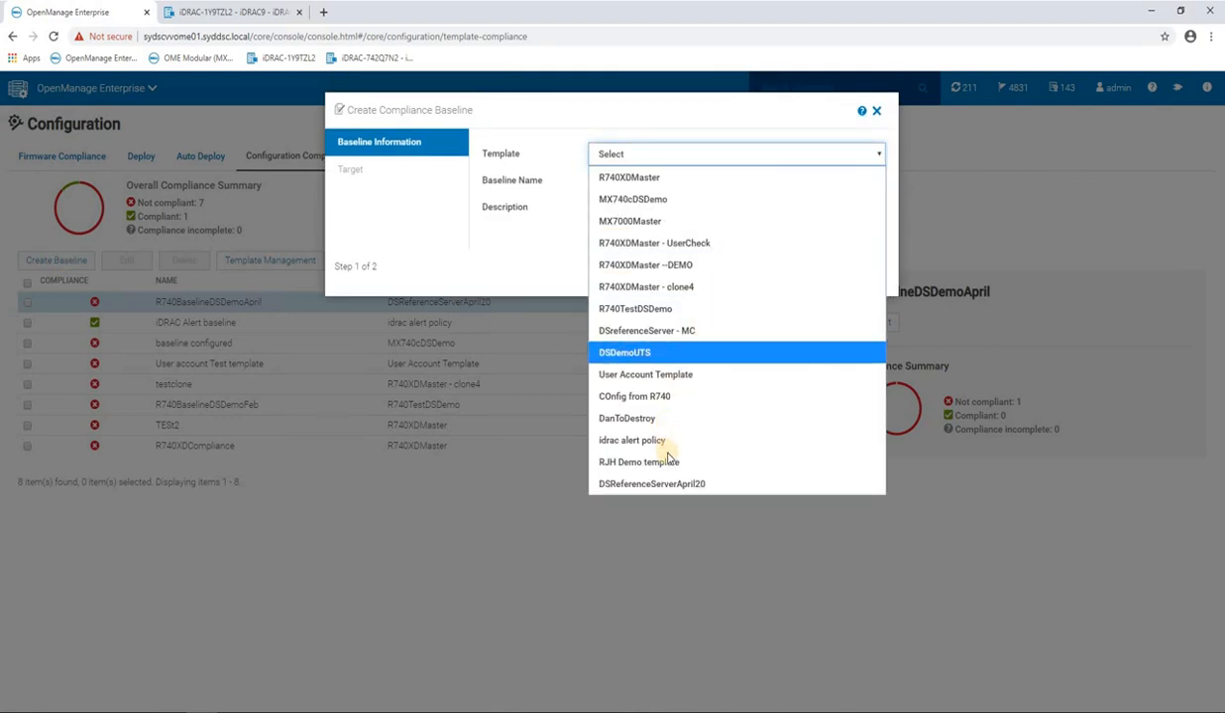
pyautogui.moveTo(702, 462)
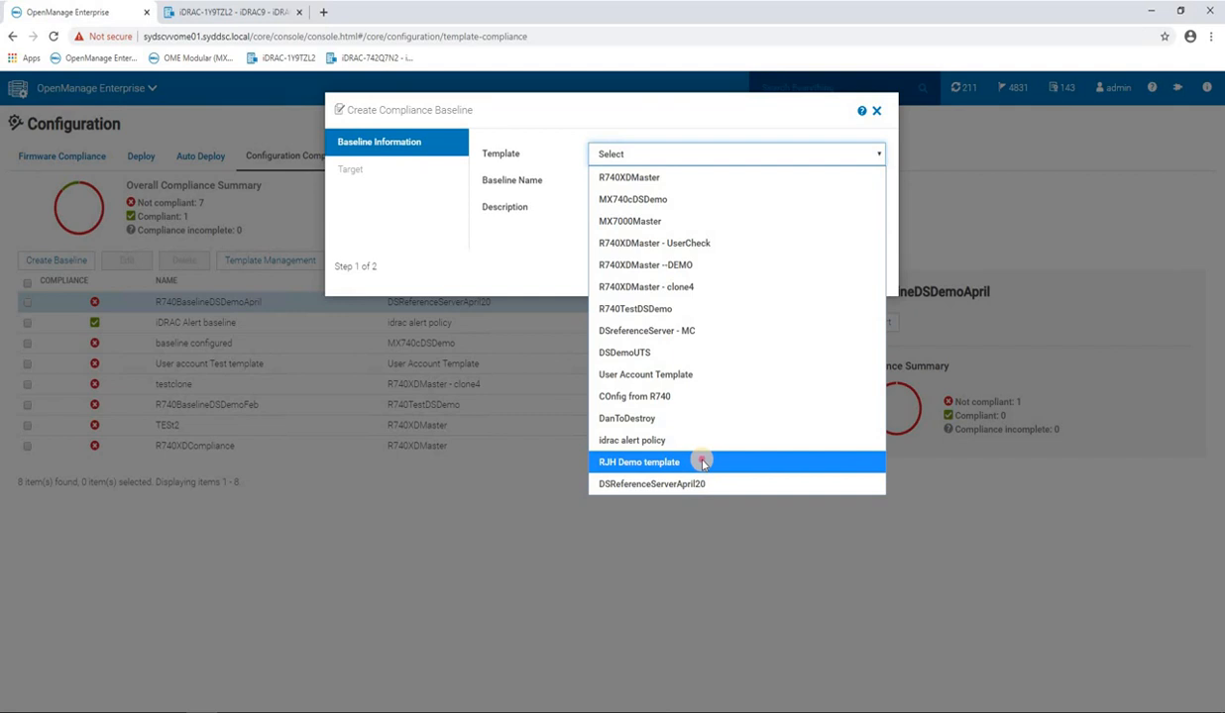
pyautogui.click(639, 462)
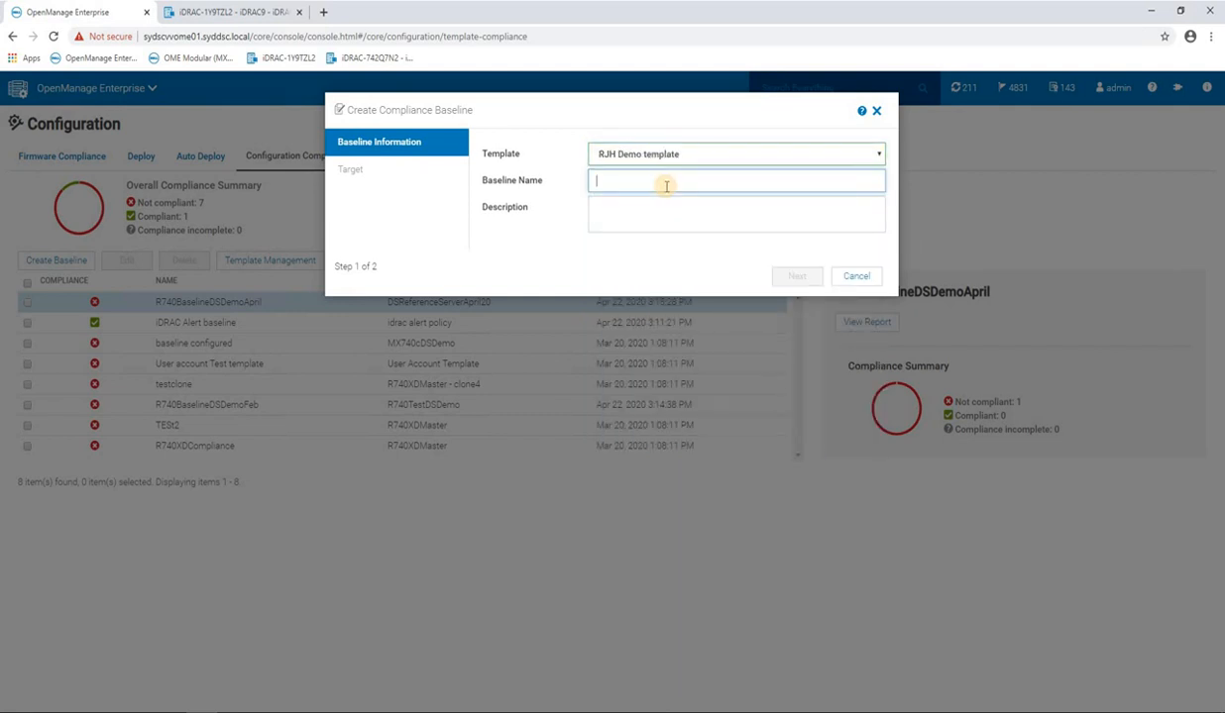
pyautogui.write('RJH Demo')
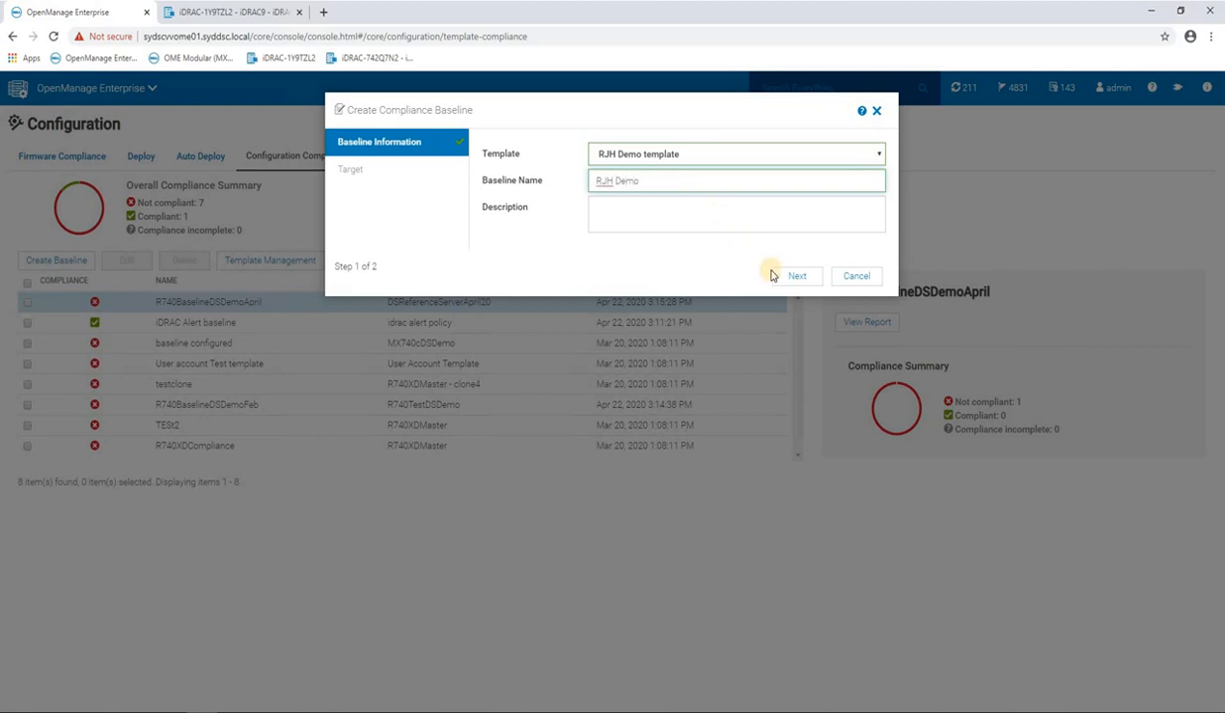
pyautogui.click(797, 276)
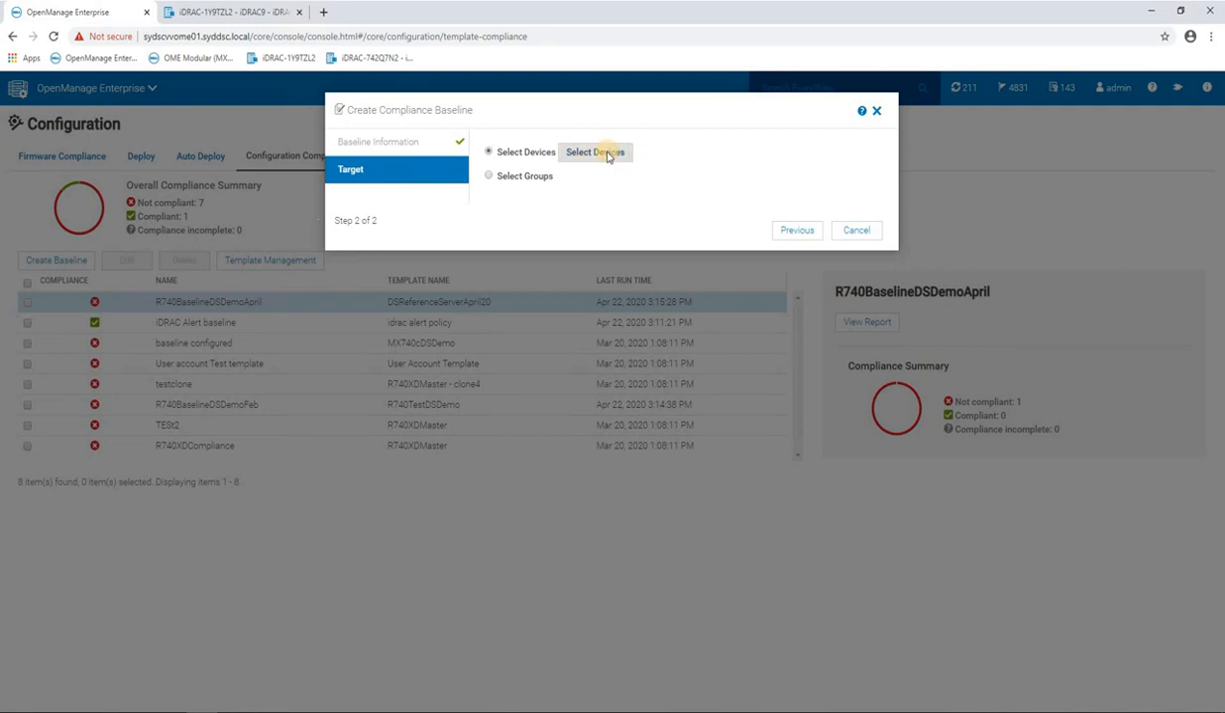
# Select the CHUBBPOC01 server in the Prod group as the baseline's target
pyautogui.click(594, 152)
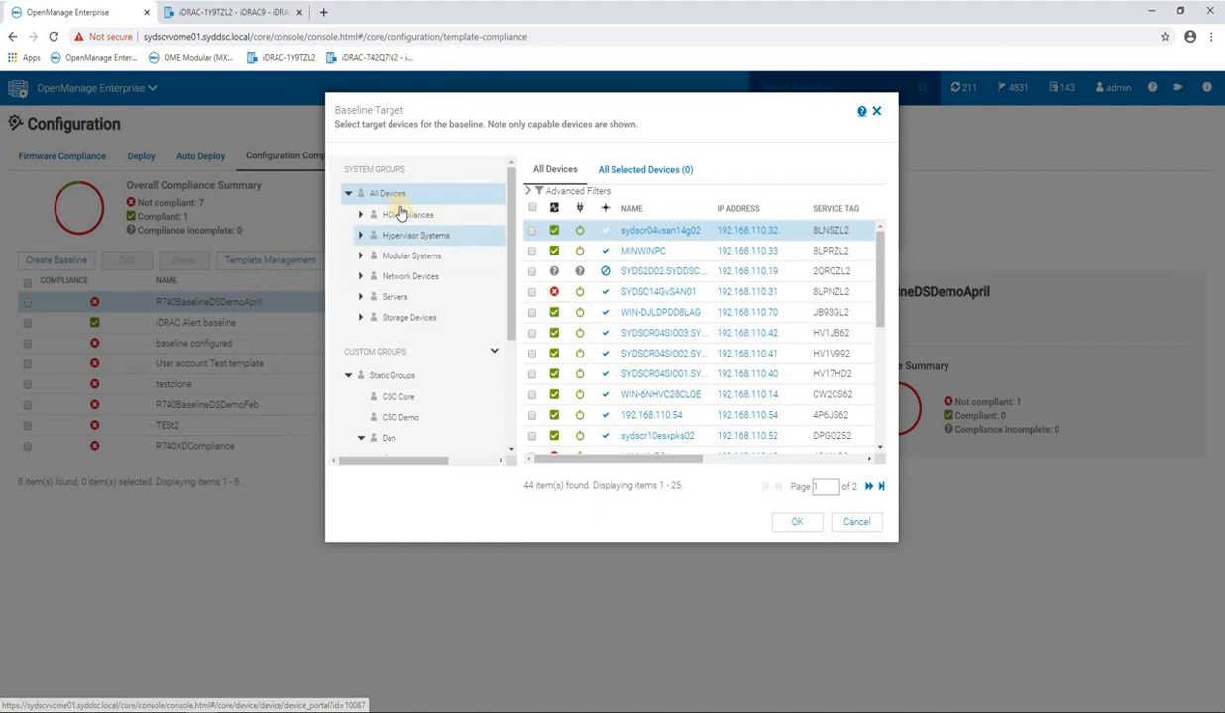
pyautogui.moveTo(410, 277)
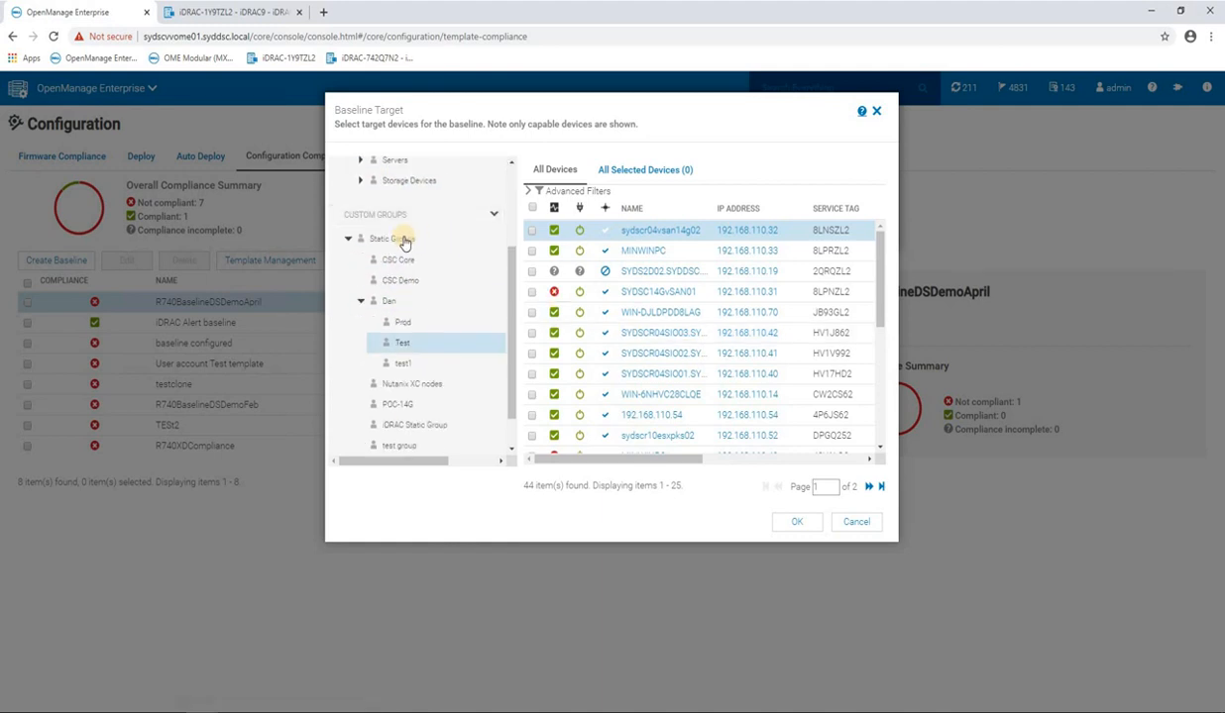
pyautogui.click(403, 322)
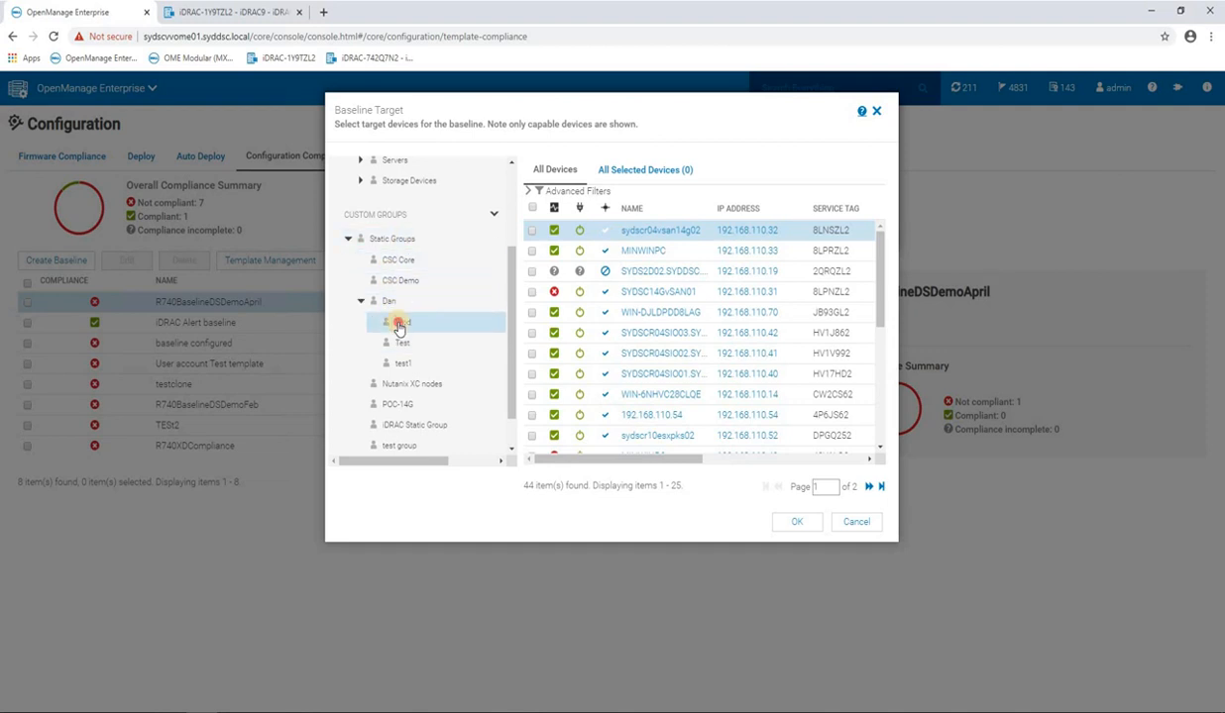
pyautogui.click(403, 322)
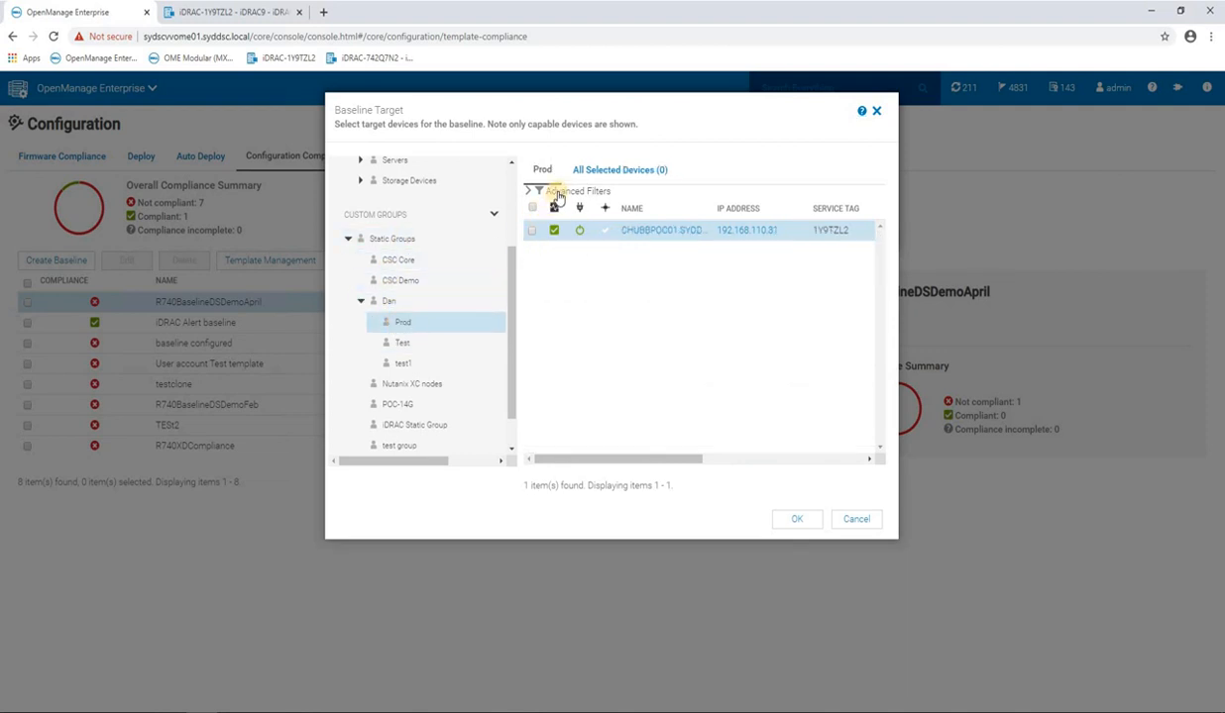
pyautogui.click(528, 190)
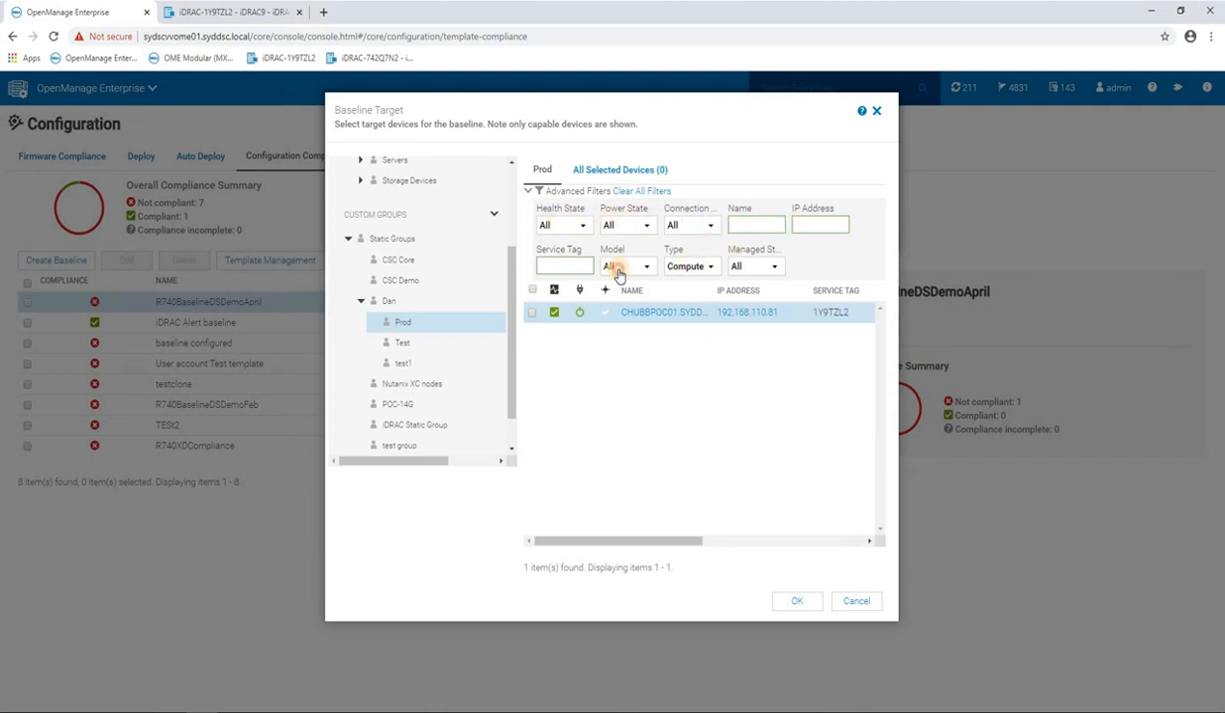
pyautogui.click(626, 267)
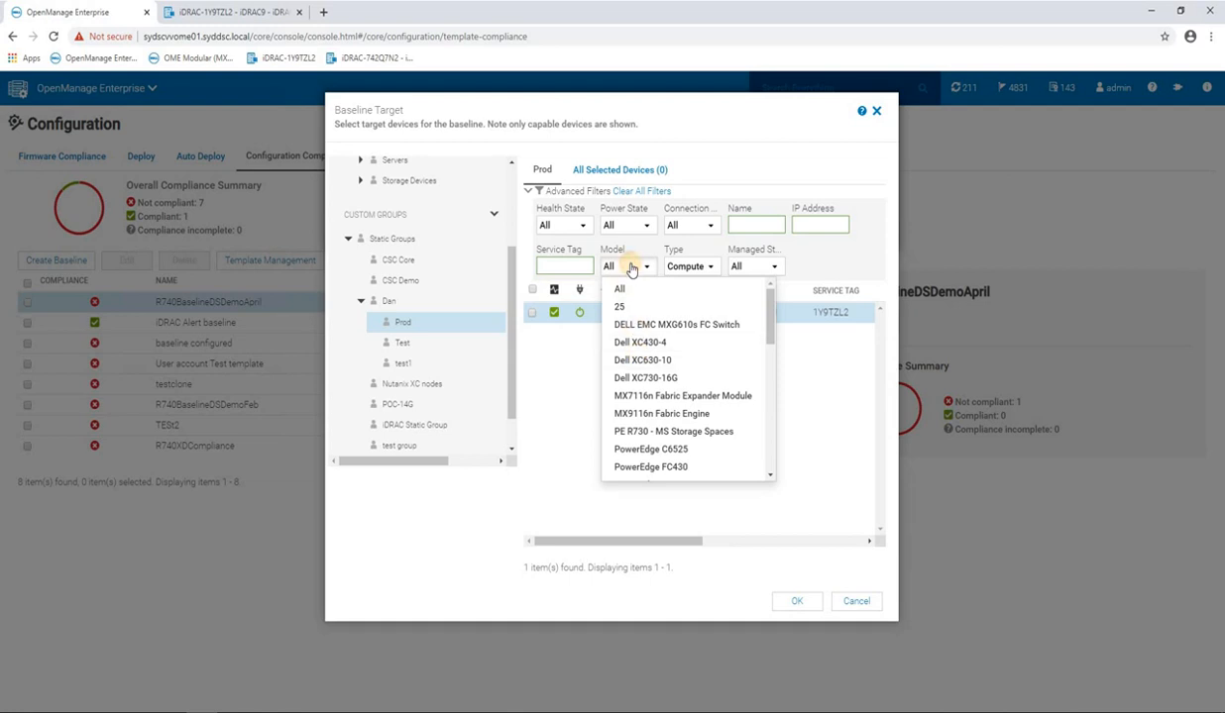
pyautogui.click(618, 288)
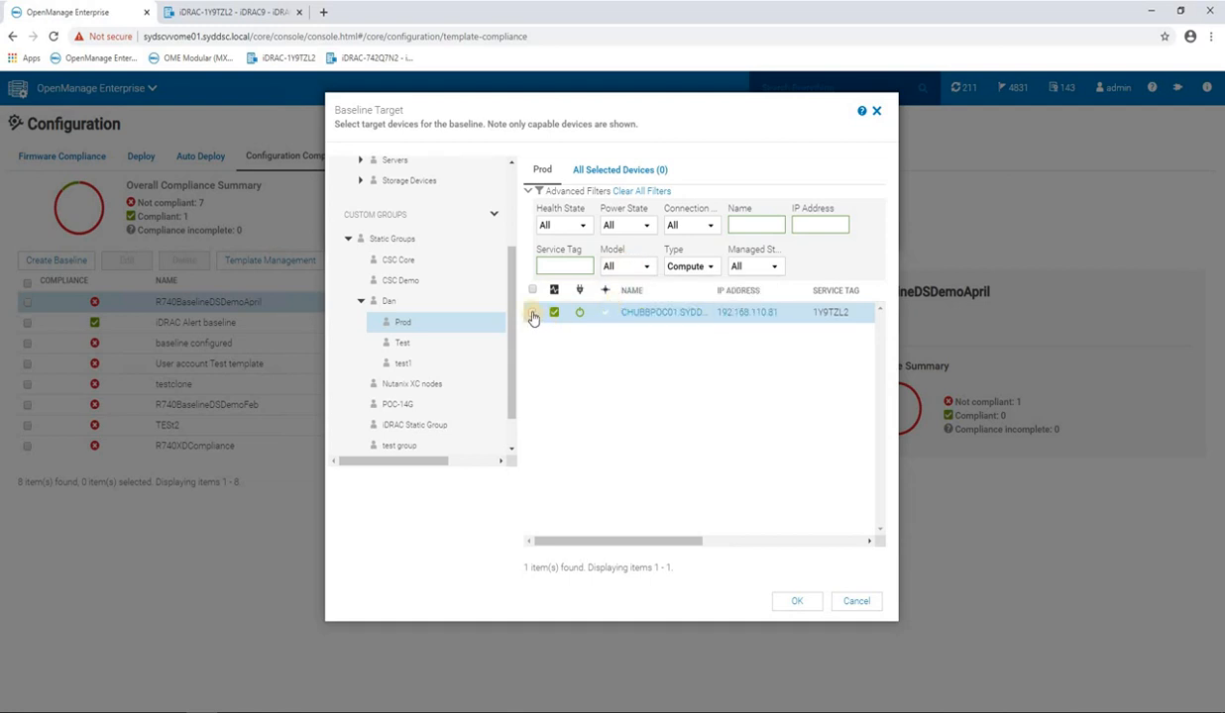
pyautogui.click(533, 312)
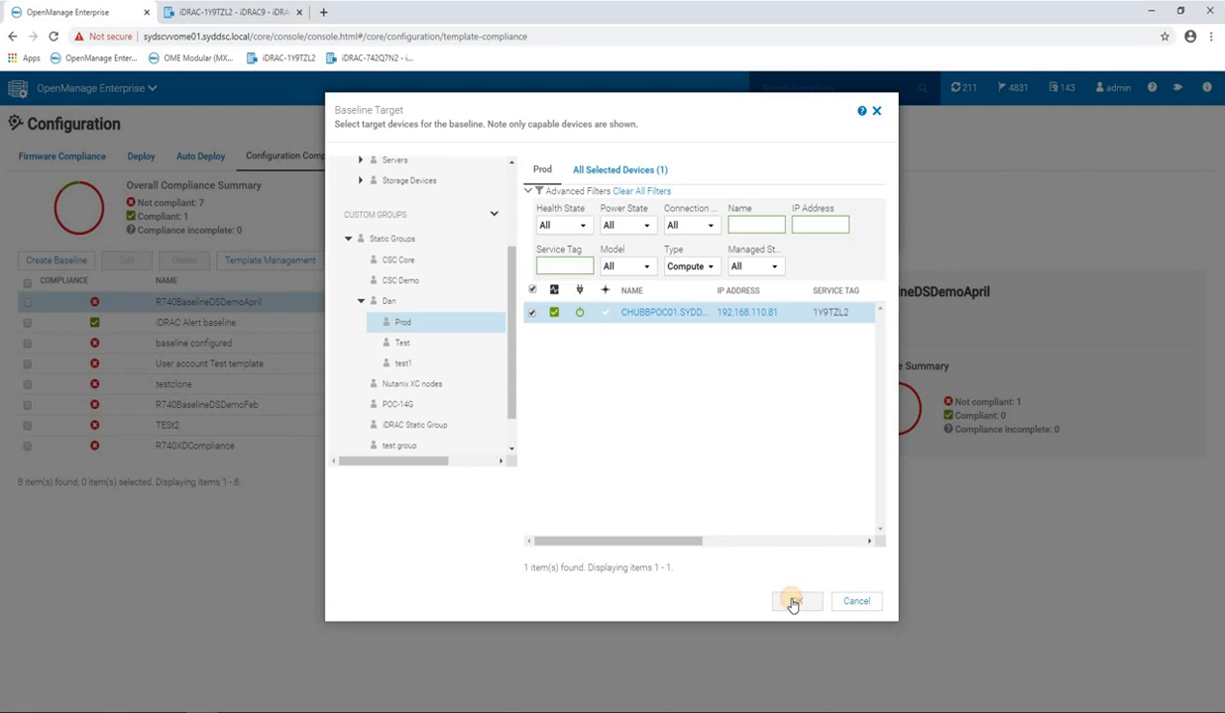
pyautogui.click(795, 601)
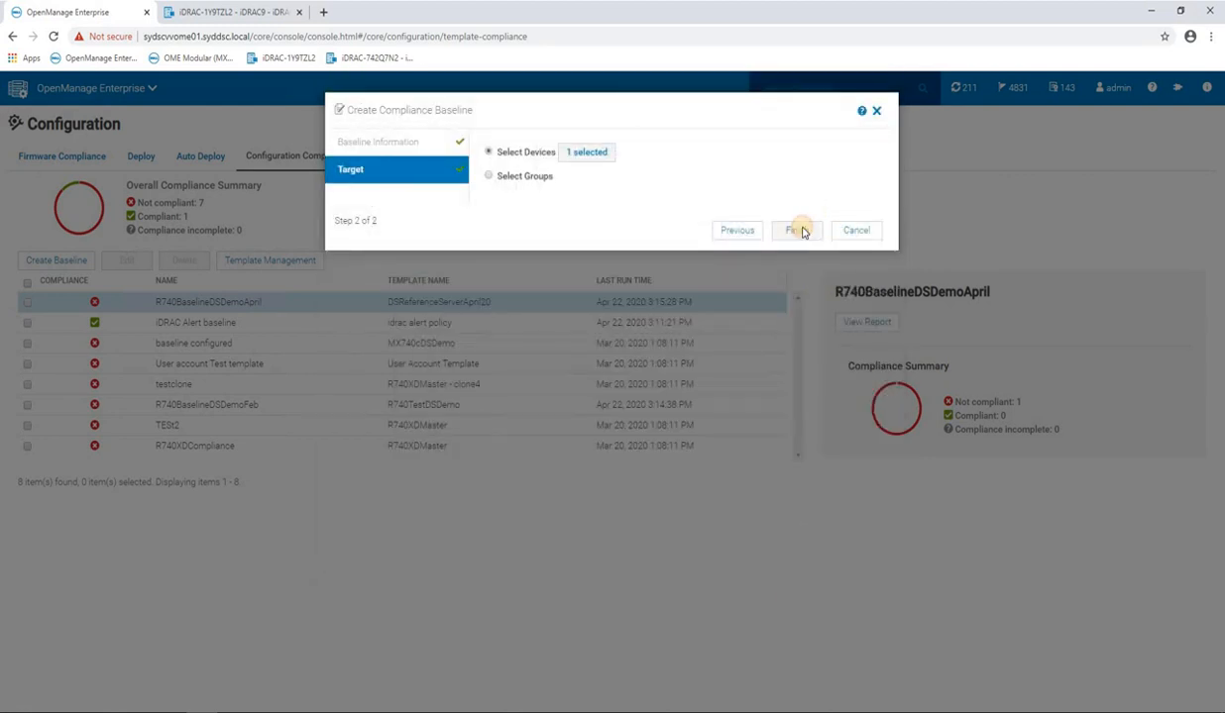
# Create the RJH Demo baseline and view its compliance report
pyautogui.click(797, 230)
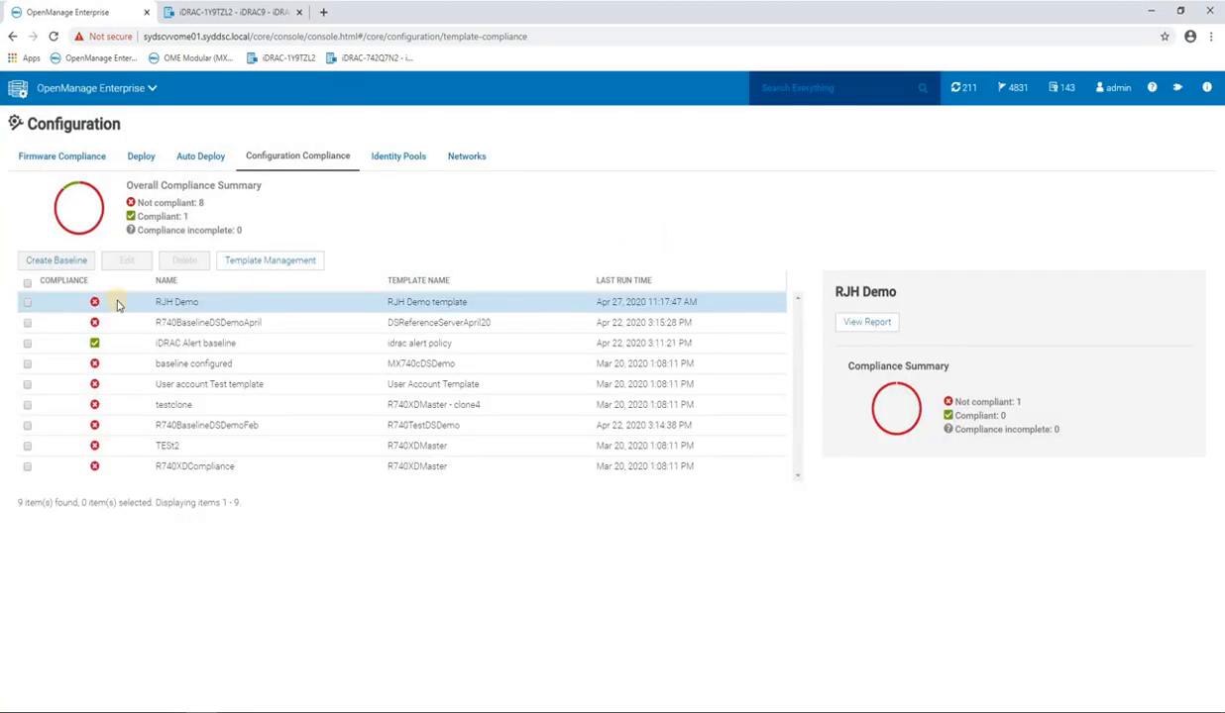
pyautogui.moveTo(176, 303)
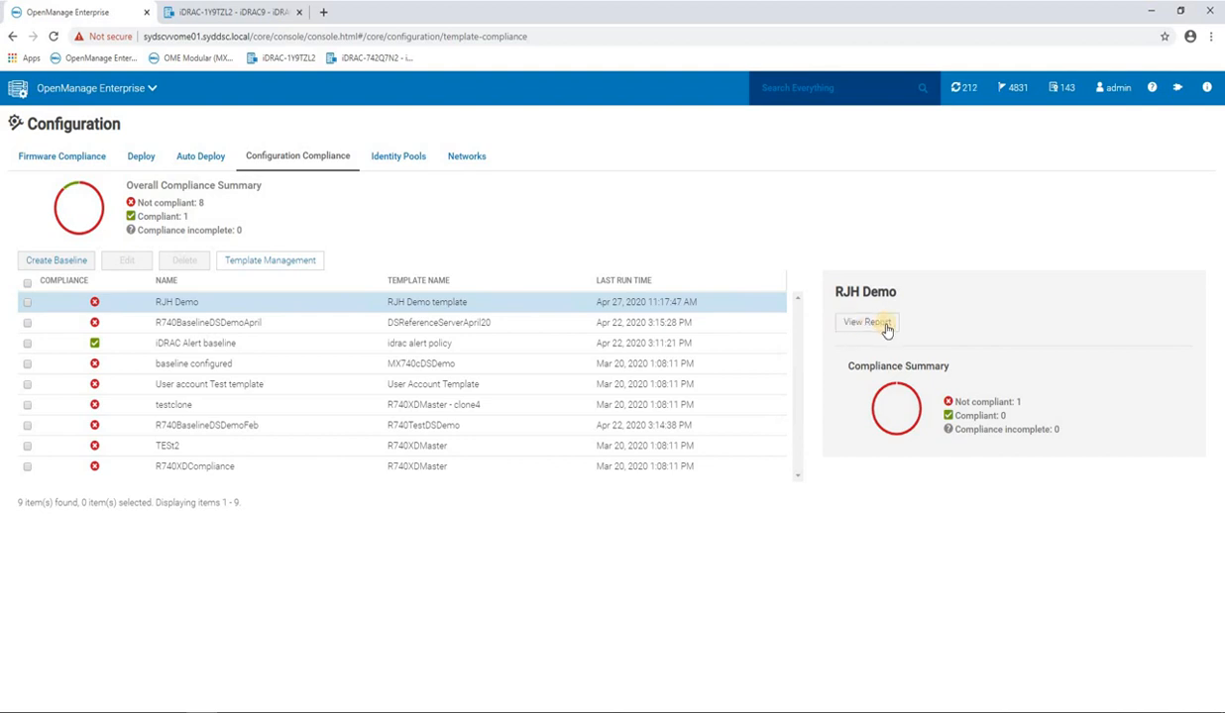
pyautogui.click(865, 322)
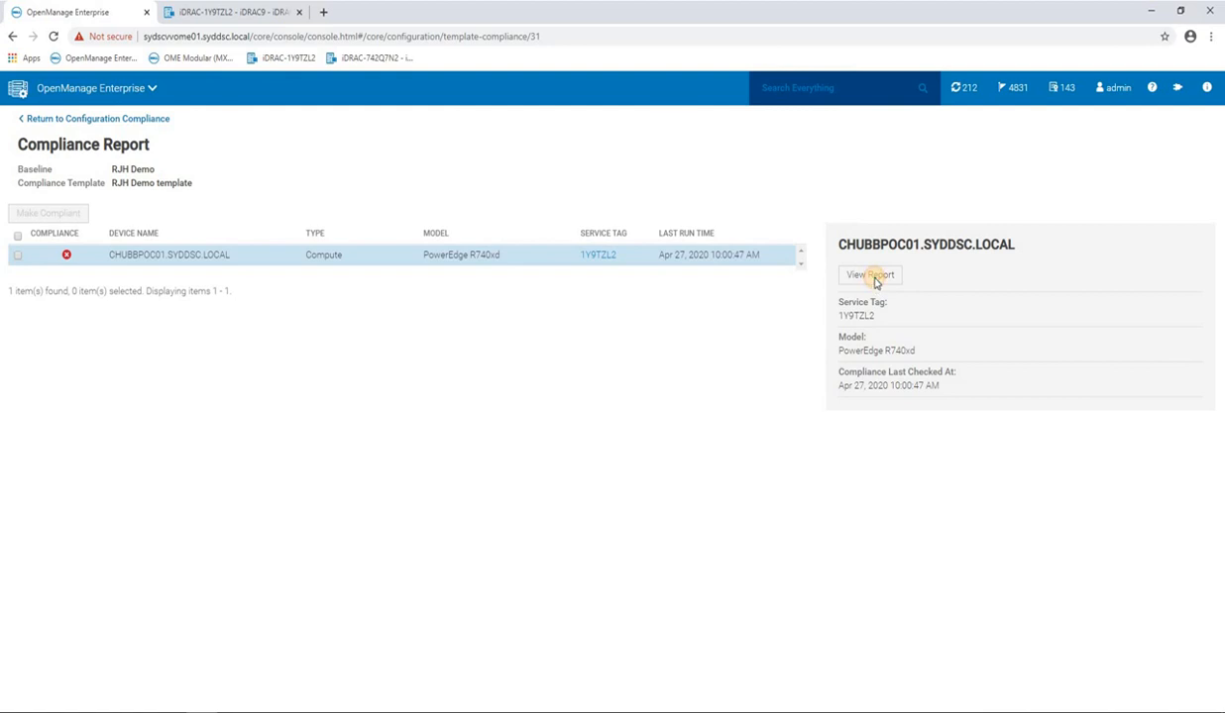
# Open CHUBBPOC01's detailed report and expand iDRAC's NTP Configuration Group mismatch
pyautogui.click(869, 274)
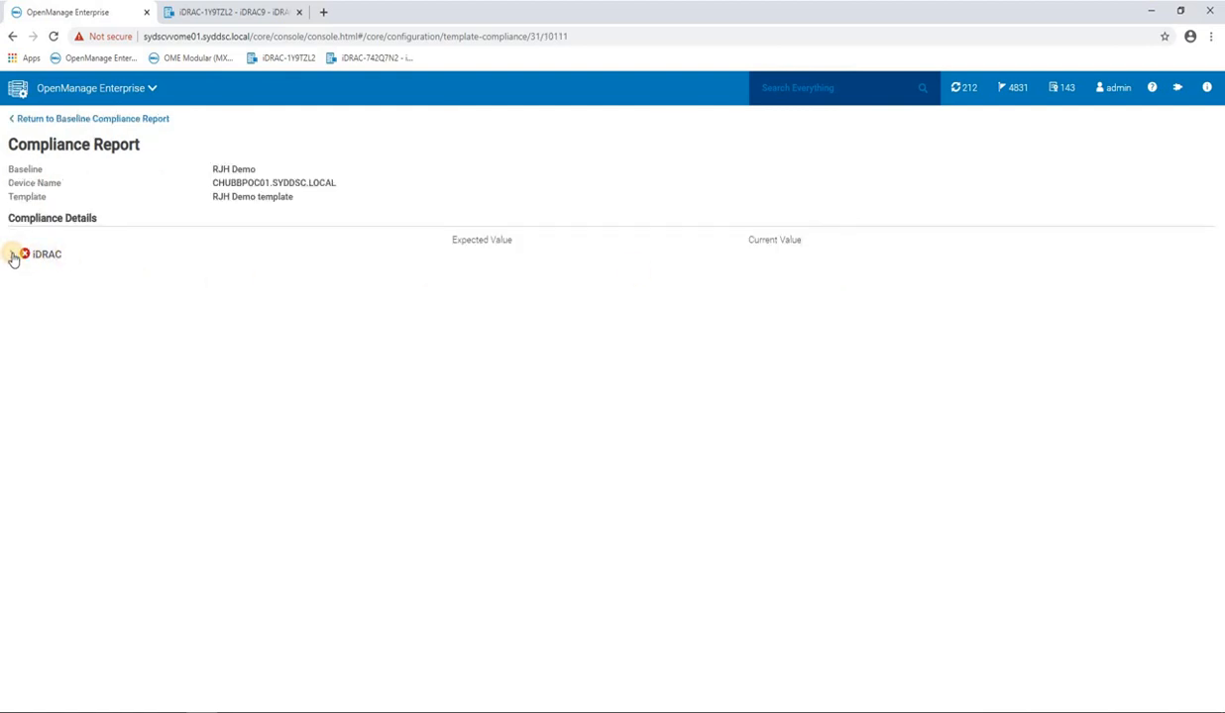
pyautogui.click(13, 254)
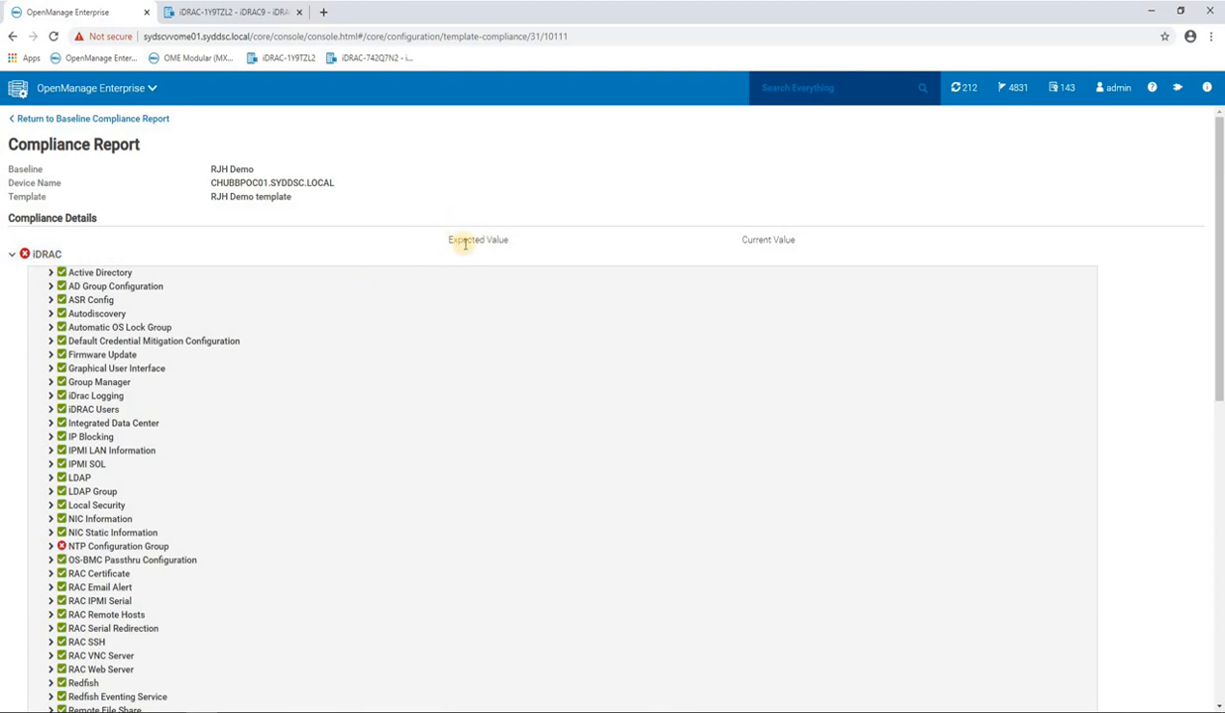
pyautogui.moveTo(550, 250)
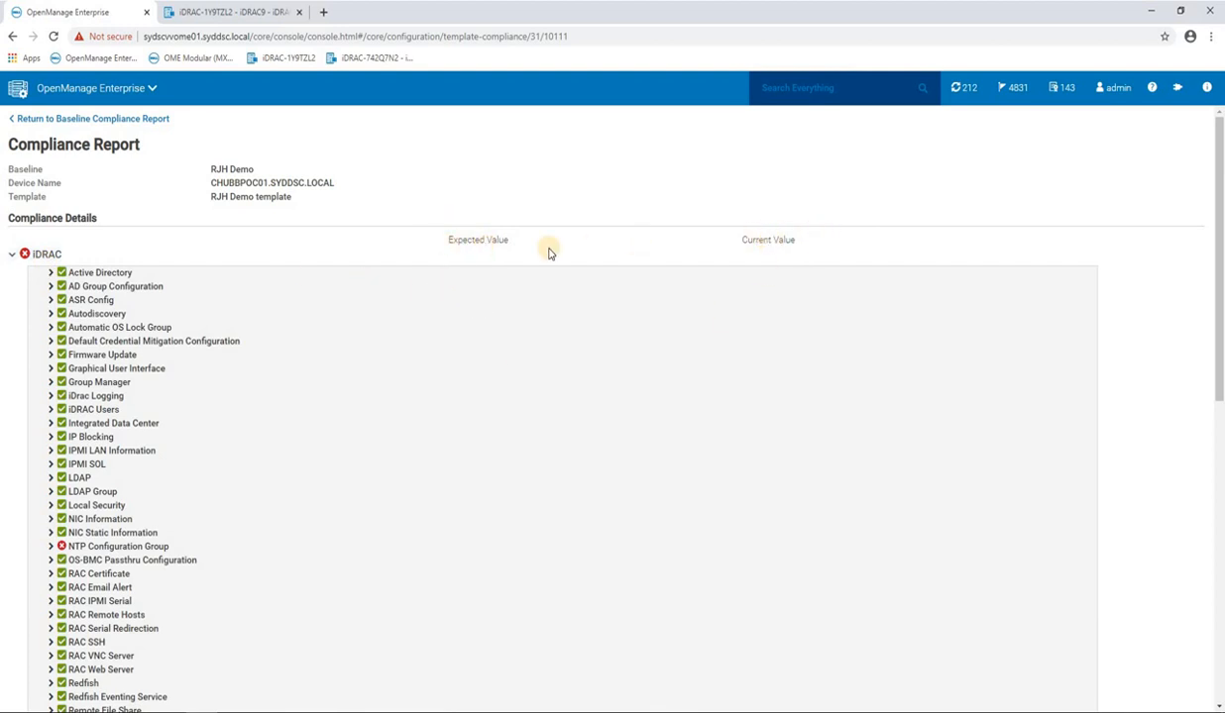
pyautogui.moveTo(680, 250)
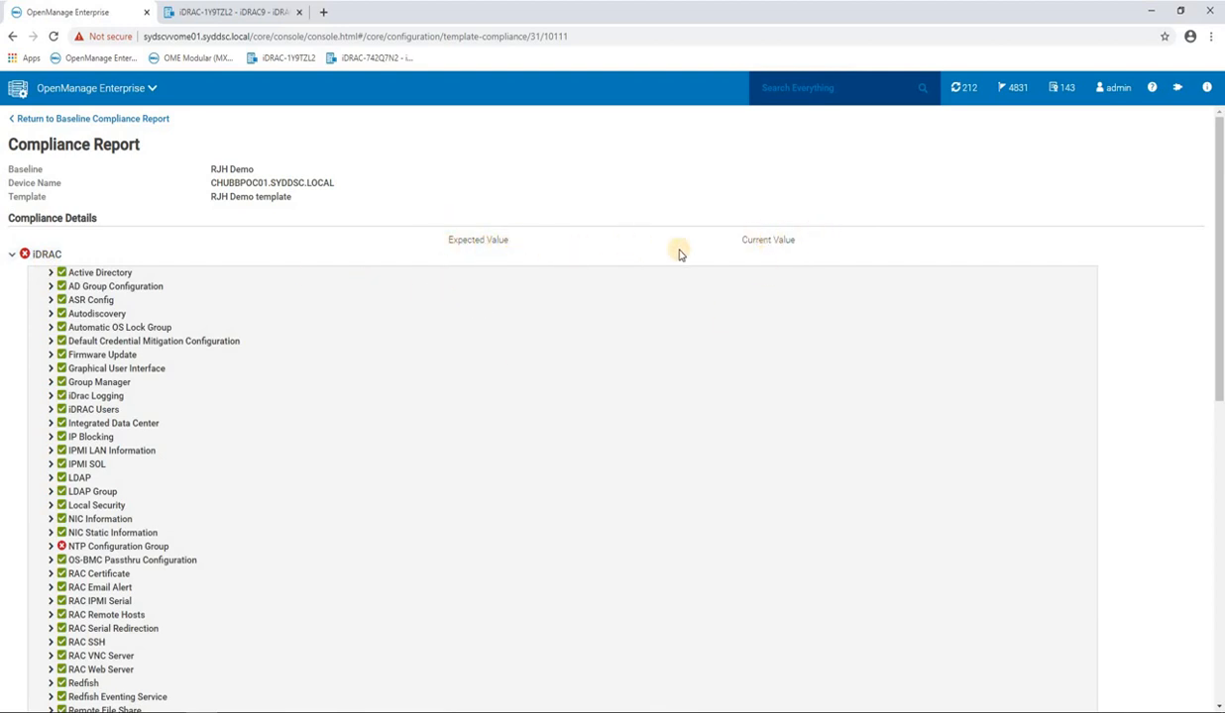
pyautogui.moveTo(386, 415)
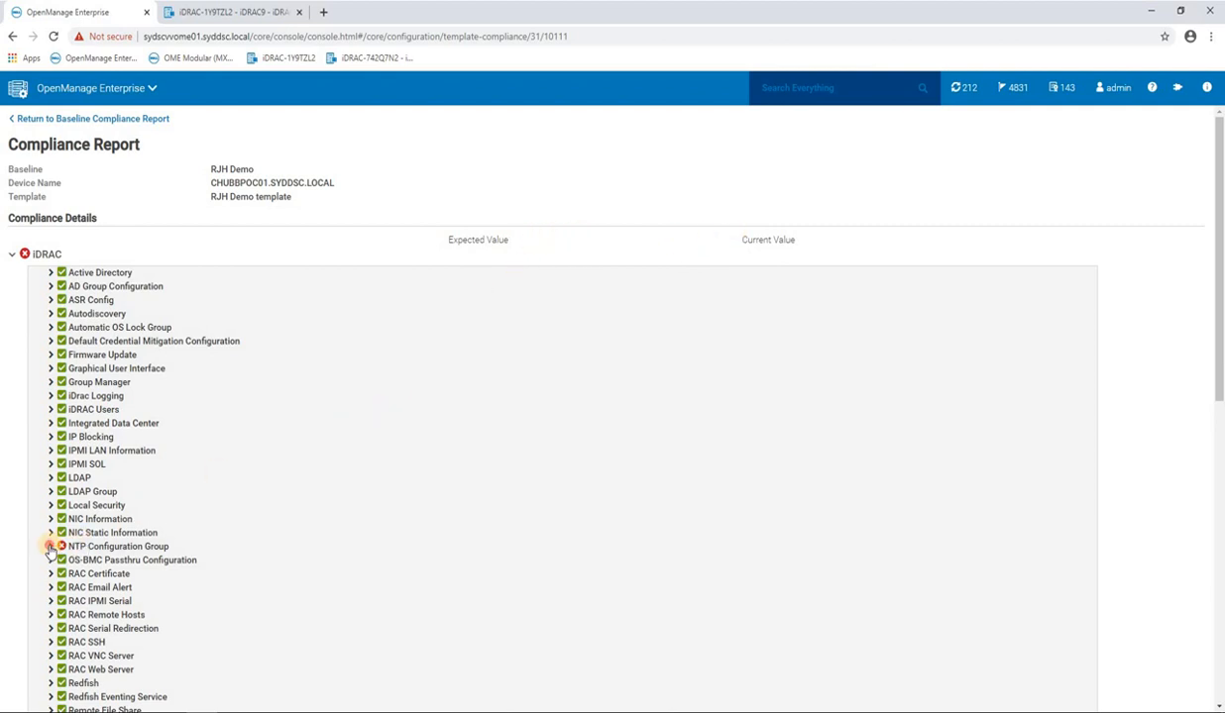
pyautogui.click(50, 546)
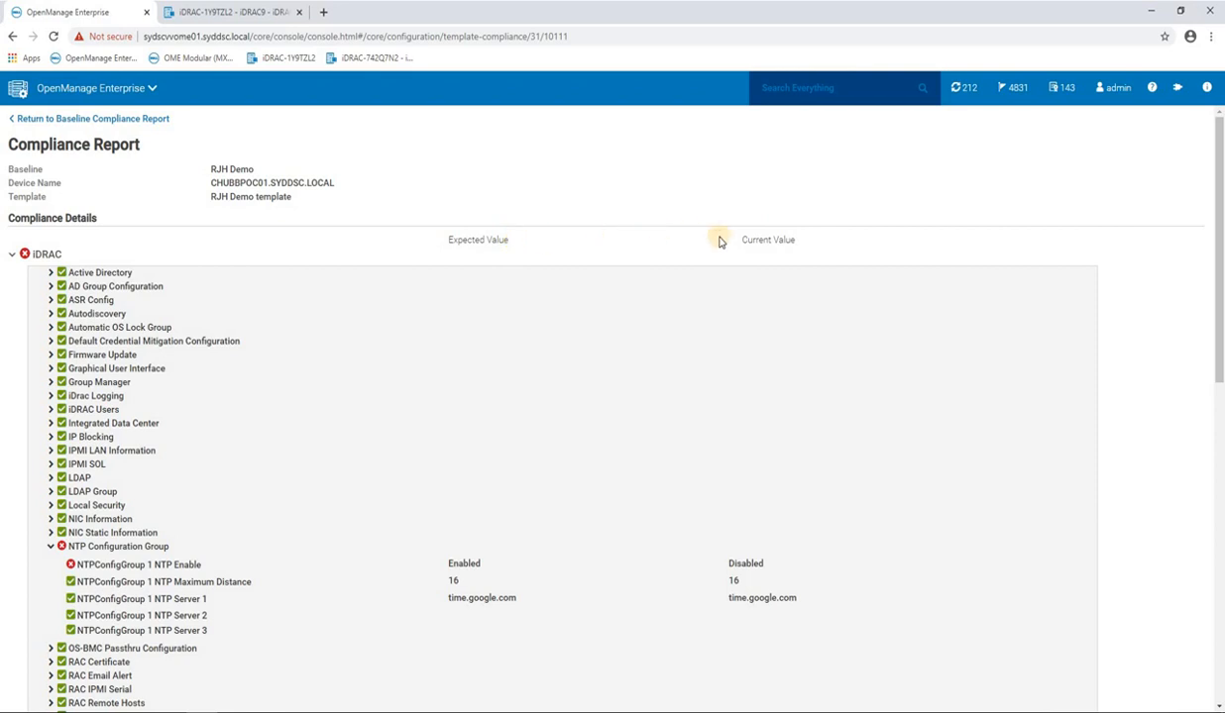
# Expand Time Zone Configuration Information showing Australia/Sydney expected versus CST6CDT
pyautogui.scroll(-3)
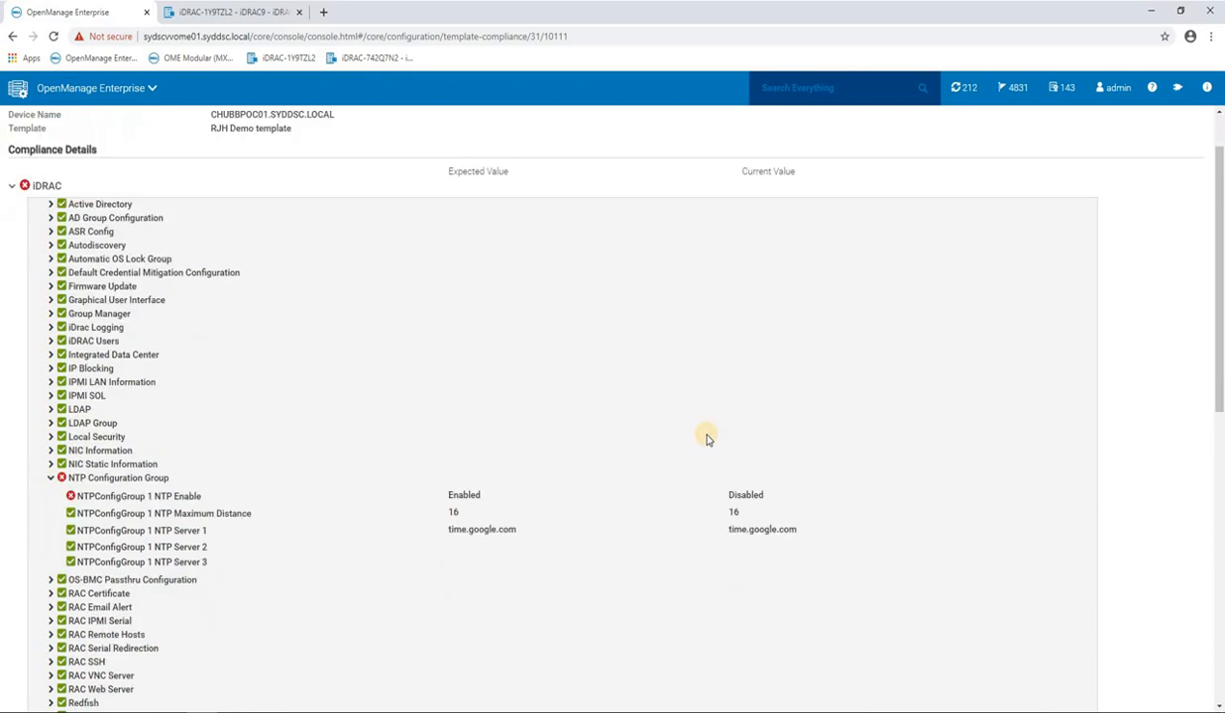
pyautogui.scroll(-3)
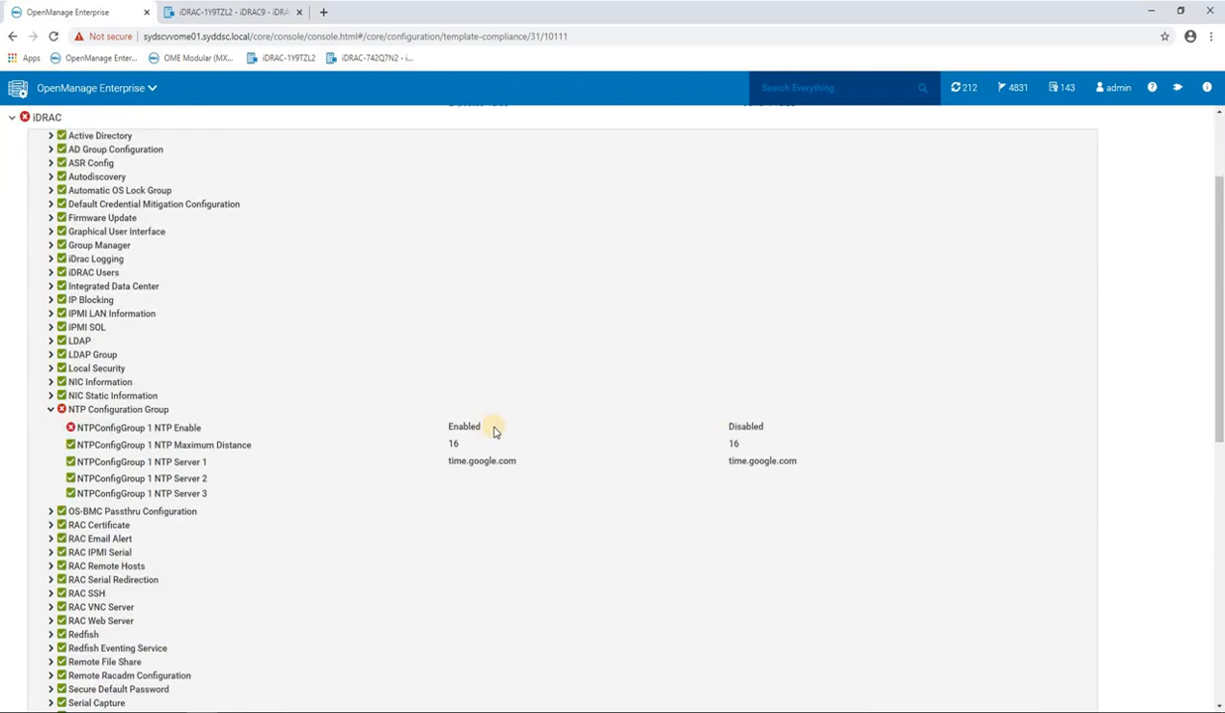
pyautogui.moveTo(706, 436)
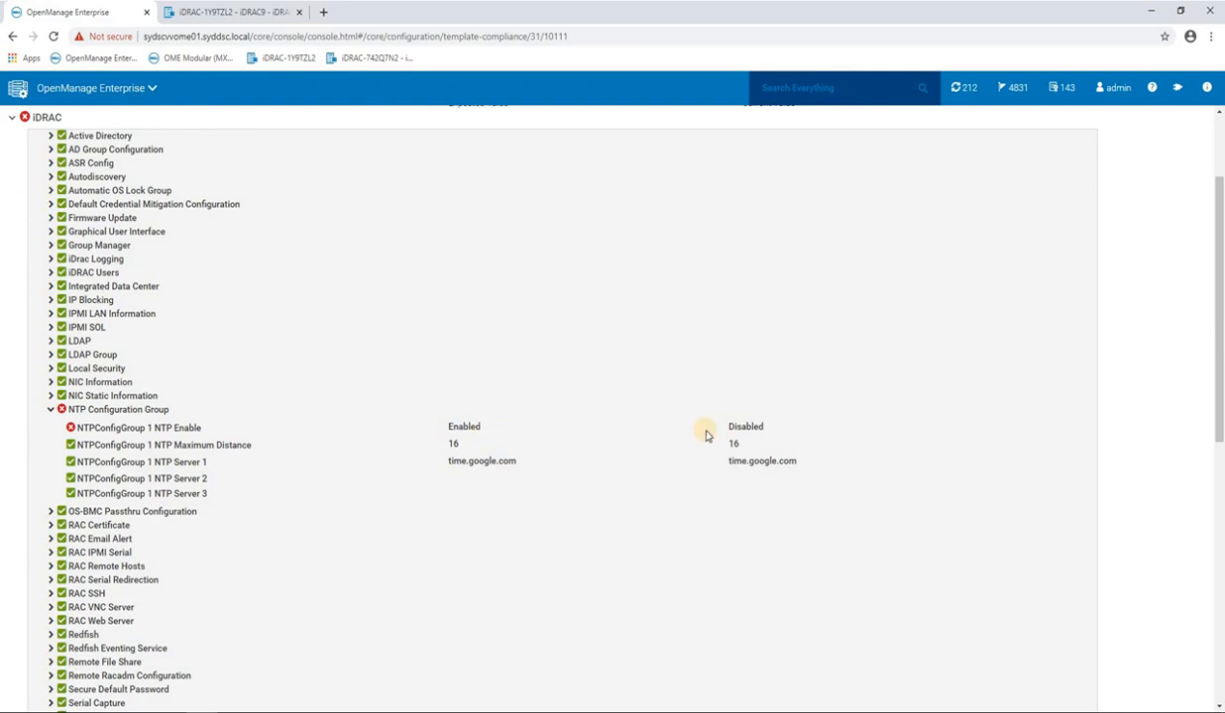
pyautogui.moveTo(719, 435)
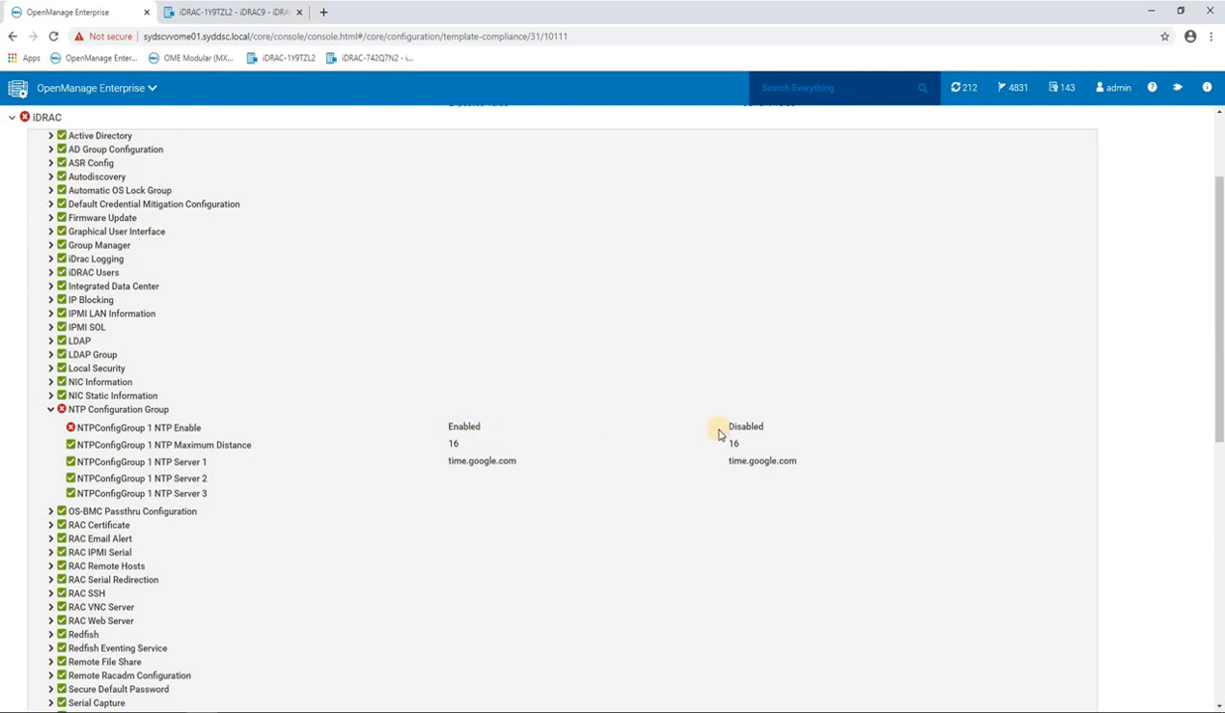
pyautogui.scroll(-3)
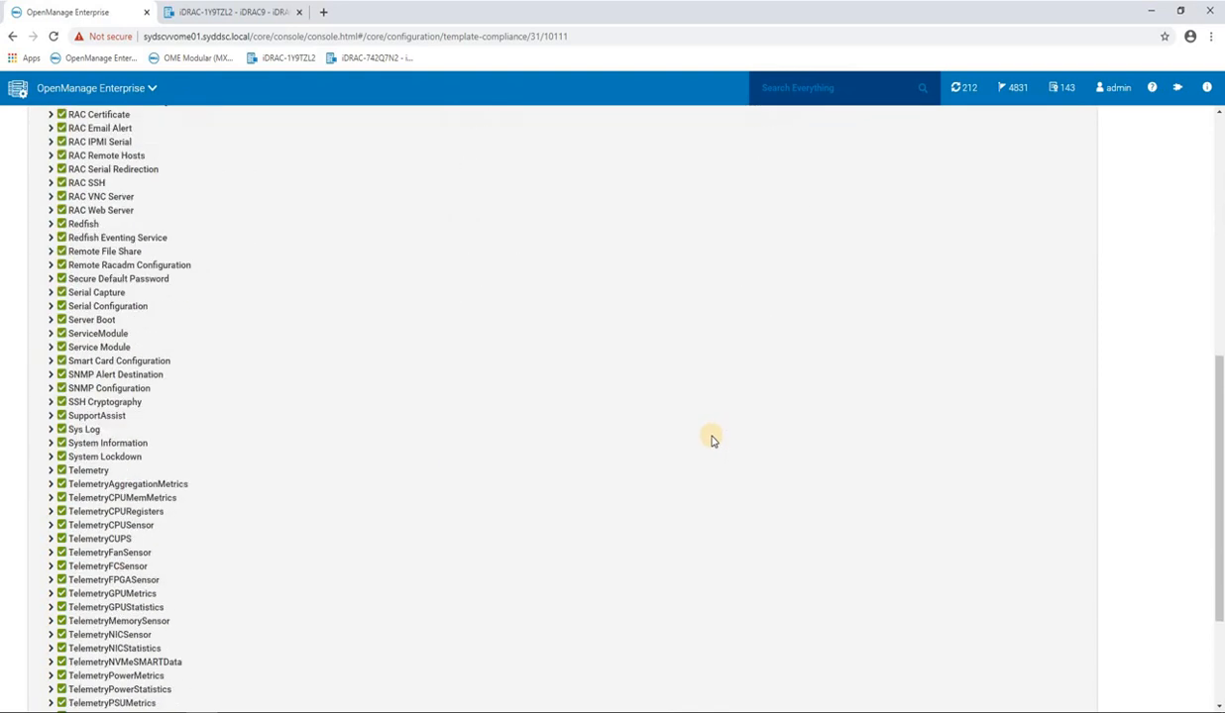
pyautogui.scroll(-3)
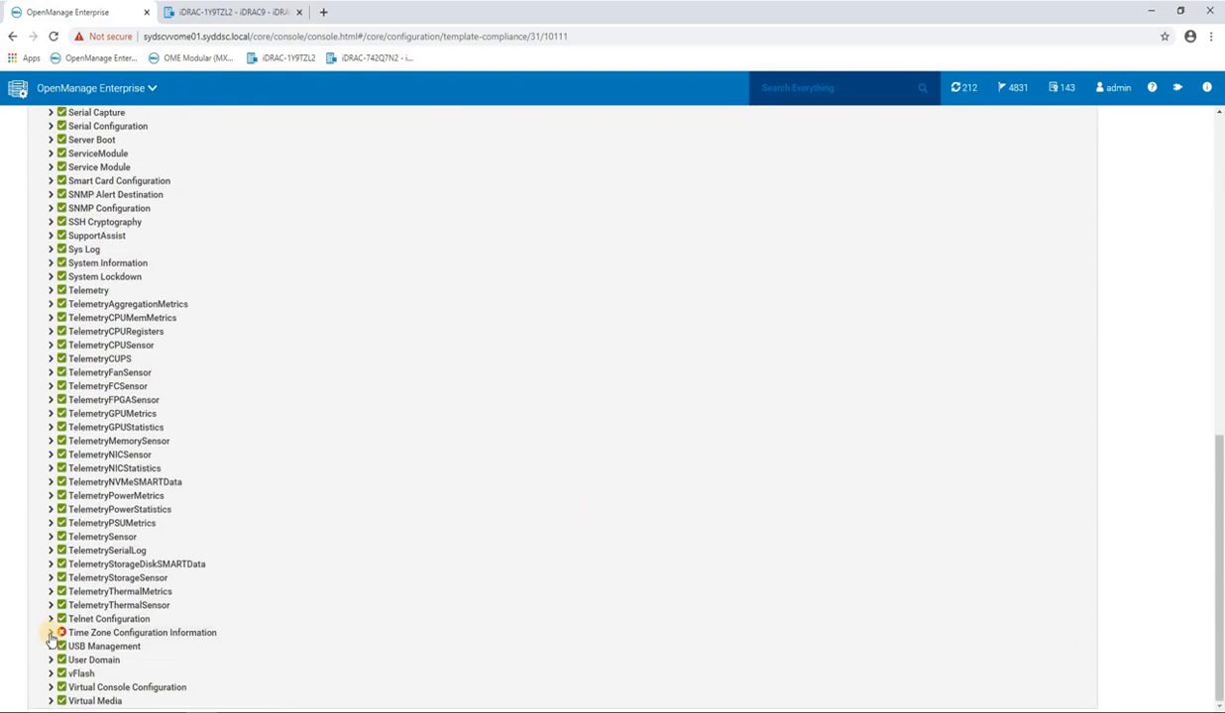
pyautogui.click(51, 634)
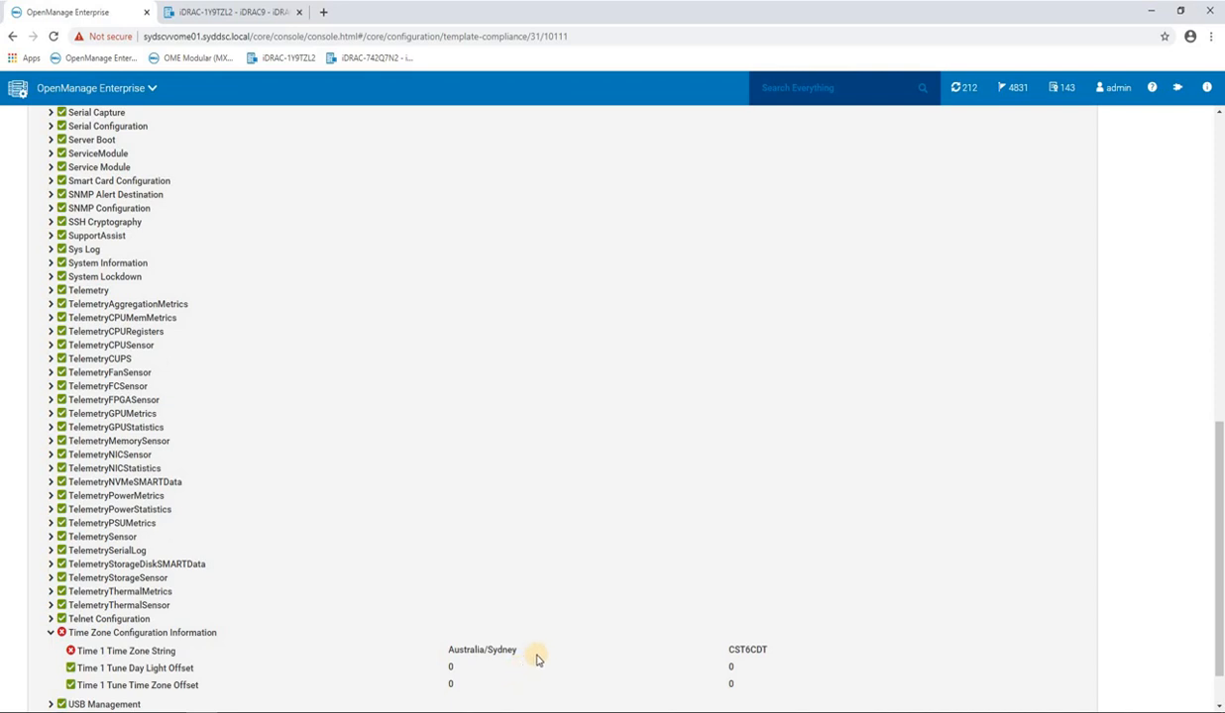
pyautogui.moveTo(716, 655)
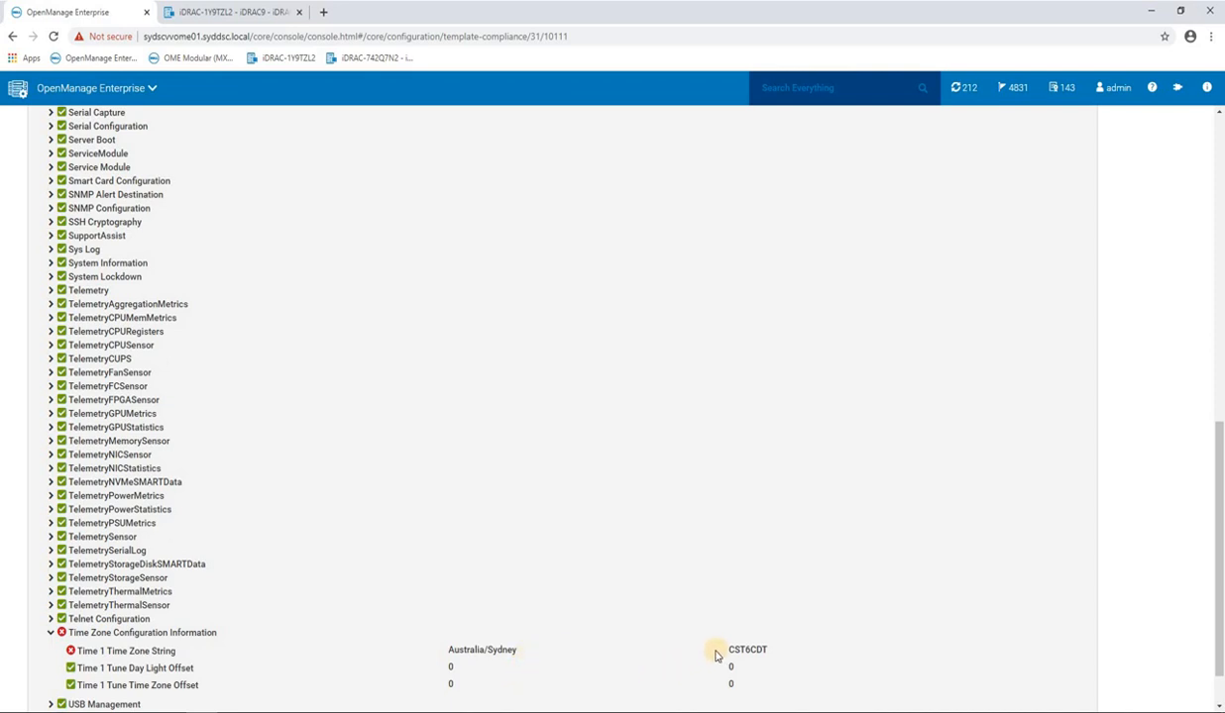
pyautogui.moveTo(694, 622)
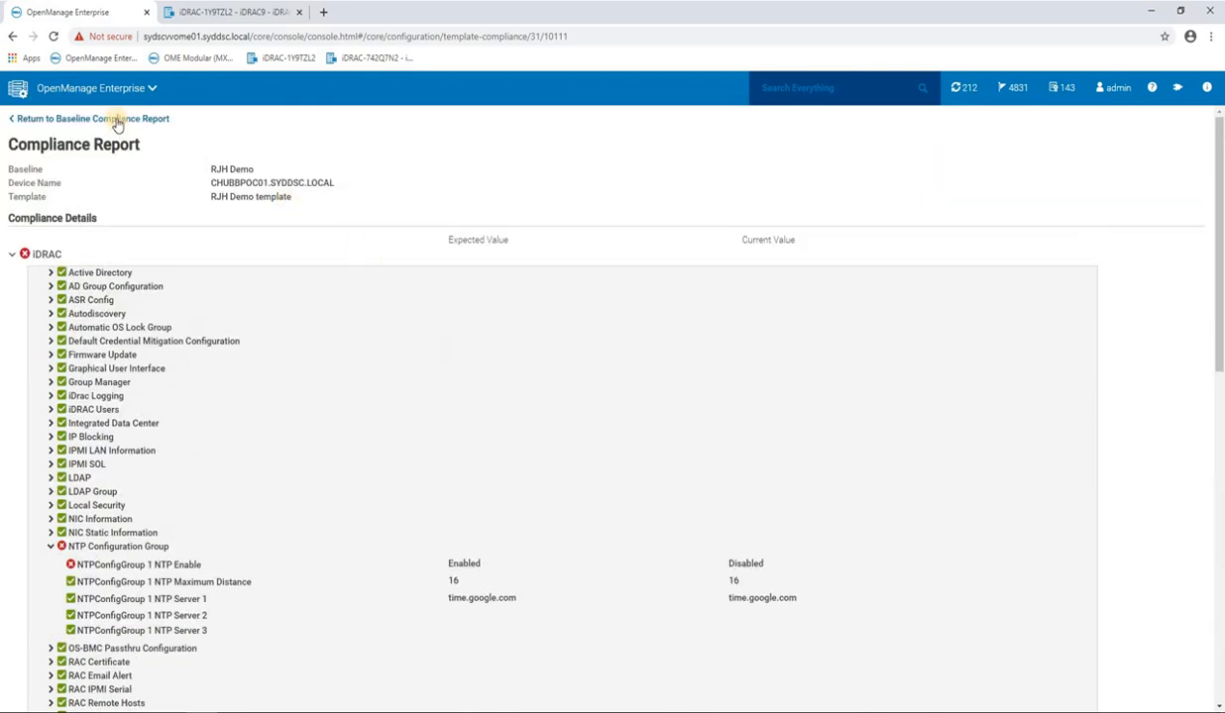
# Select CHUBBPOC01.SYDDSC.LOCAL on the RJH Demo report and start Make Compliant
pyautogui.click(89, 118)
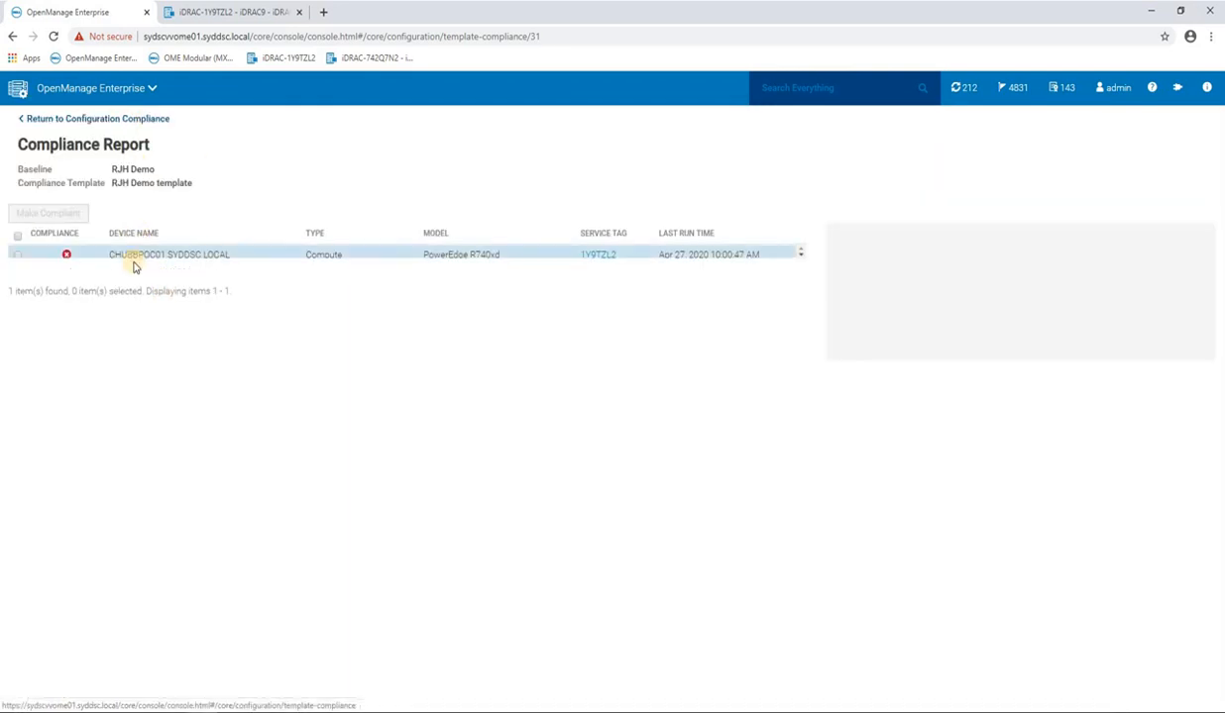
pyautogui.click(168, 255)
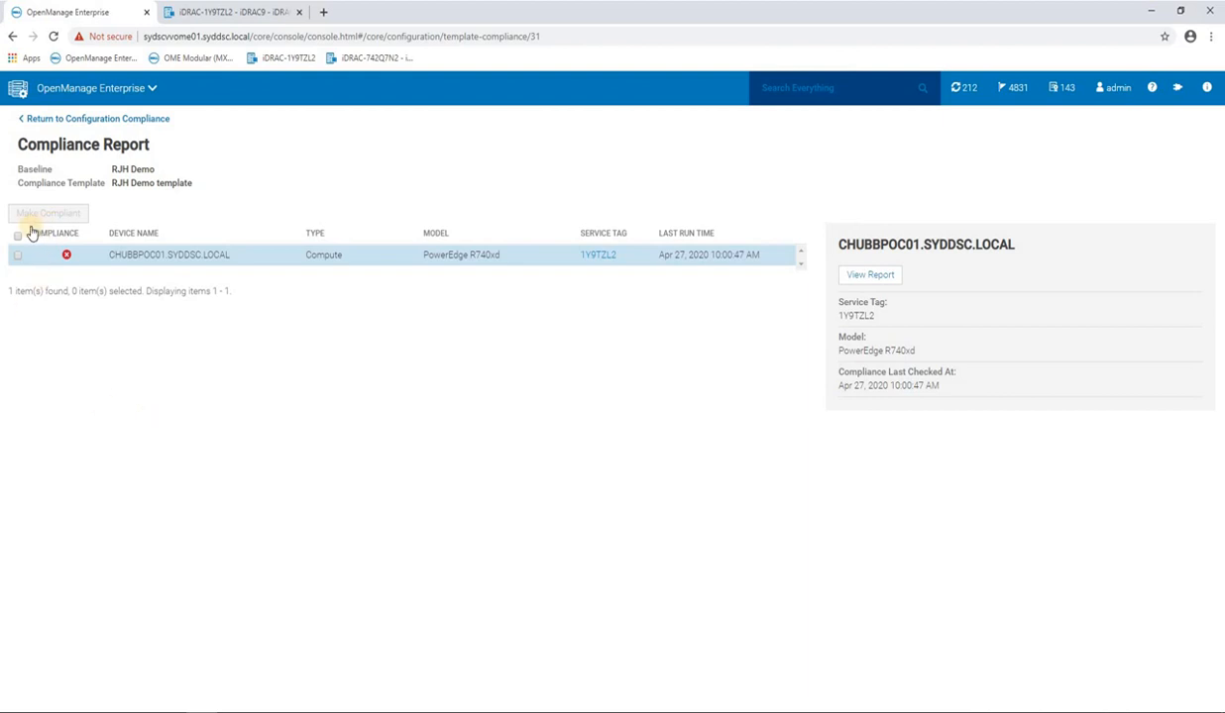
pyautogui.click(18, 254)
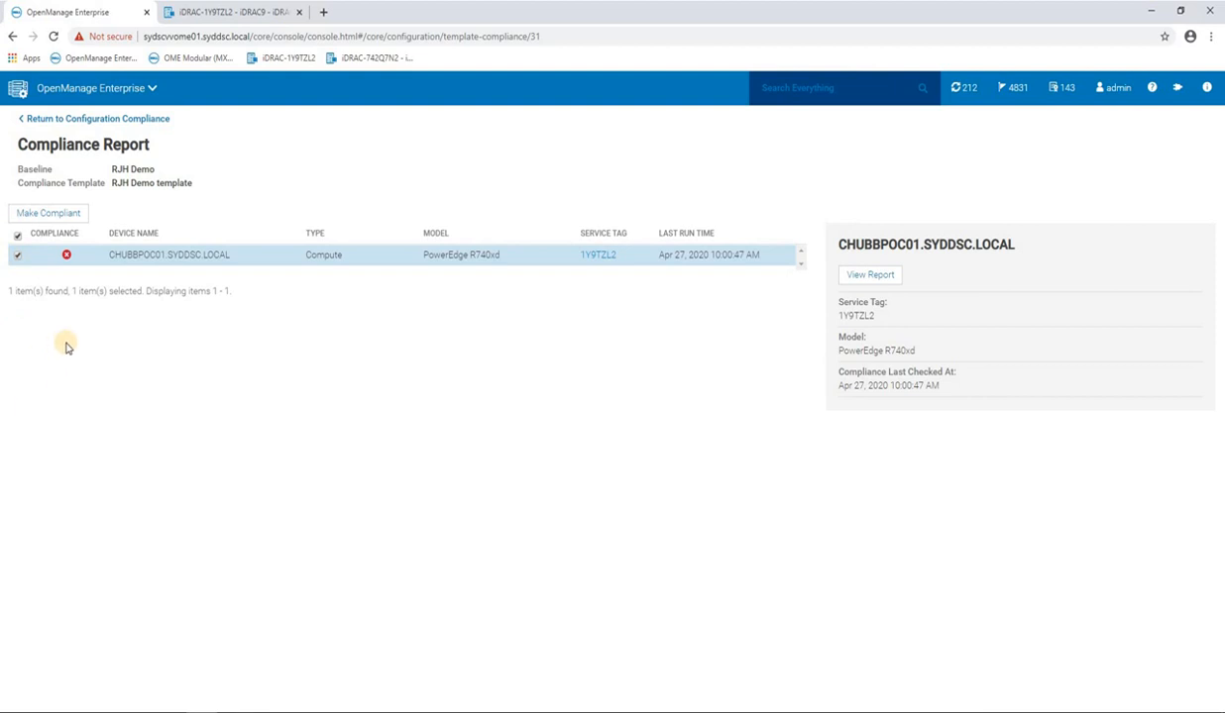
pyautogui.moveTo(106, 183)
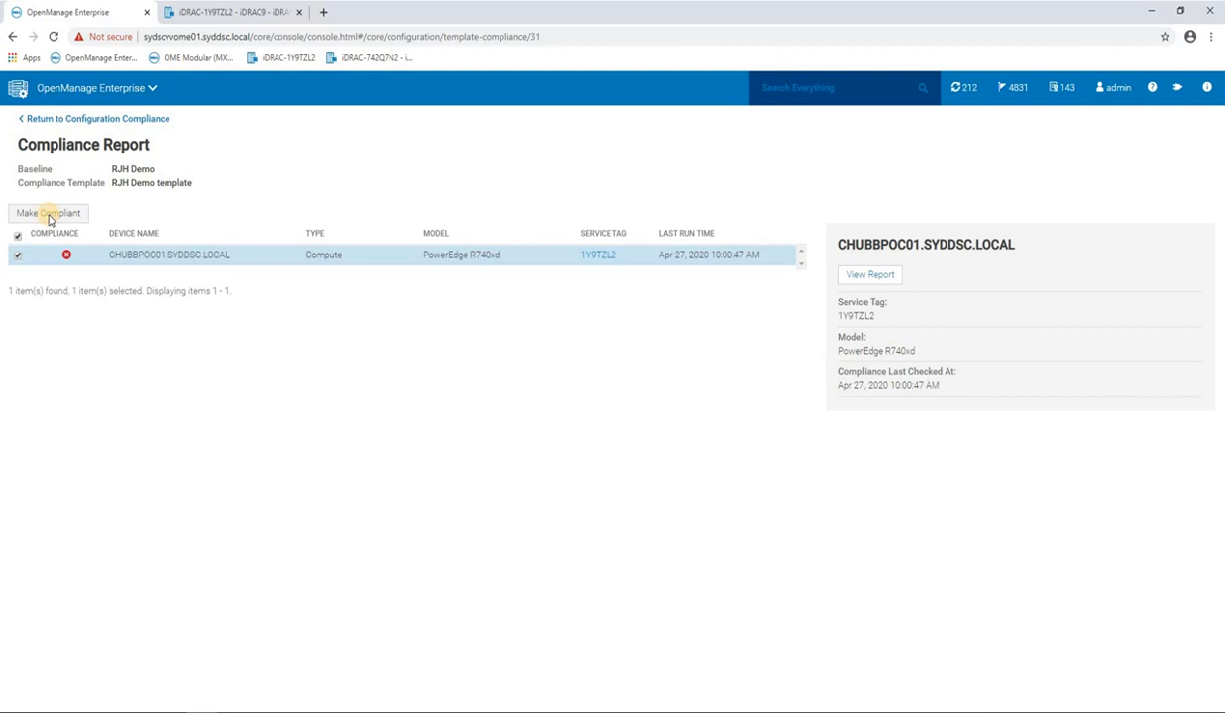
pyautogui.click(48, 213)
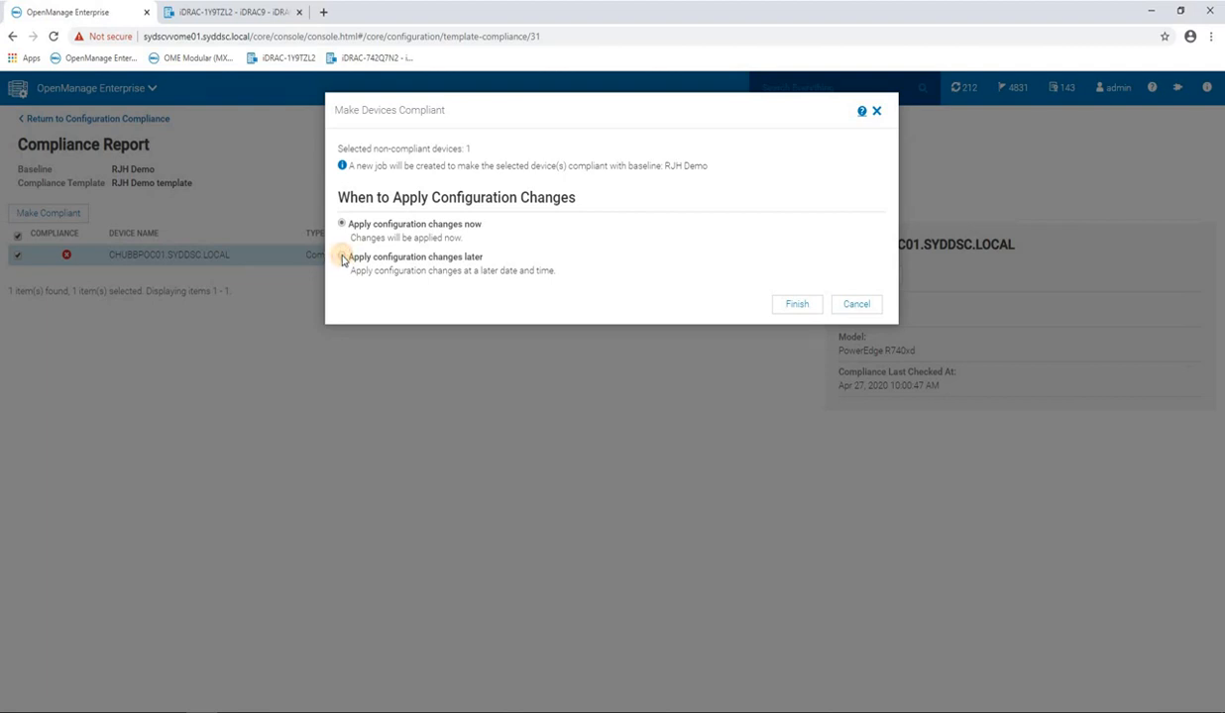
# Submit the remediation with Apply configuration changes now selected
pyautogui.click(342, 256)
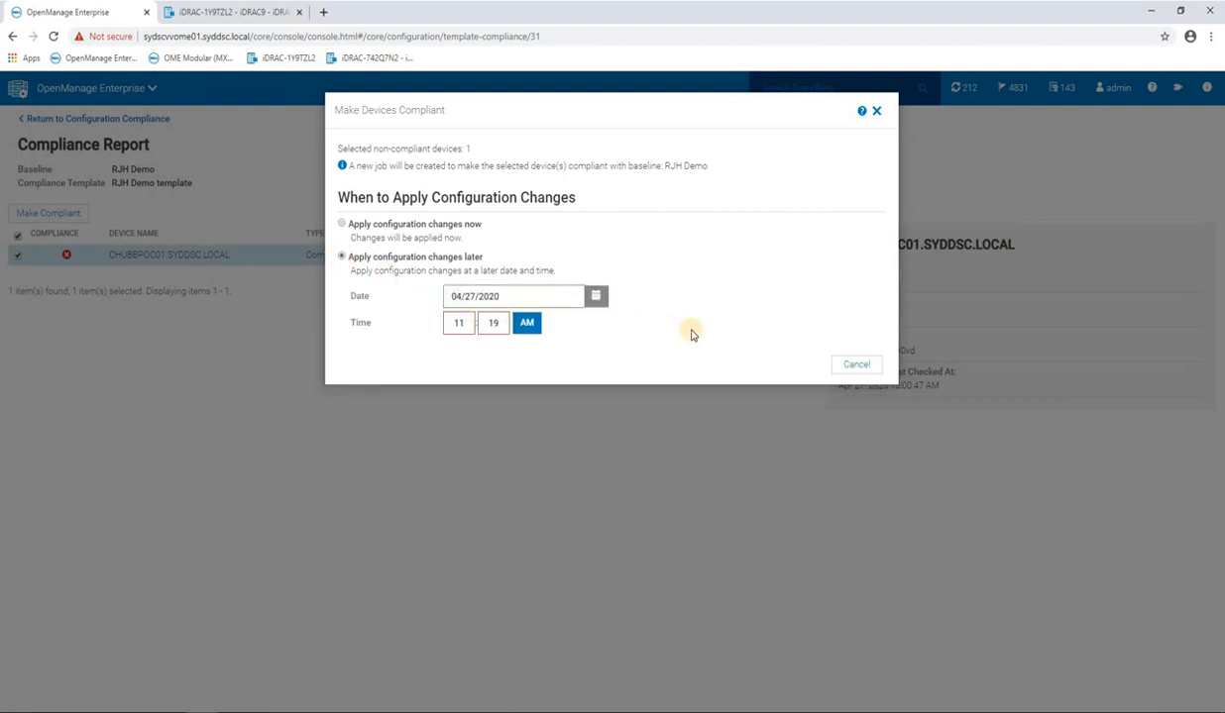
pyautogui.moveTo(723, 334)
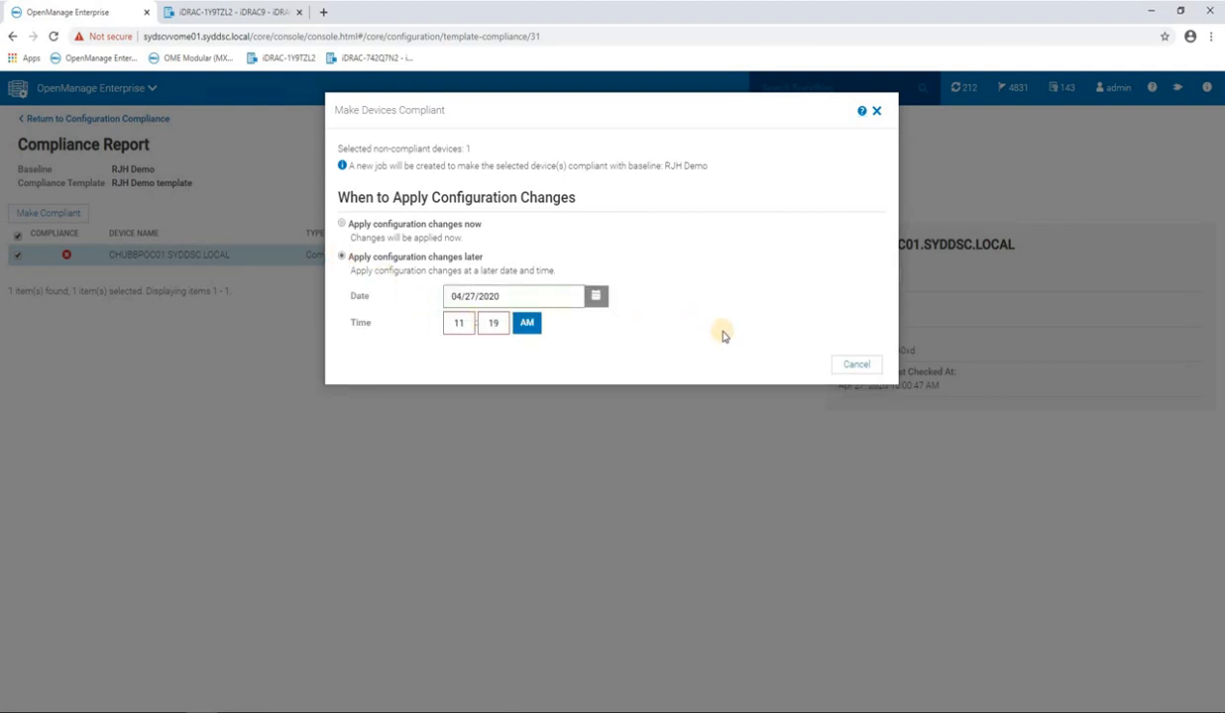
pyautogui.moveTo(664, 304)
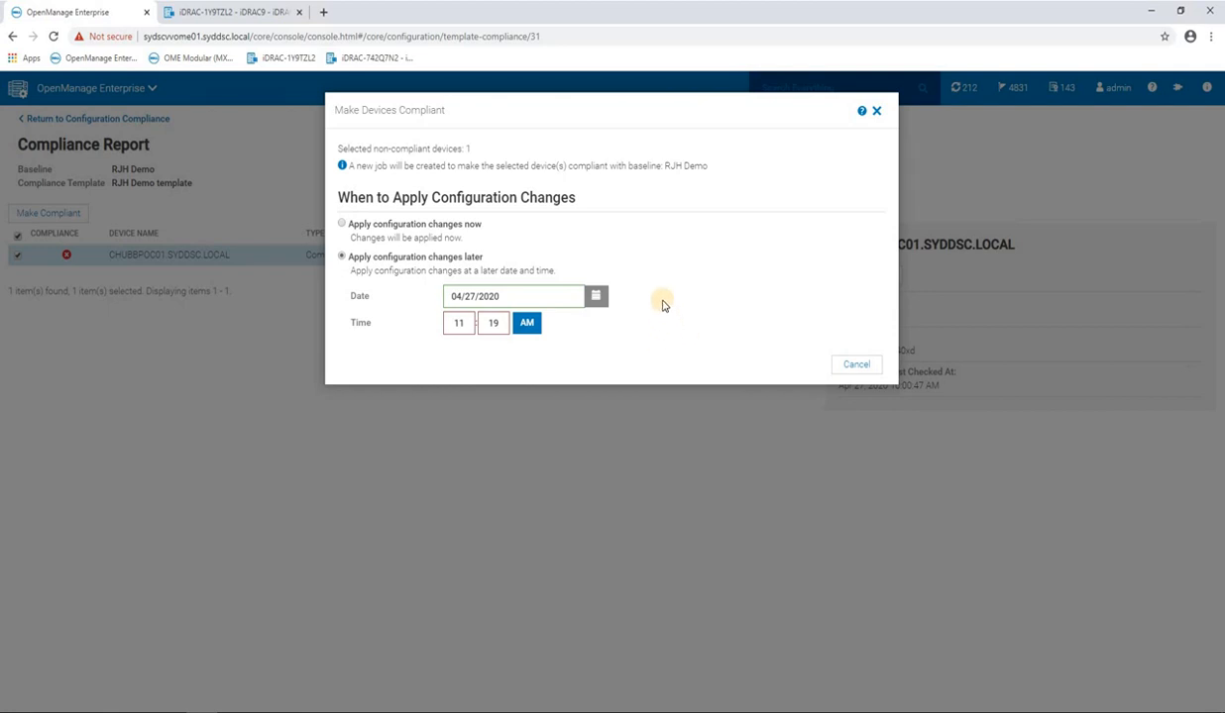
pyautogui.moveTo(691, 318)
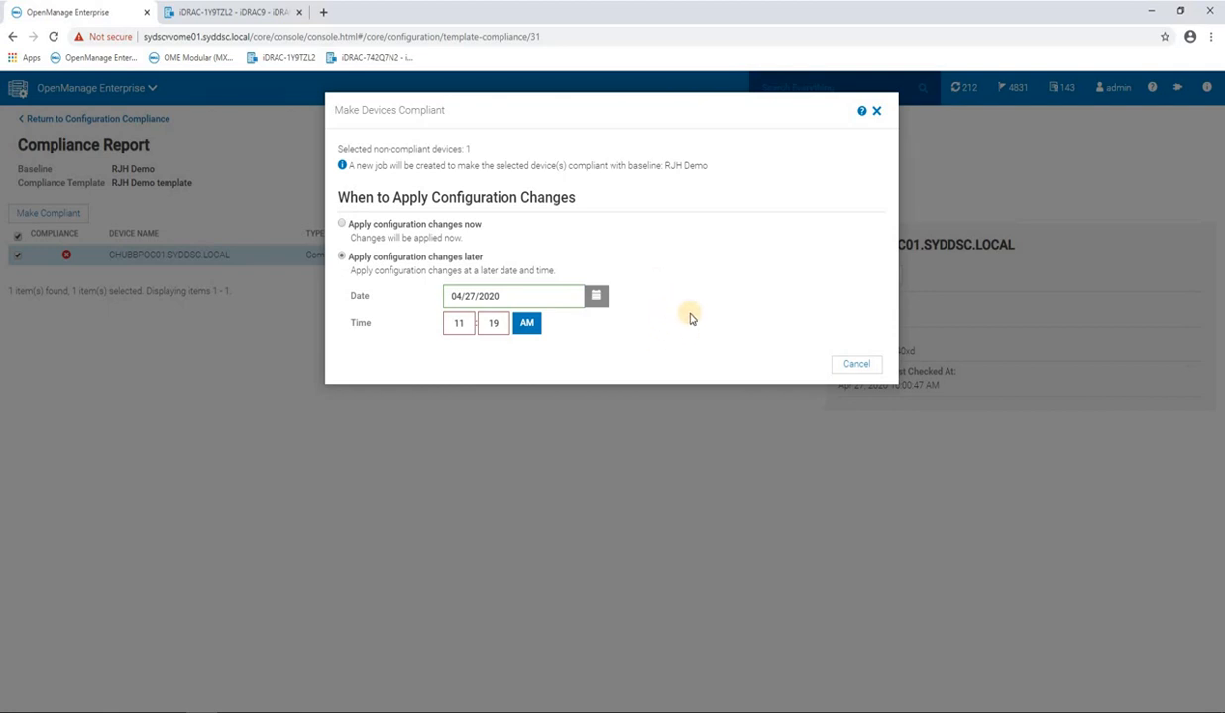
pyautogui.moveTo(660, 327)
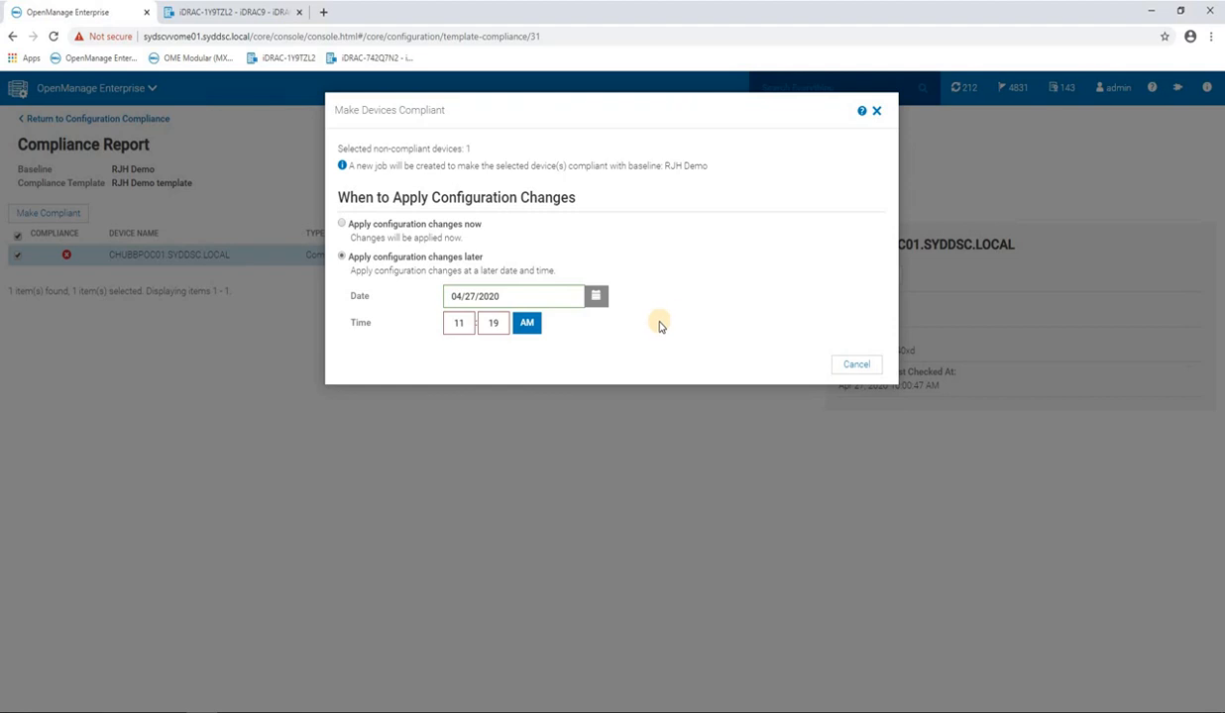
pyautogui.moveTo(689, 336)
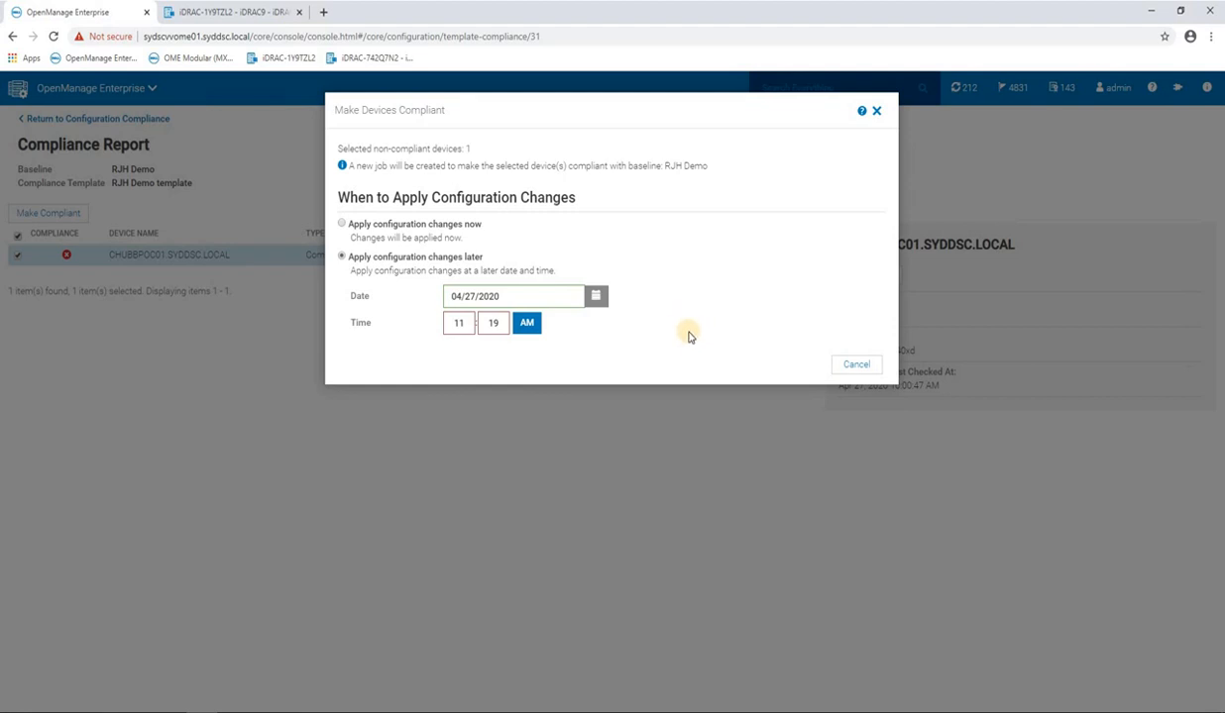
pyautogui.moveTo(621, 248)
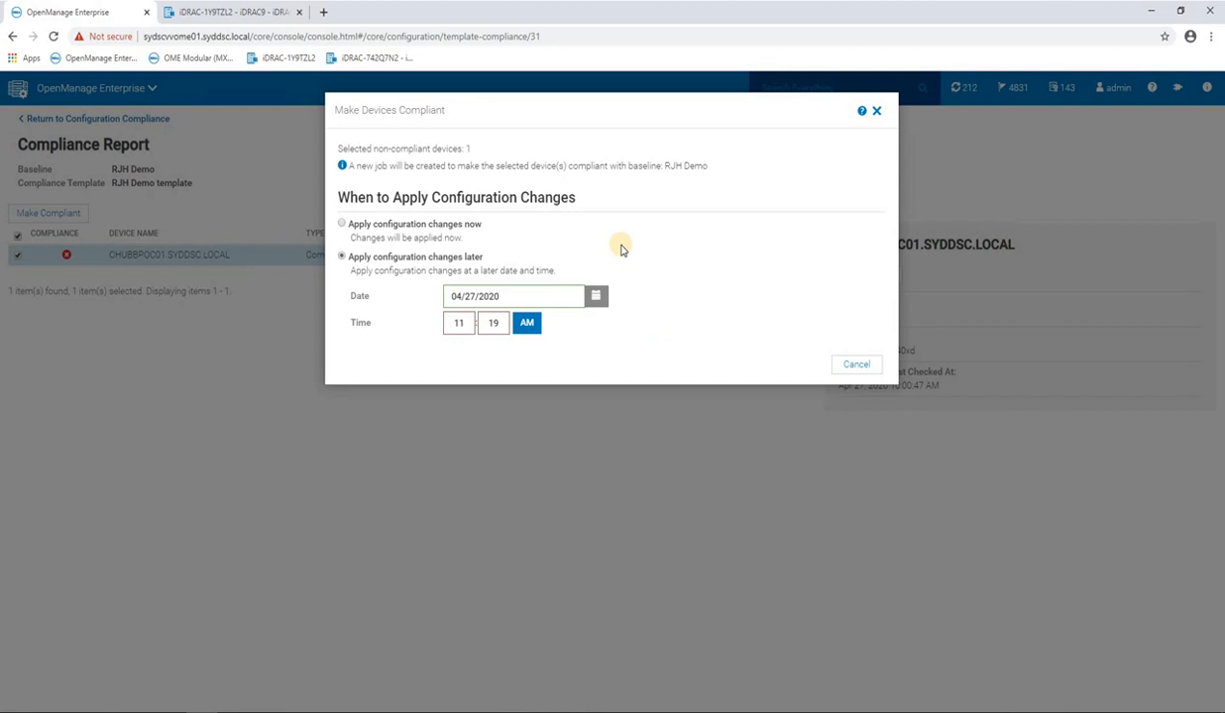
pyautogui.moveTo(460, 243)
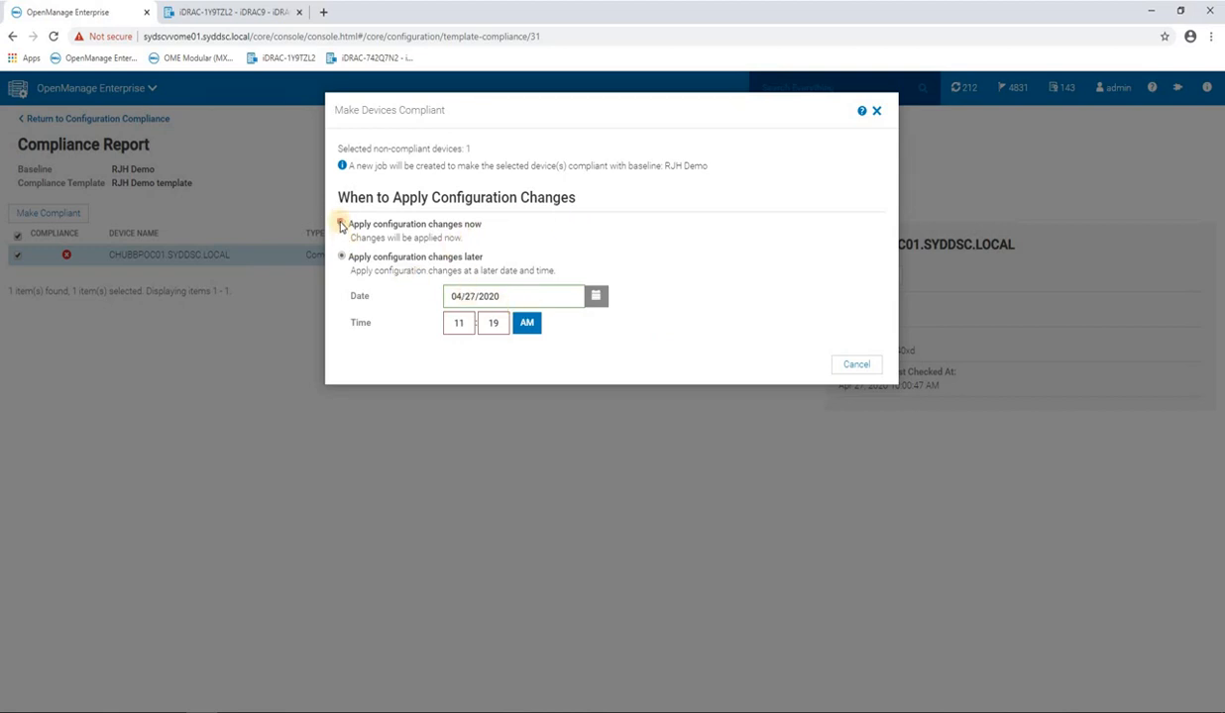
pyautogui.click(342, 223)
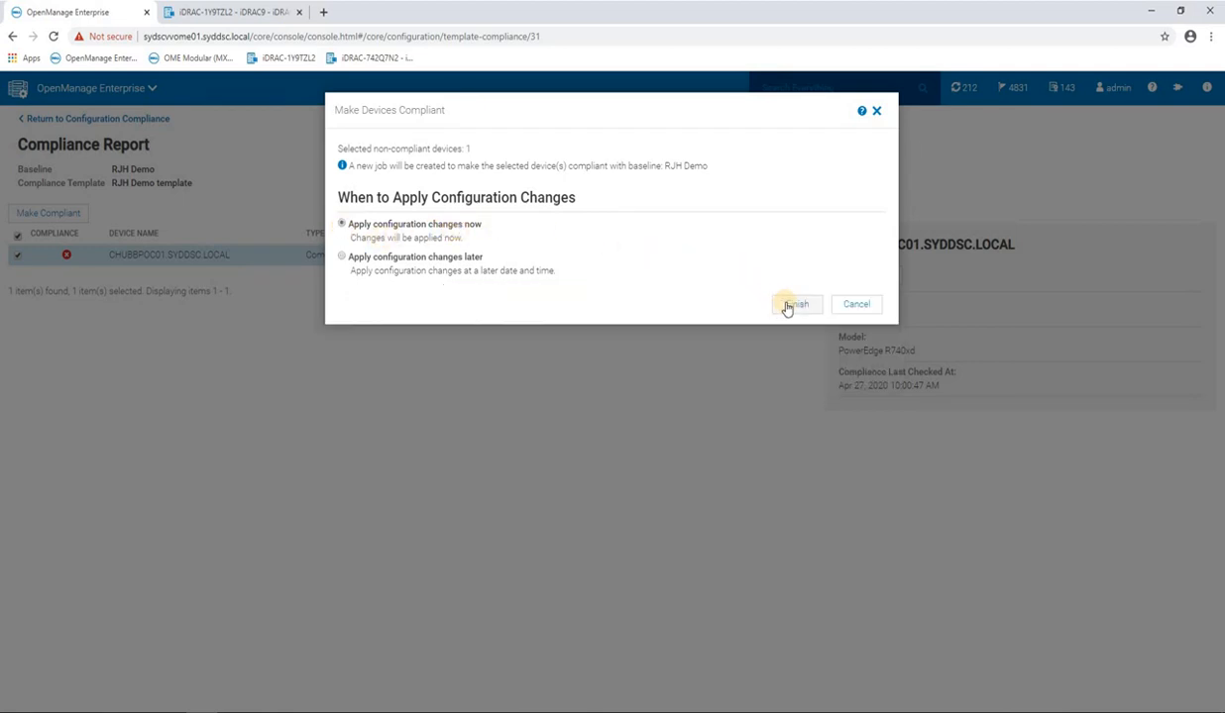
pyautogui.click(796, 304)
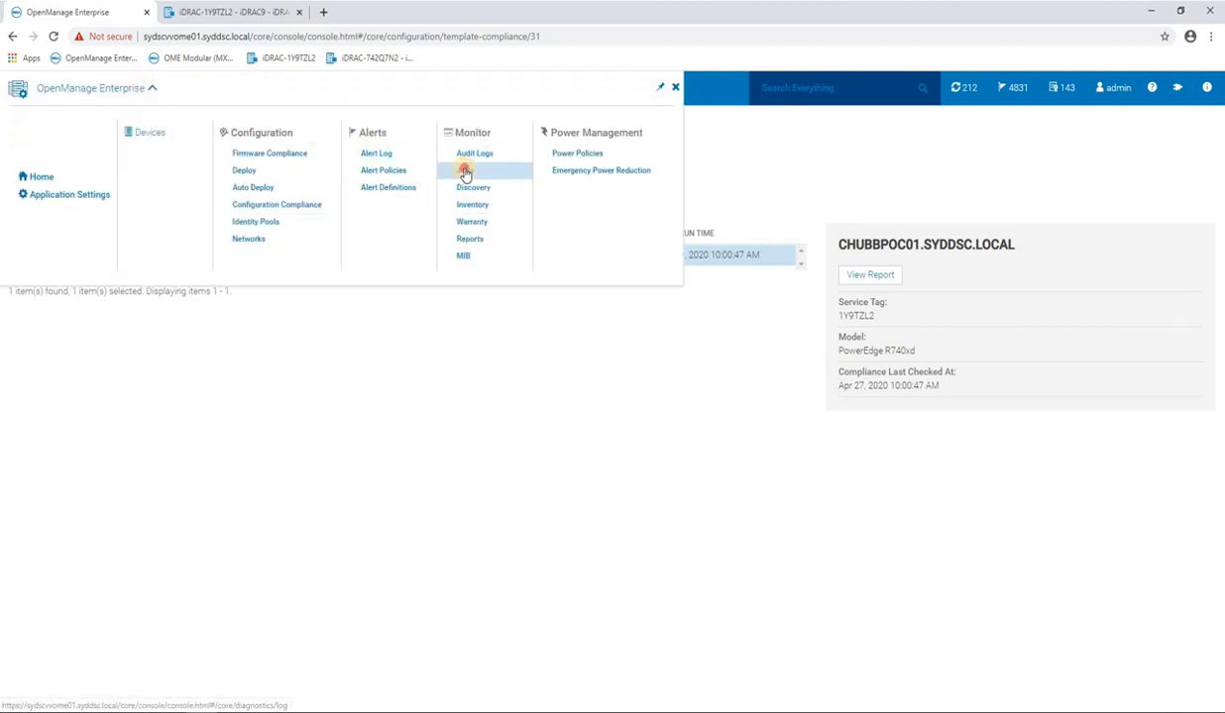
# Watch the Deploy Template RJH Demo template job in Jobs until Completed
pyautogui.click(464, 170)
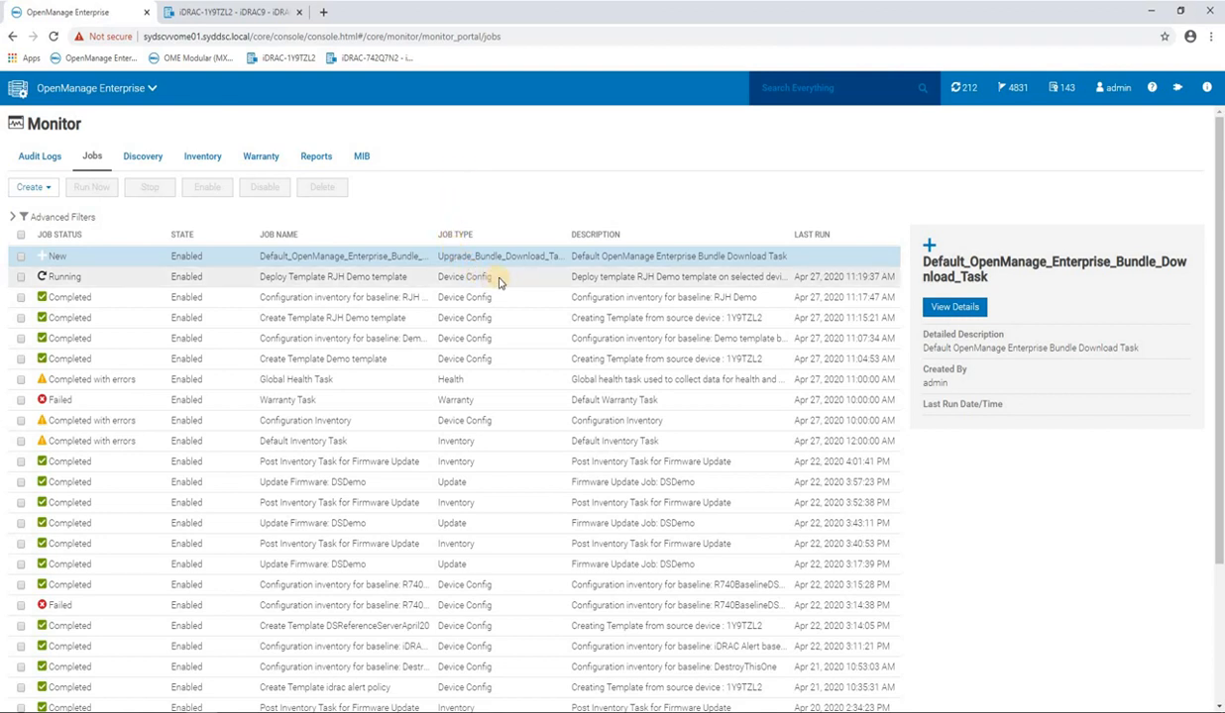
pyautogui.moveTo(505, 281)
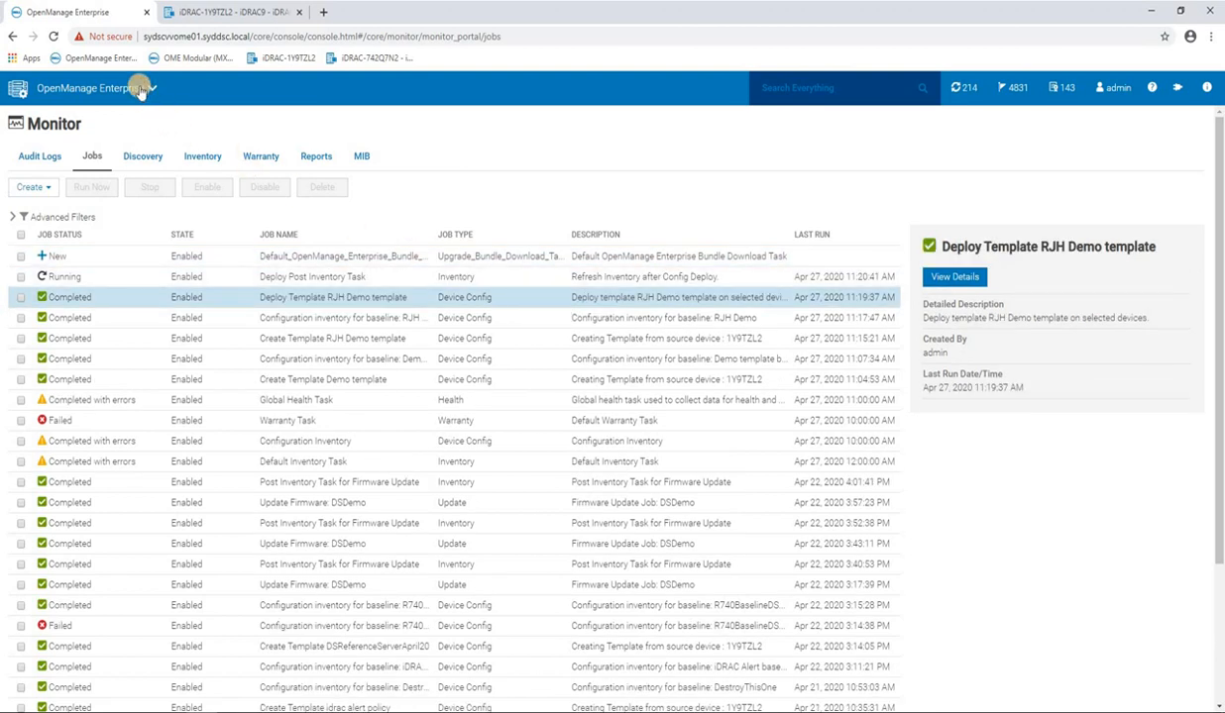
pyautogui.click(94, 88)
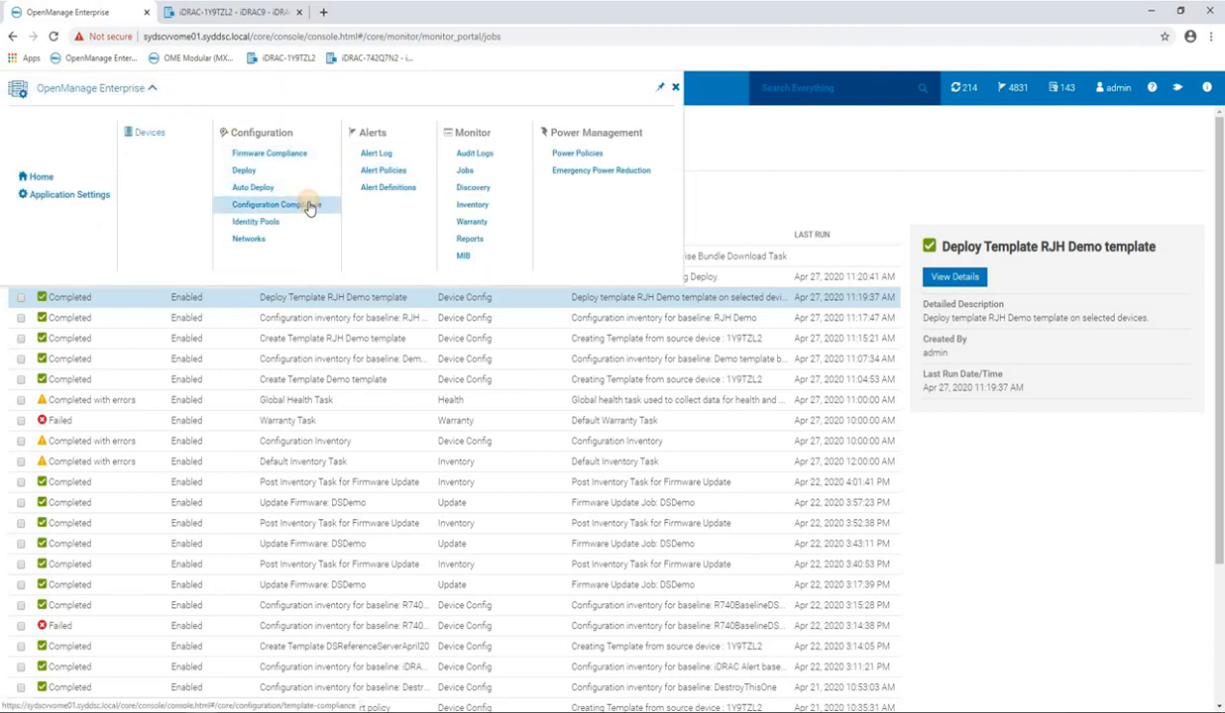
# Go to Configuration Compliance to see RJH Demo now compliant
pyautogui.click(279, 204)
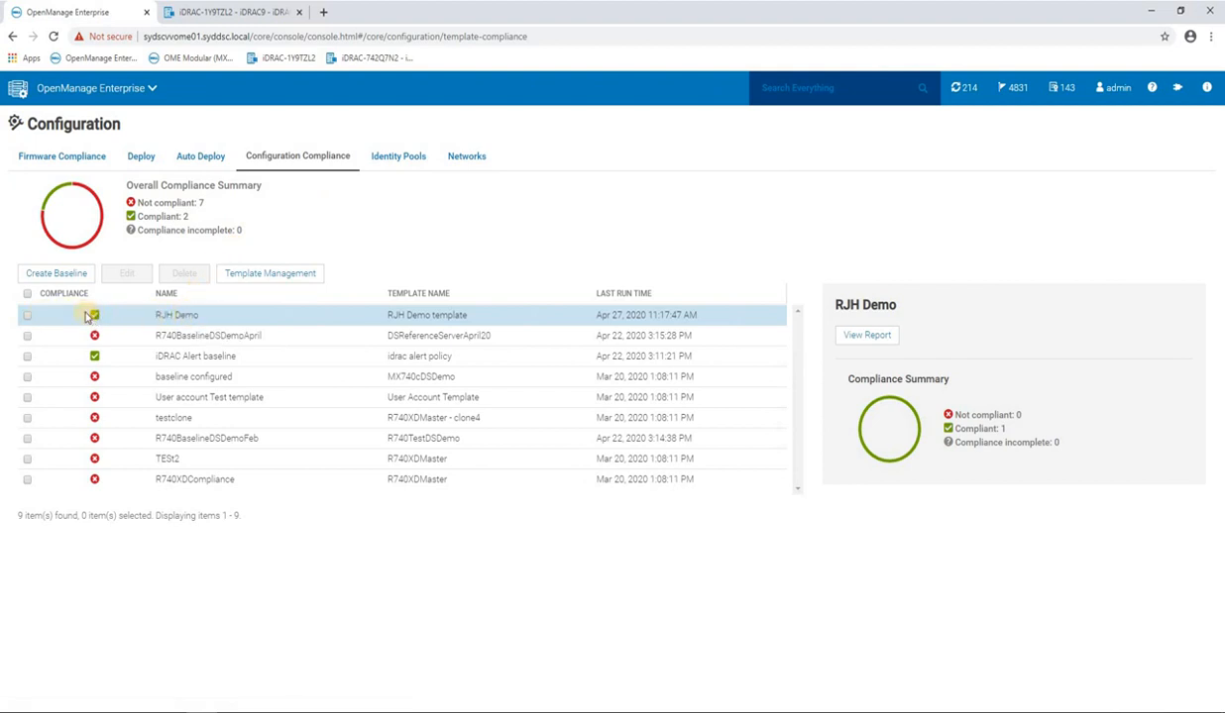
pyautogui.moveTo(176, 315)
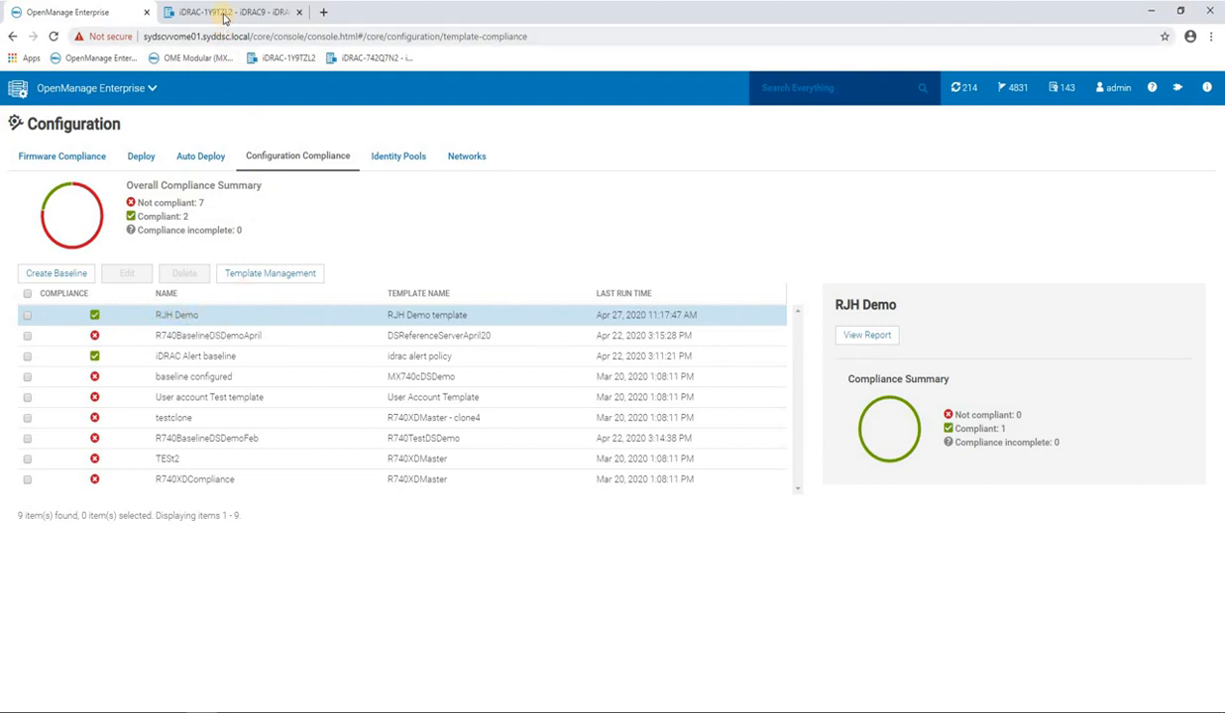
# Confirm iDRAC9 shows Australia/Sydney with NTP on time.google.com, then return to OME
pyautogui.click(232, 11)
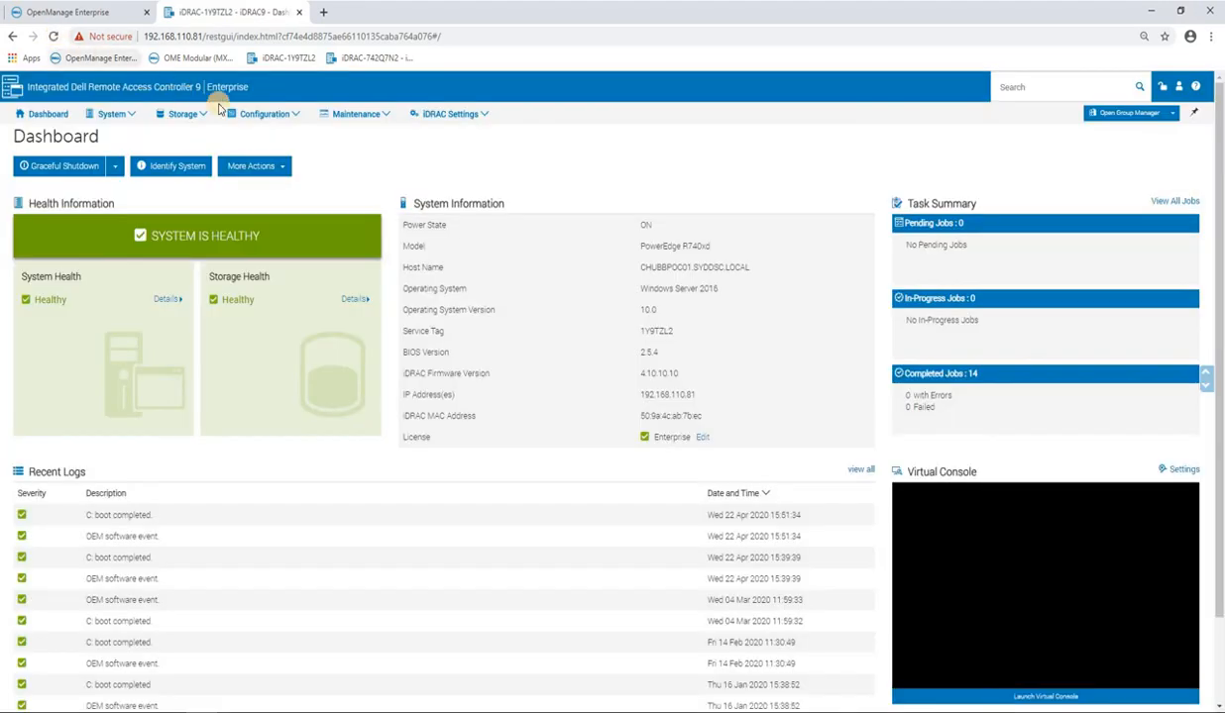
pyautogui.click(450, 113)
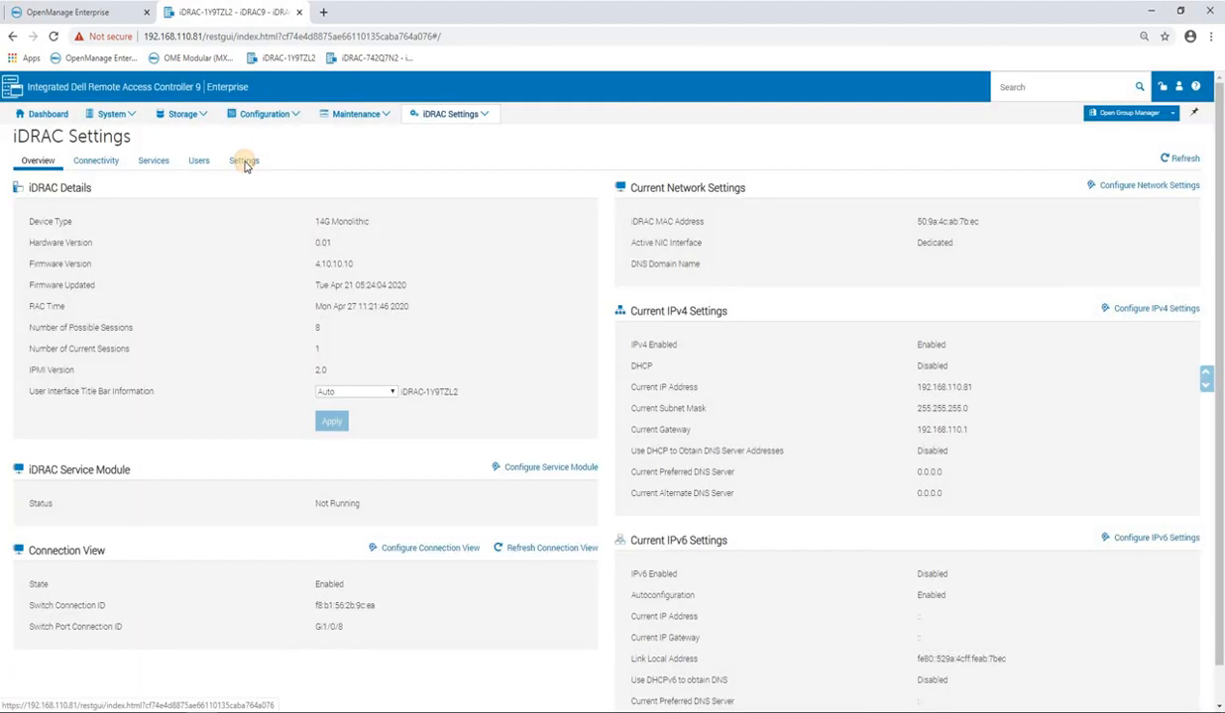
pyautogui.click(244, 159)
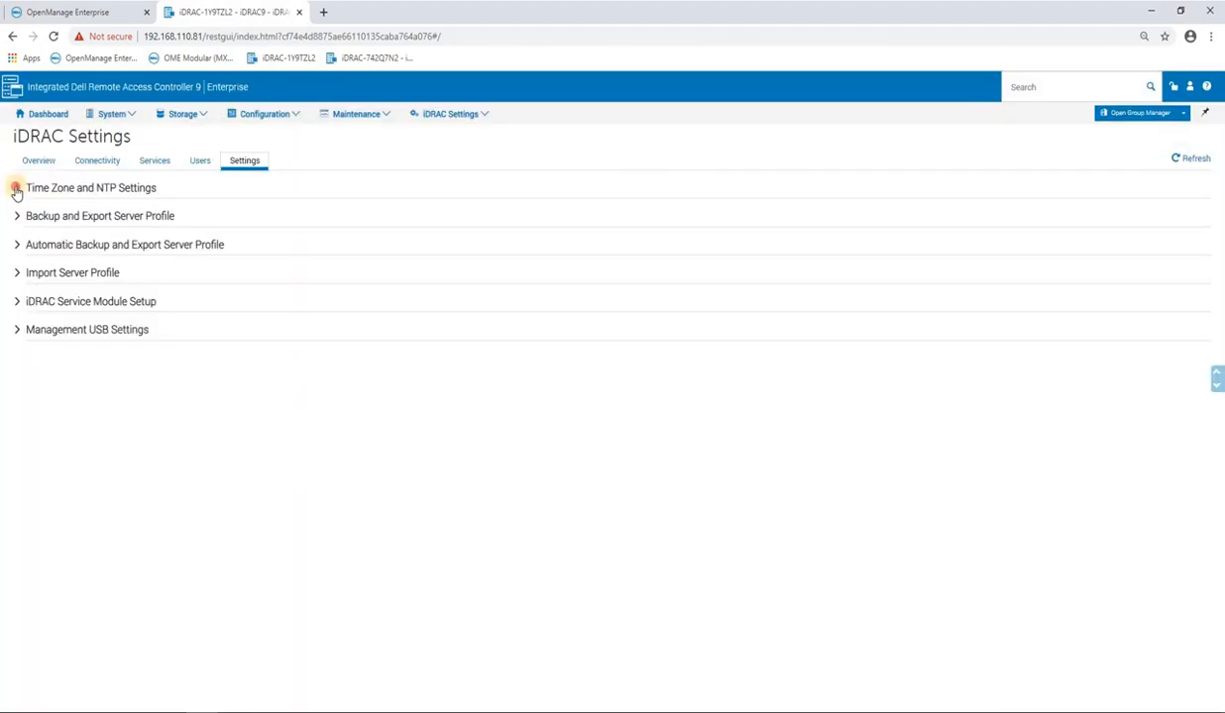
pyautogui.click(17, 188)
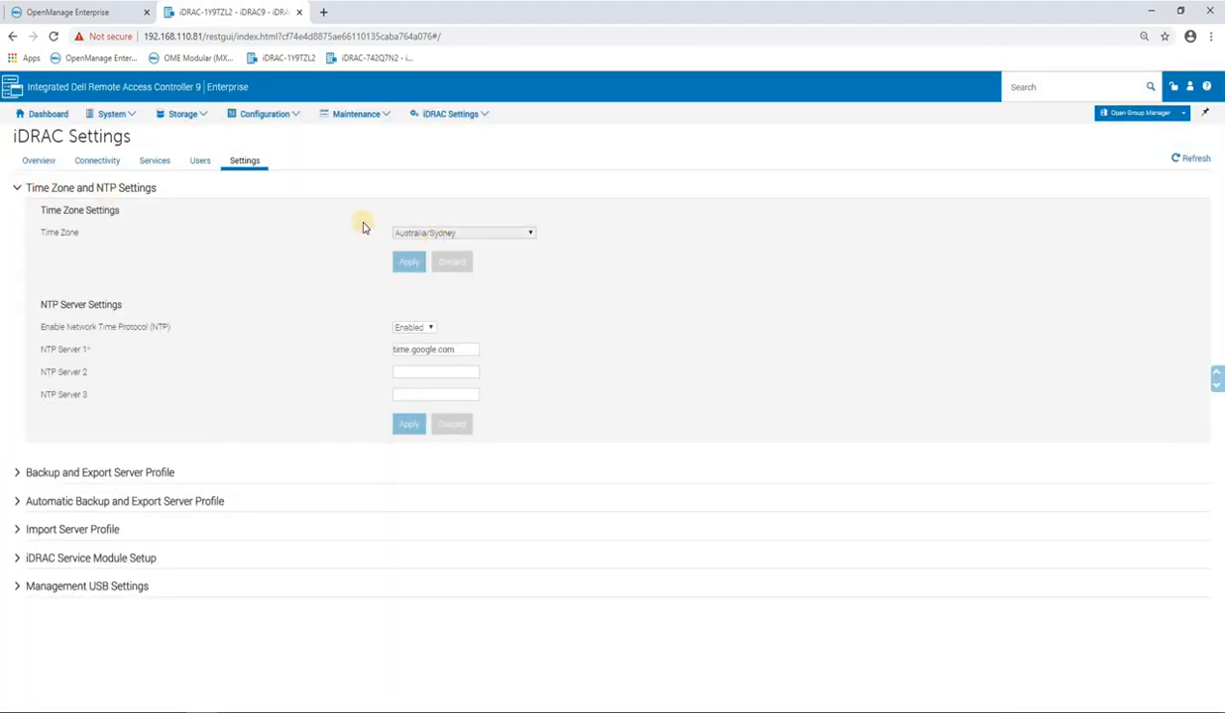
pyautogui.moveTo(384, 236)
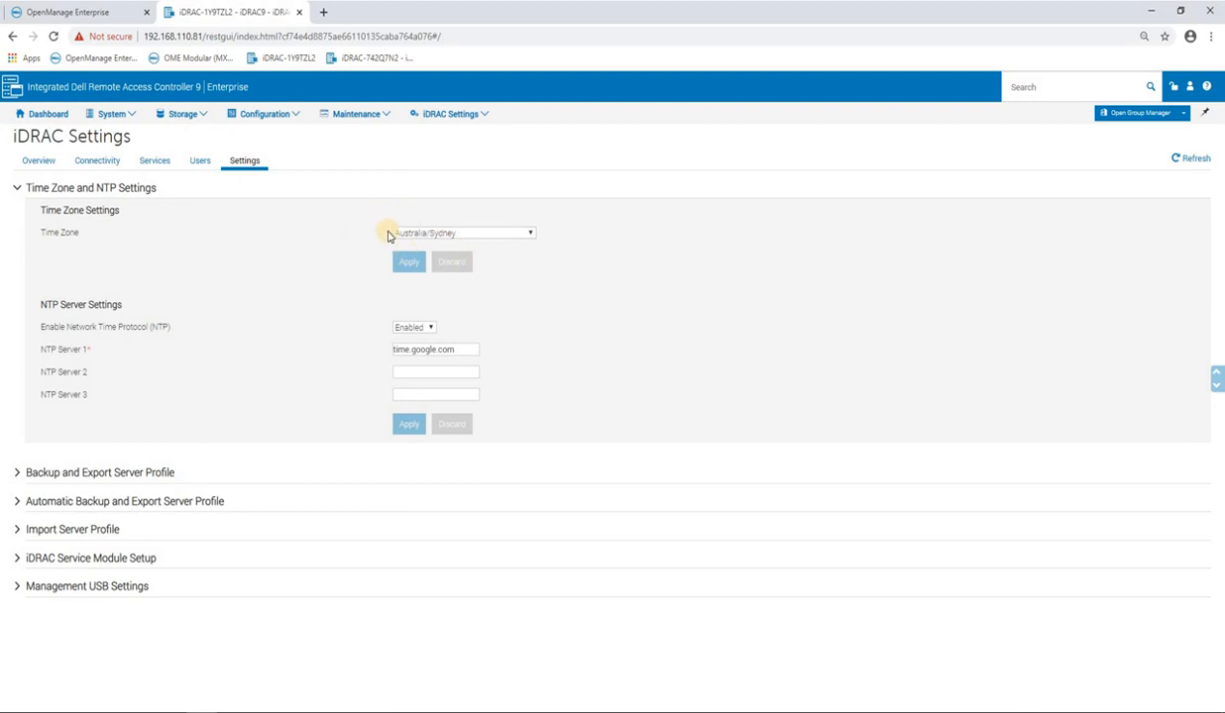
pyautogui.moveTo(370, 349)
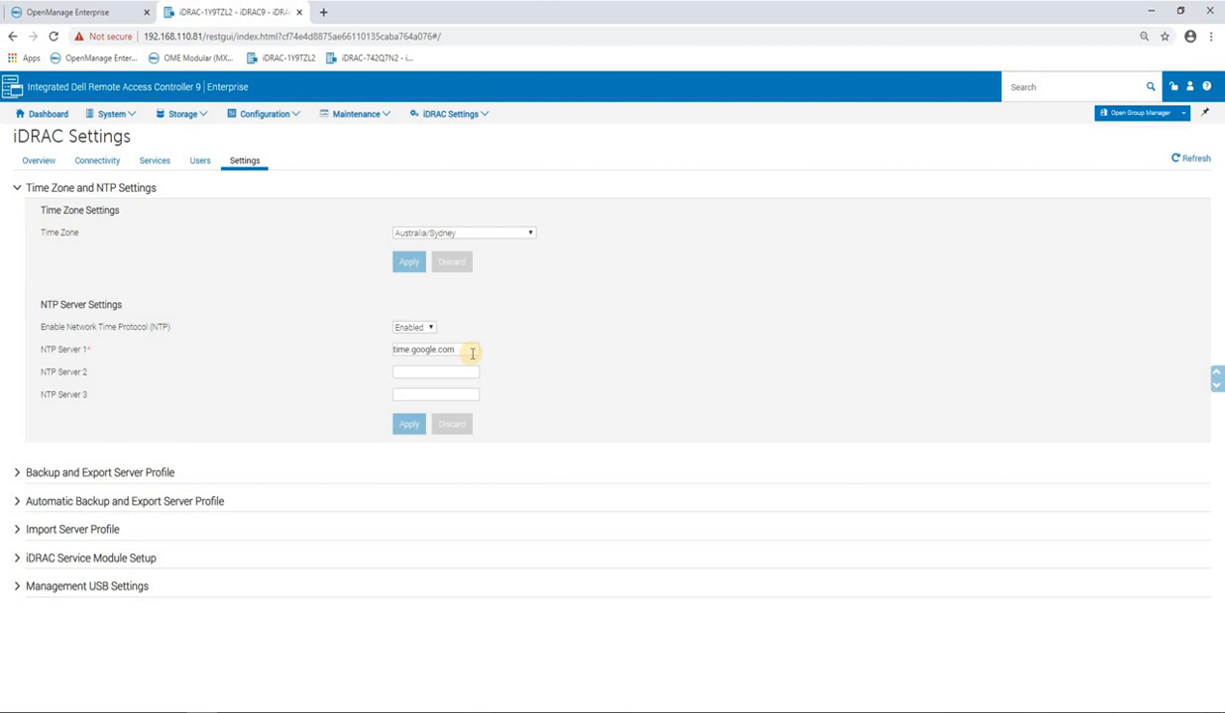
pyautogui.moveTo(83, 11)
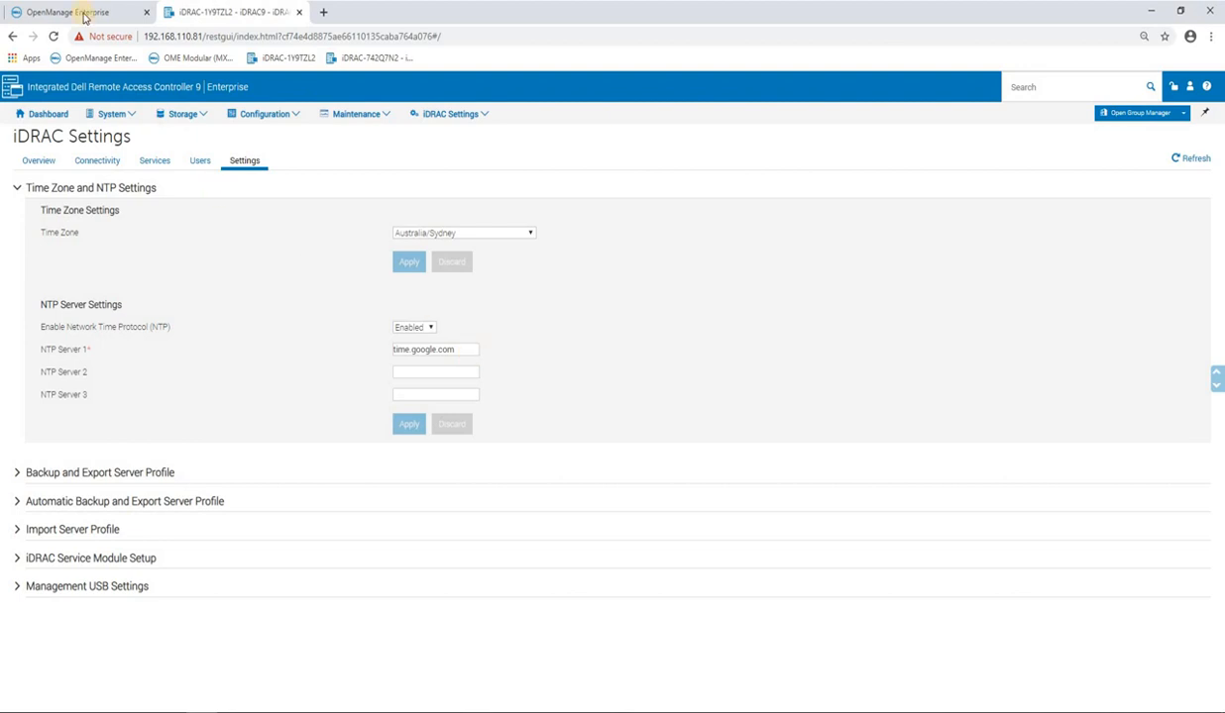
pyautogui.click(74, 11)
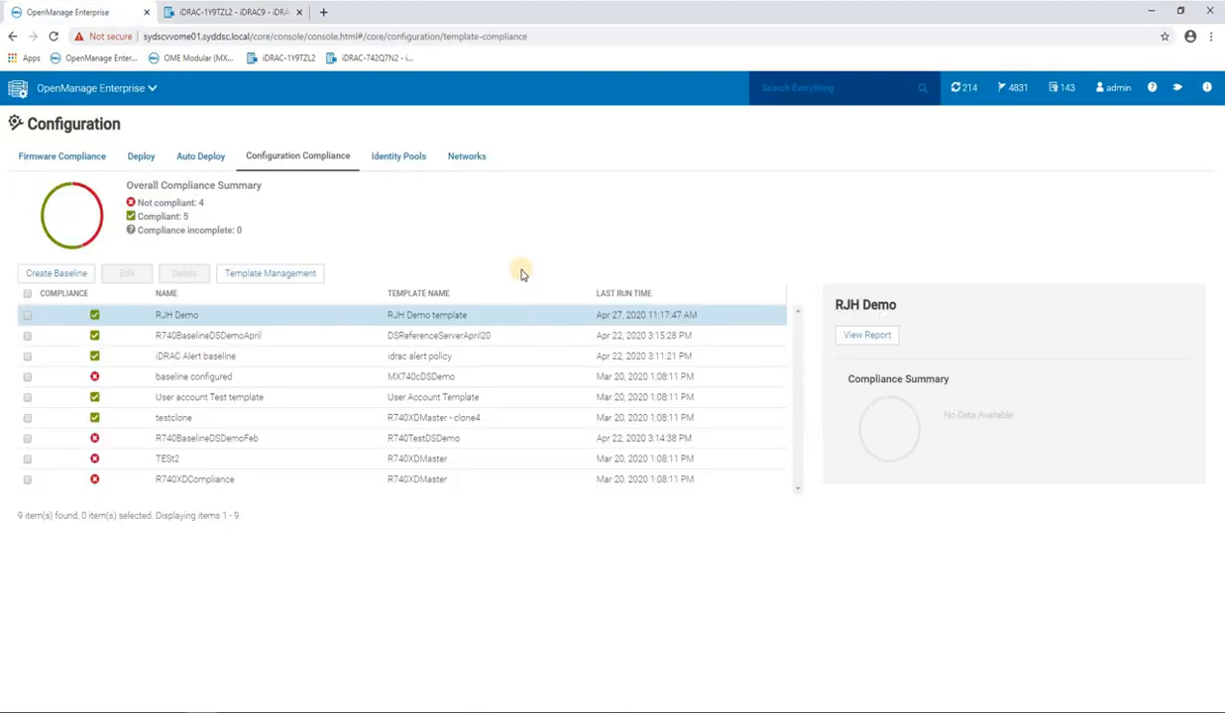